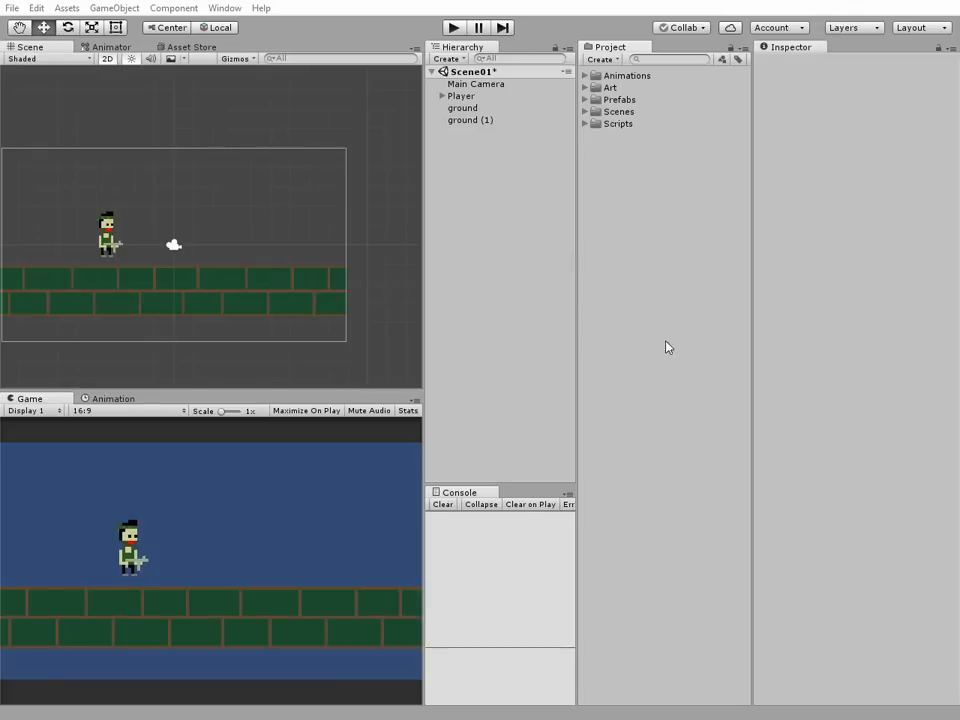
mouse_move(616, 212)
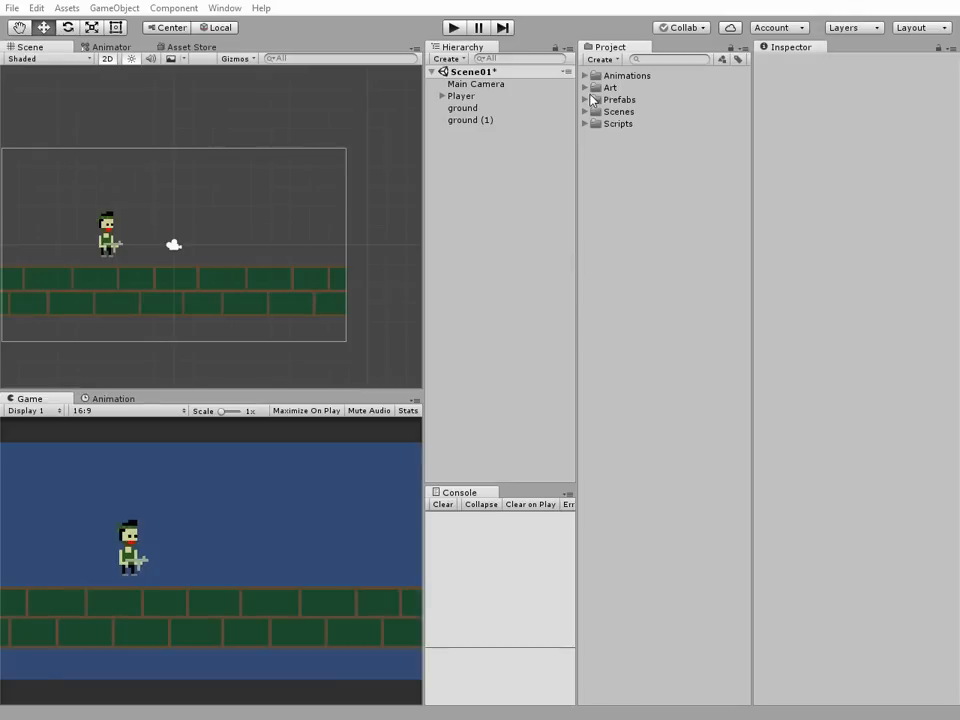
- Expand Art > clown in the Project panel and preview the clown_0 frame in the Inspector
click(586, 88)
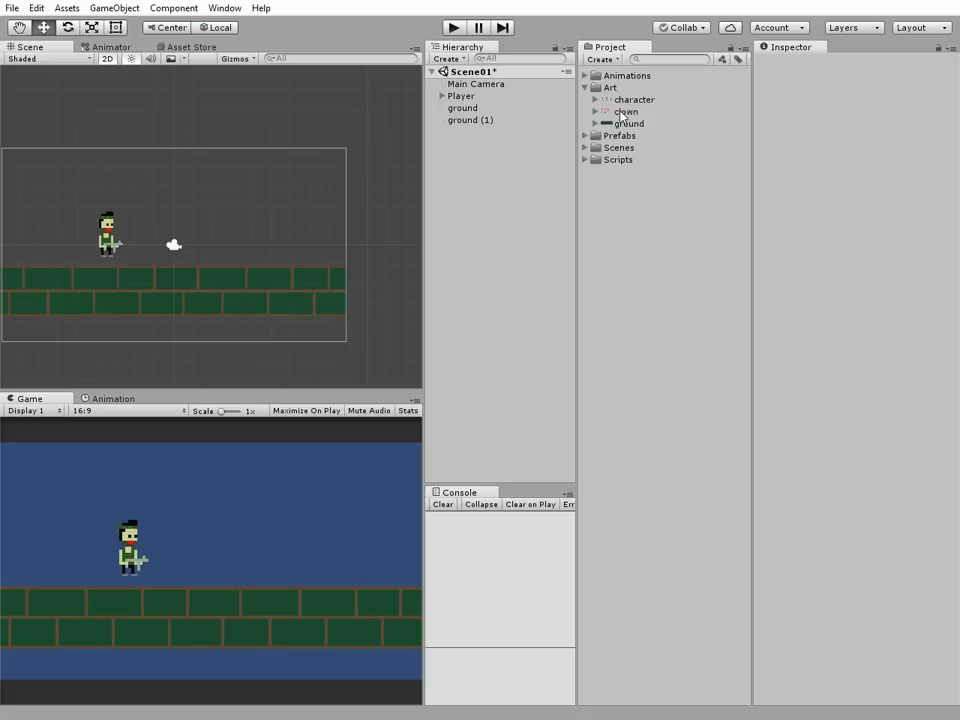
click(596, 112)
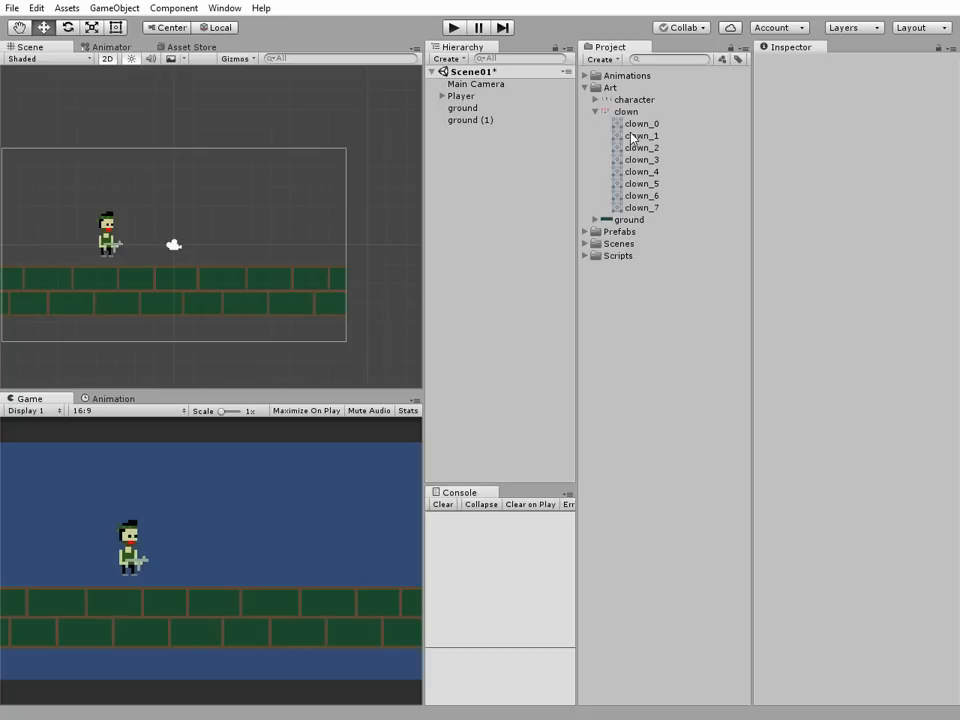
click(640, 124)
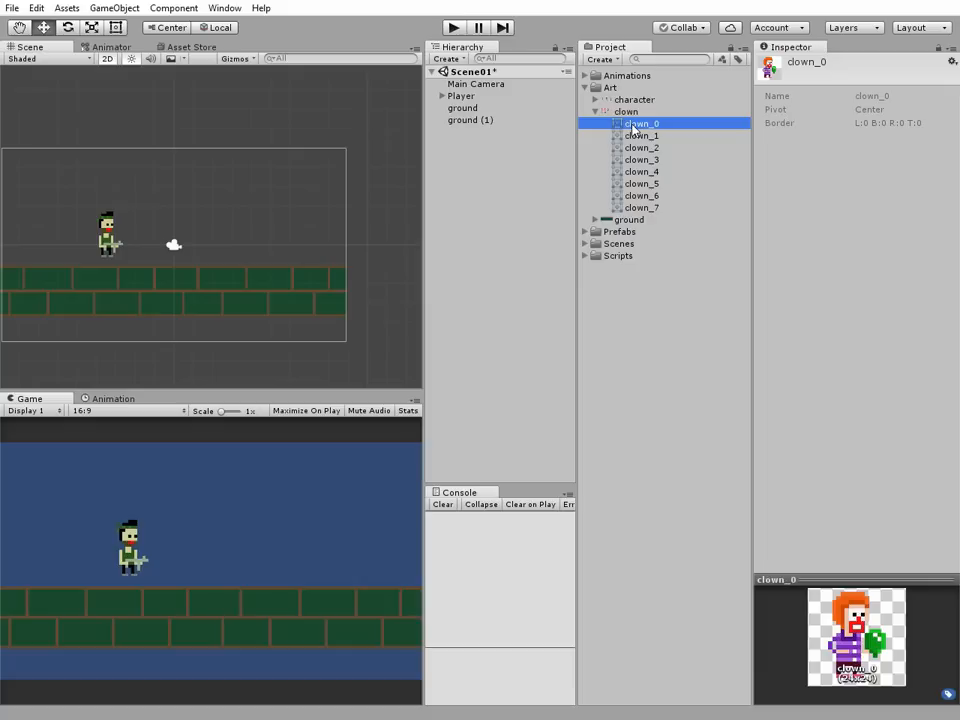
- Place clown_0 in the scene beside the player and rename the object EnemyClown
drag(640, 124, 208, 224)
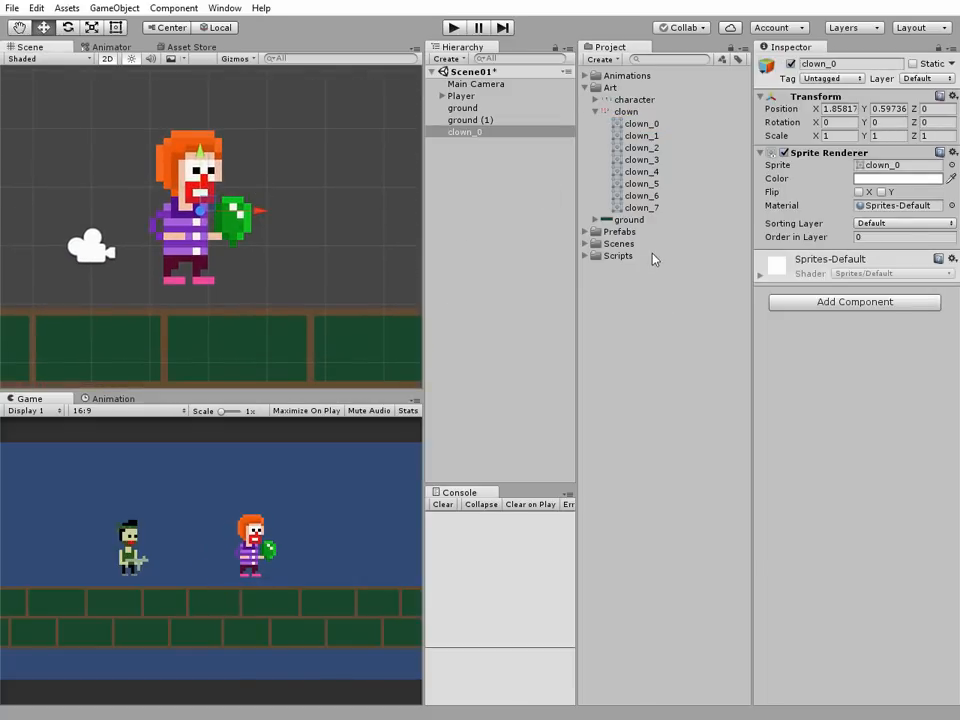
click(464, 132)
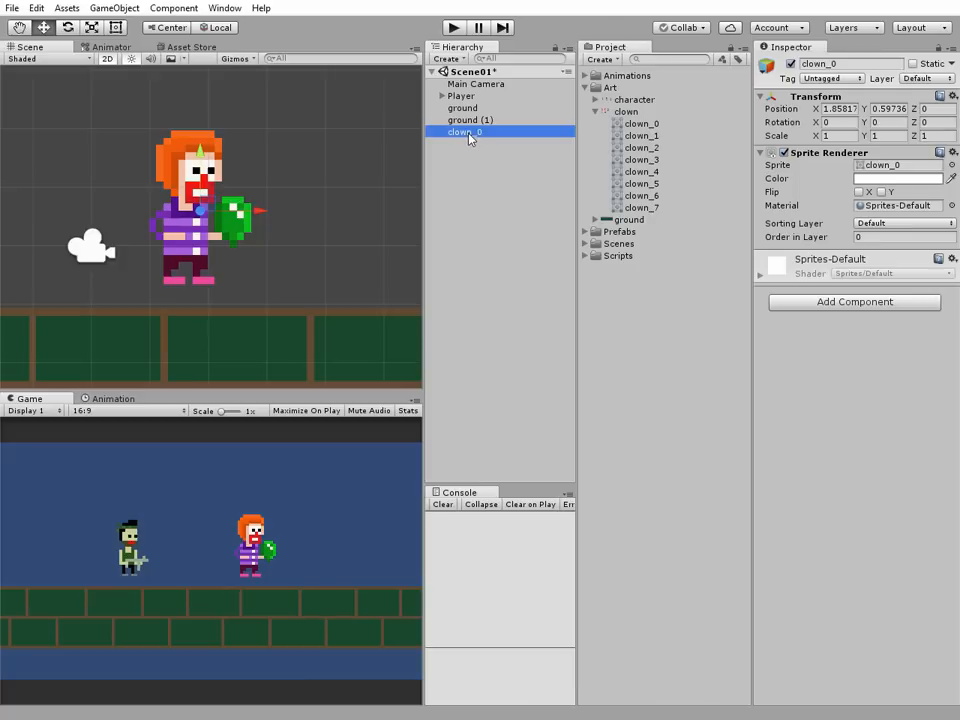
double_click(464, 132)
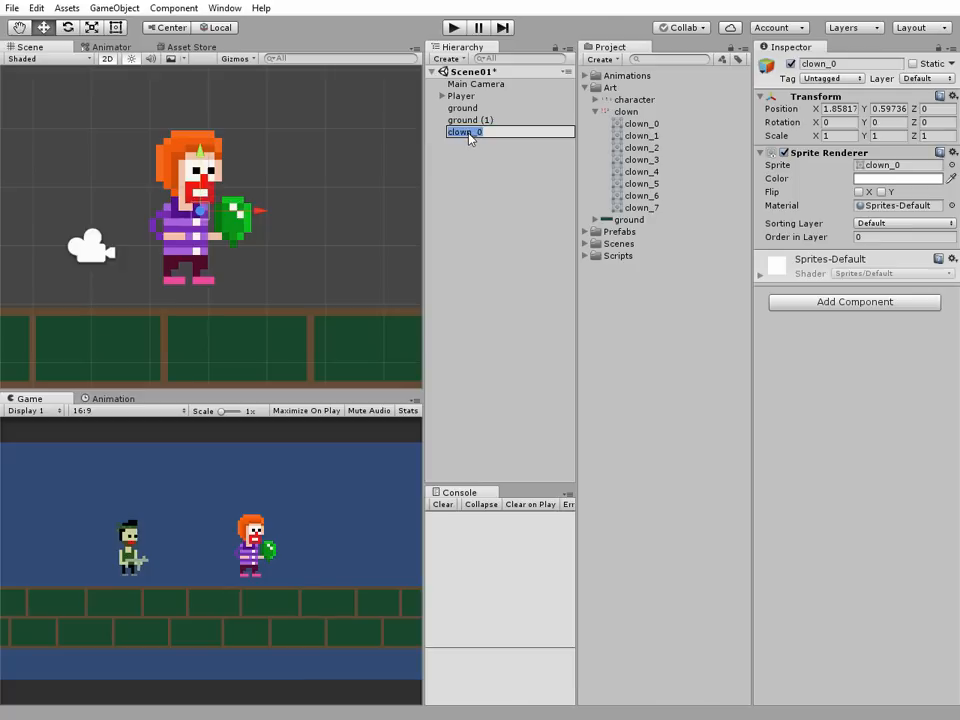
text(Enemy)
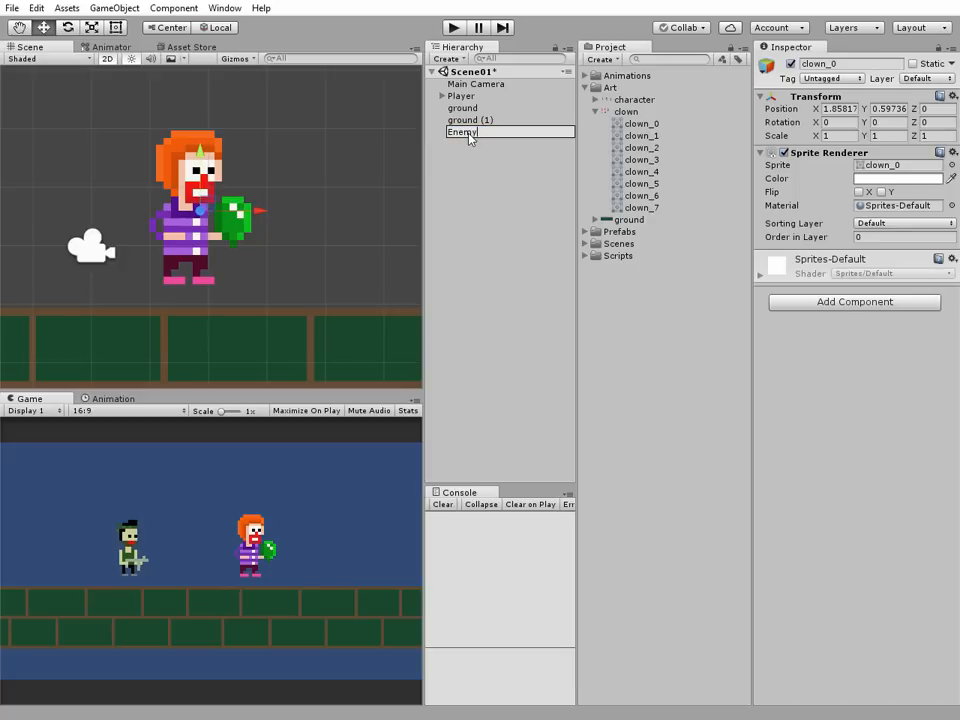
text(Clown)
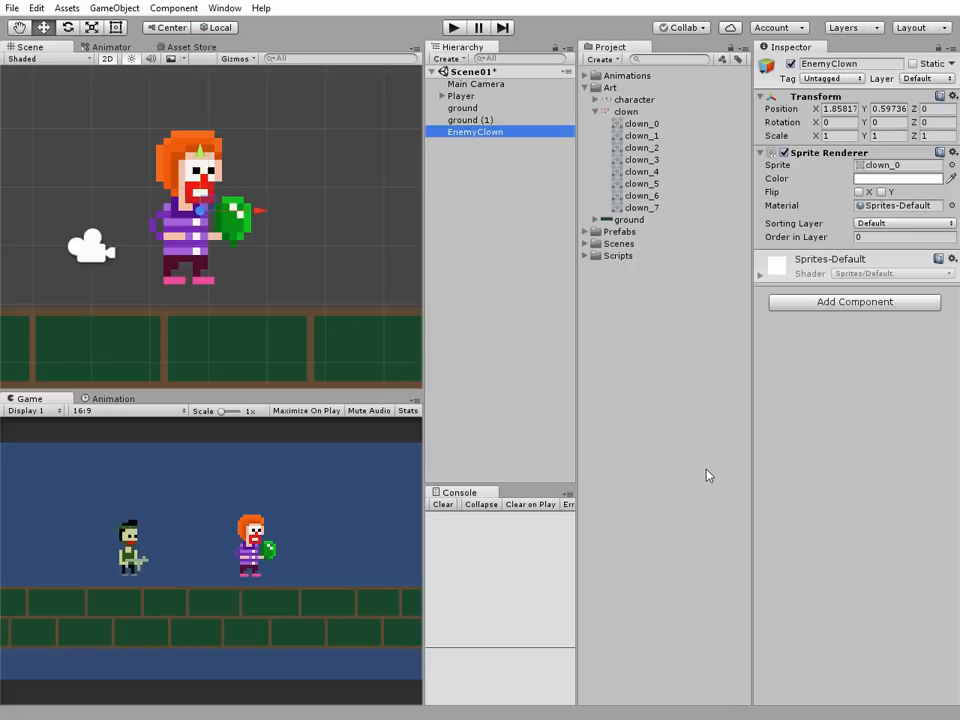
- Add a Rigidbody 2D to EnemyClown with Freeze Rotation Z and Gravity Scale 2
click(852, 300)
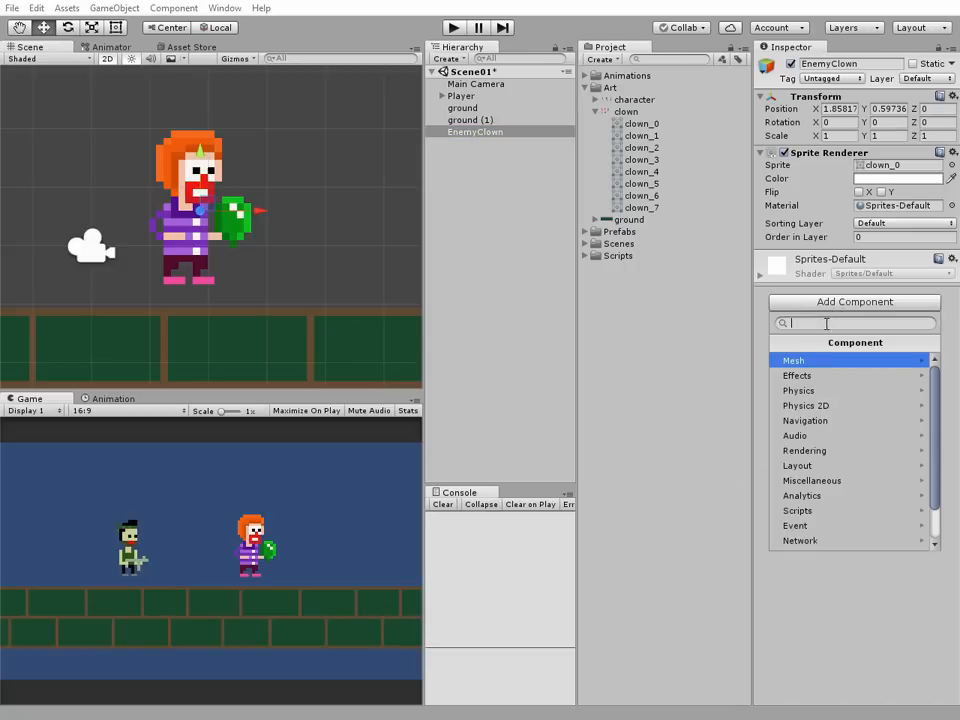
click(804, 404)
text(2)
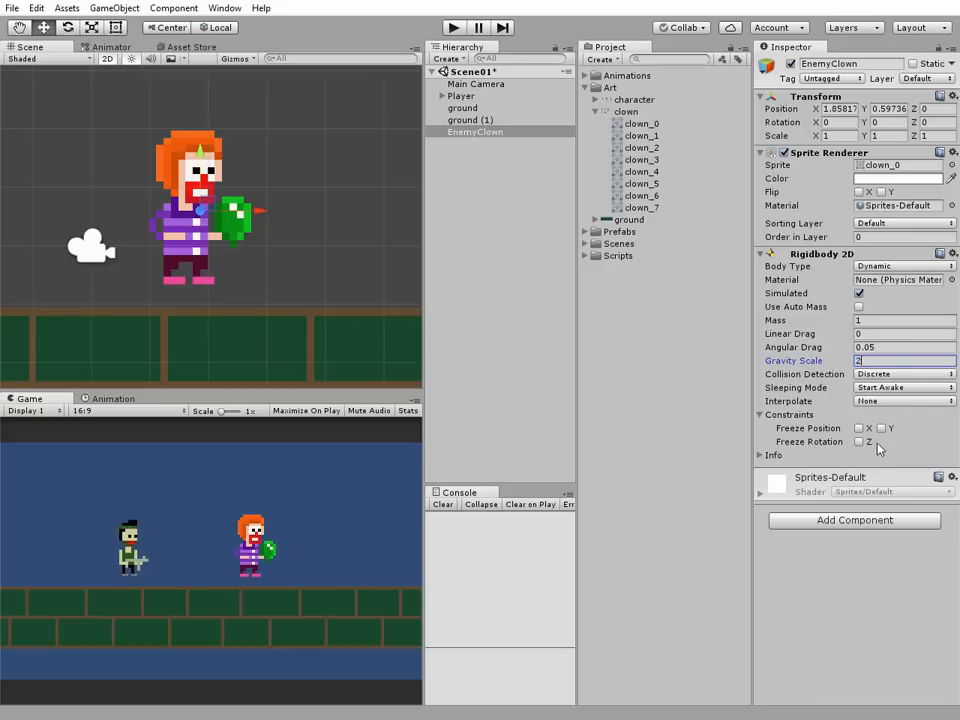
click(858, 442)
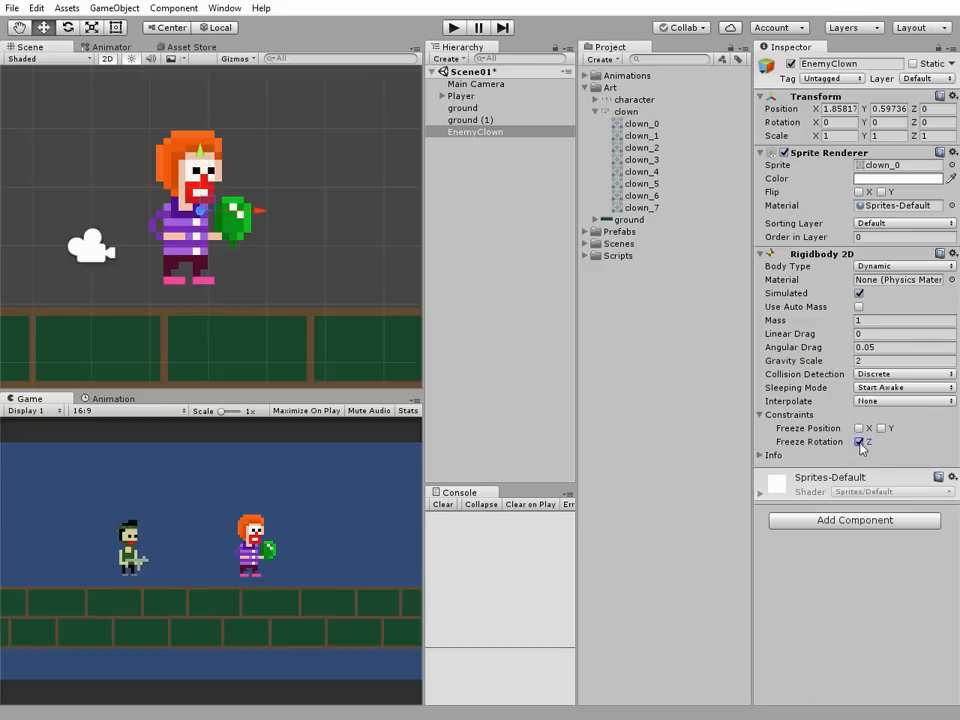
click(854, 520)
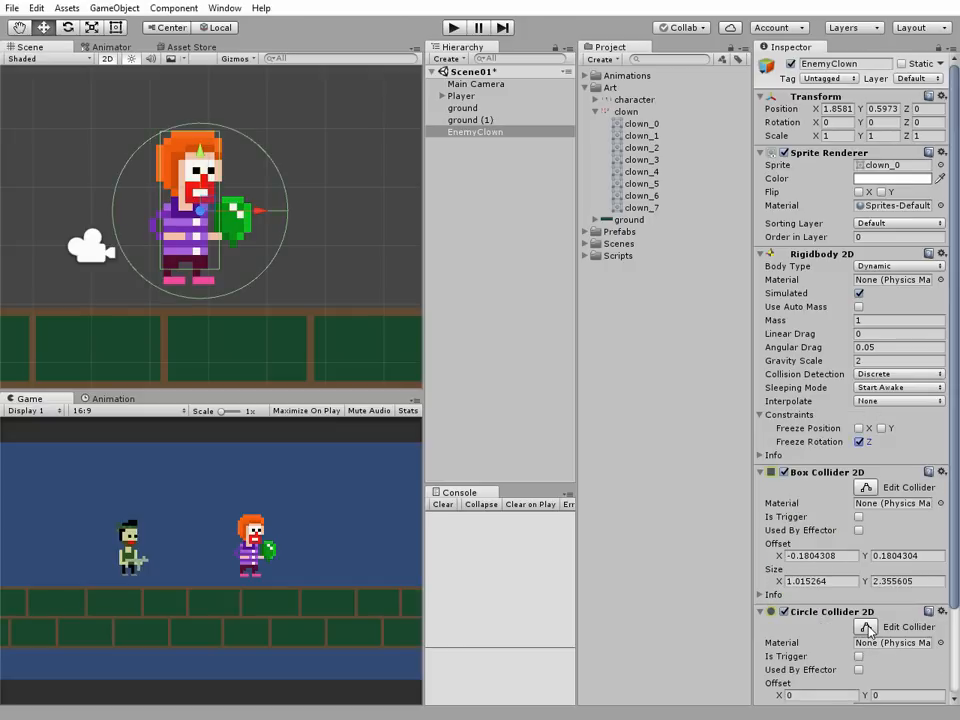
- Offset the circle collider to (-0.15, -1.08) at the feet and raise EnemyClown above the player
scroll(down, 3)
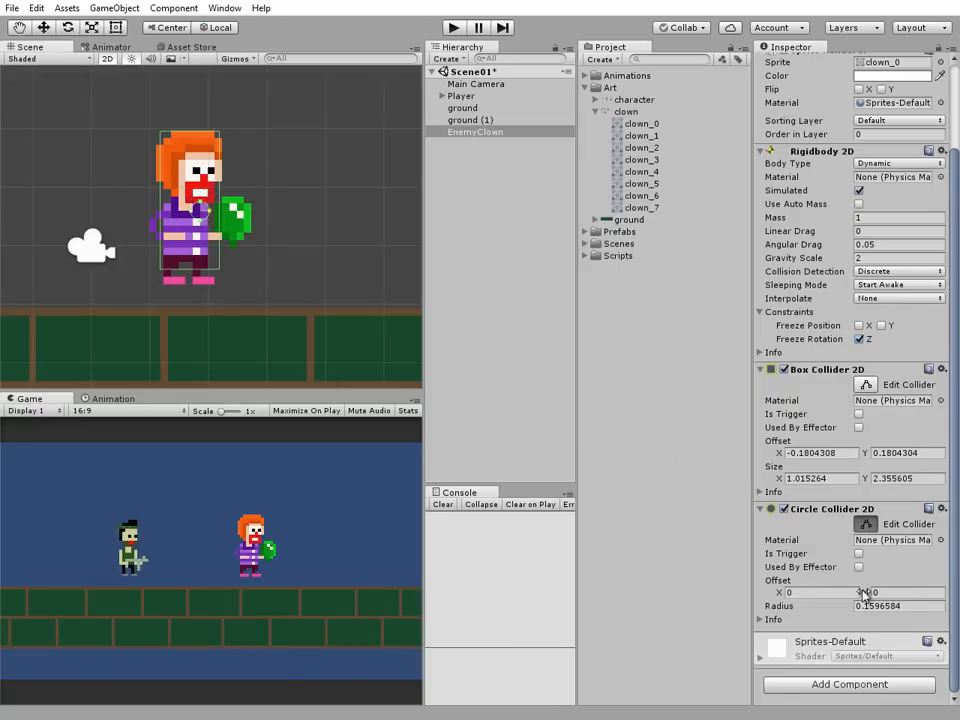
text(-1.2)
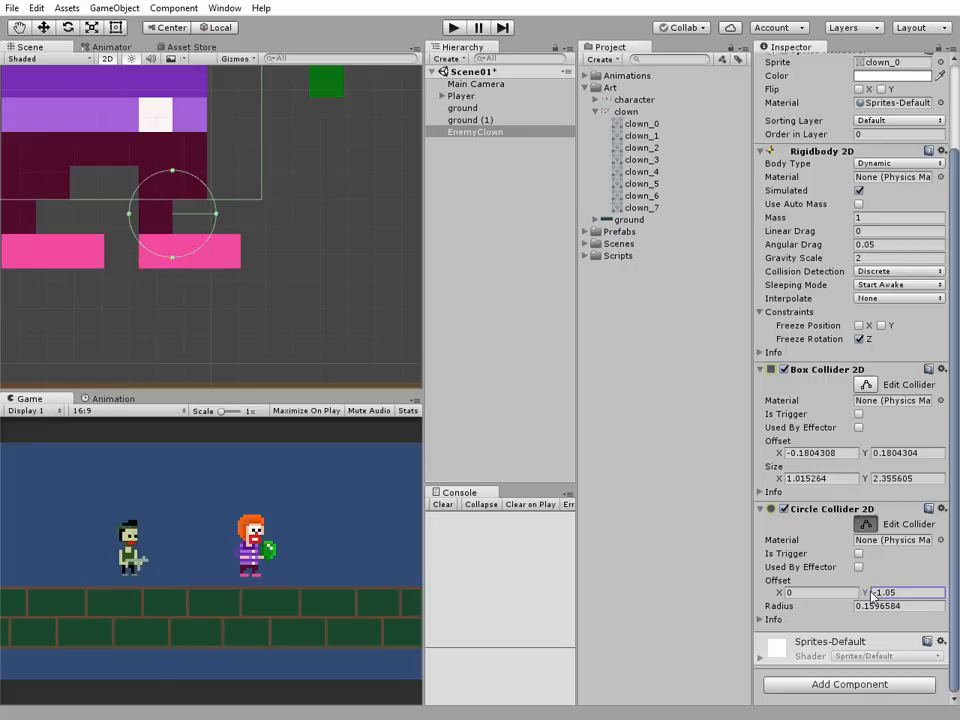
text(-1.08)
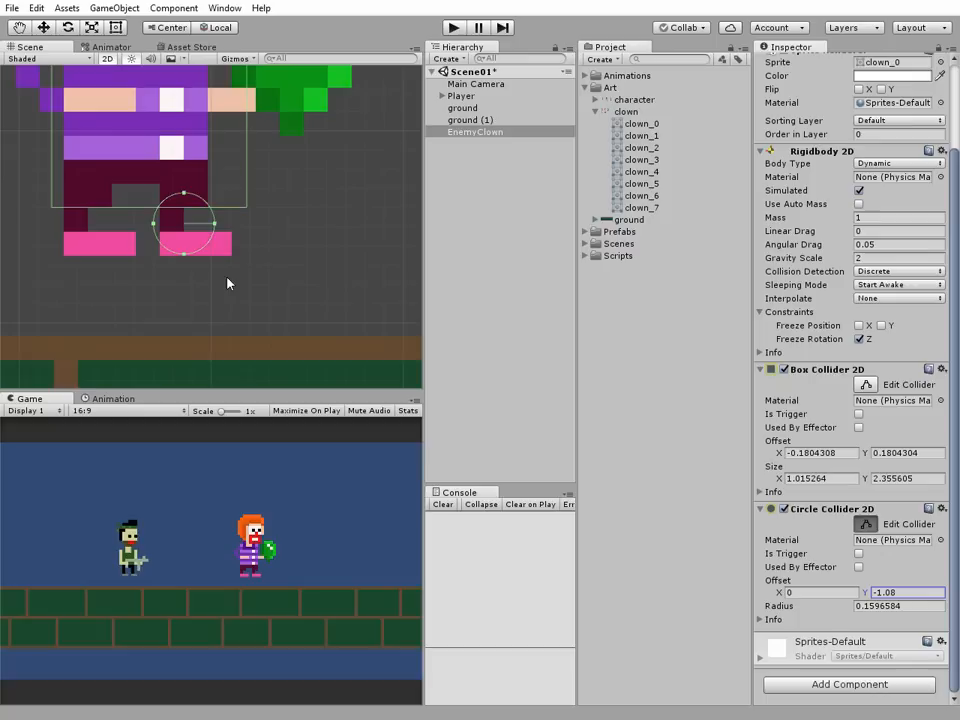
click(820, 592)
text(-0.15)
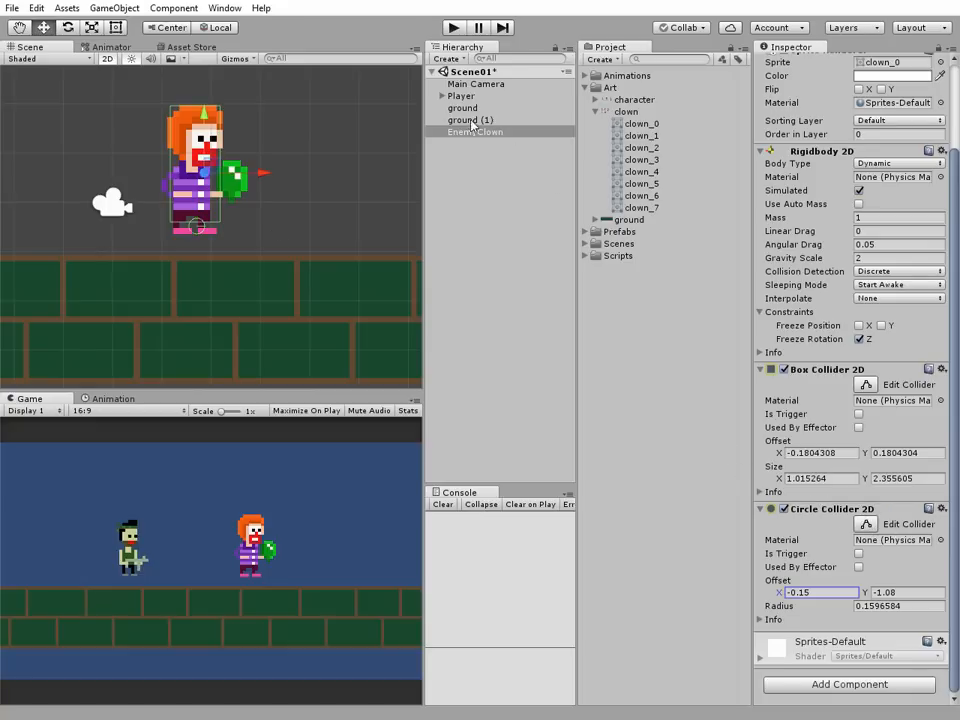
click(476, 132)
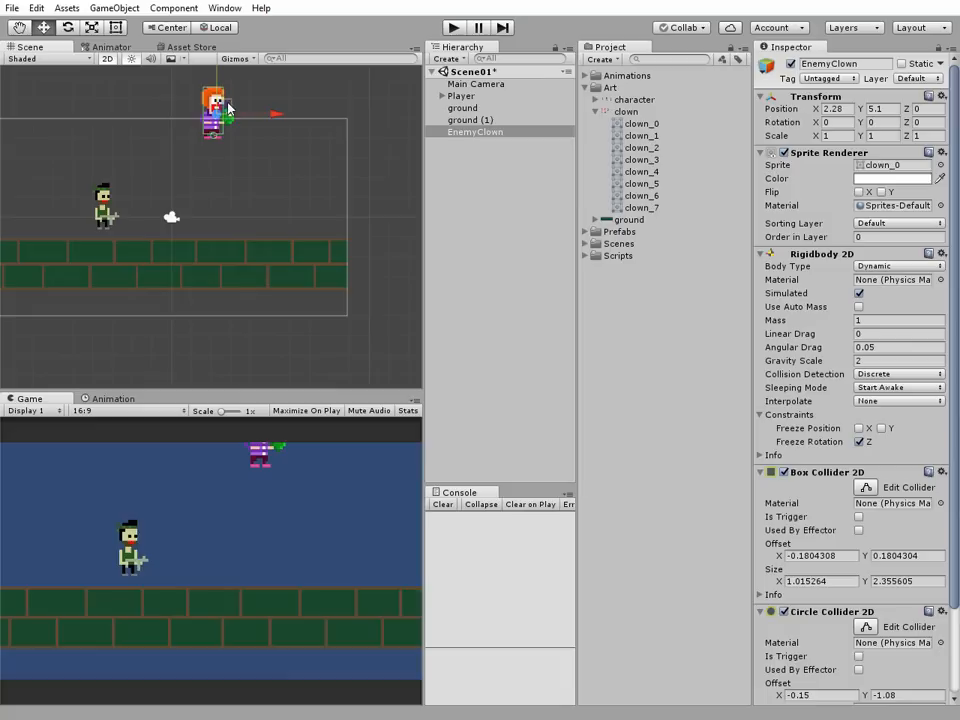
- Play-test the clown falling, then set its Rigidbody 2D Collision Detection to Continuous
click(452, 28)
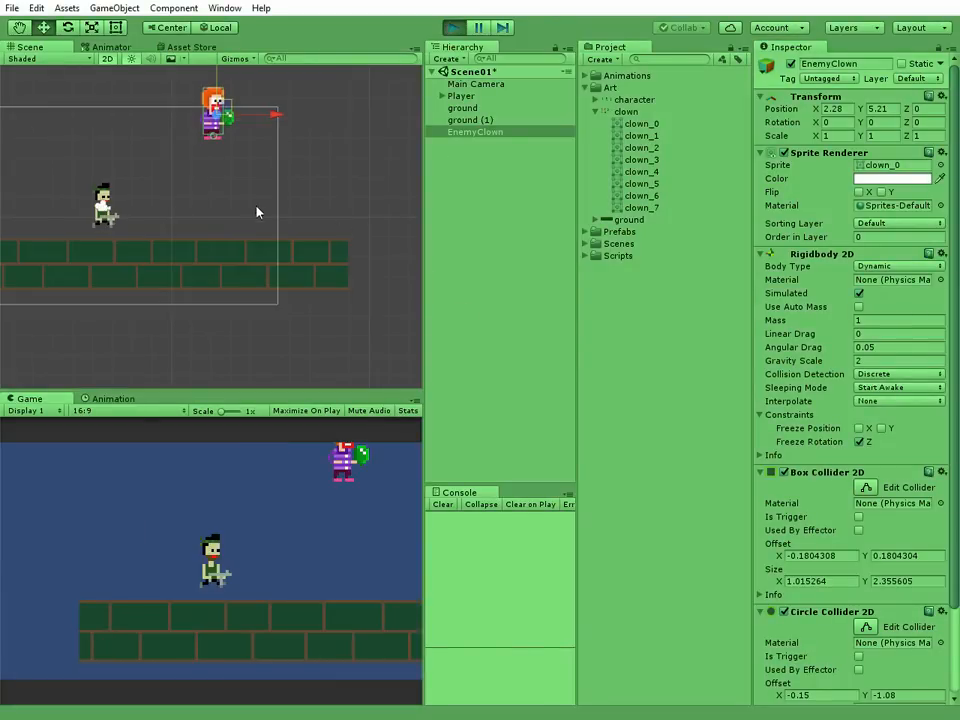
click(452, 28)
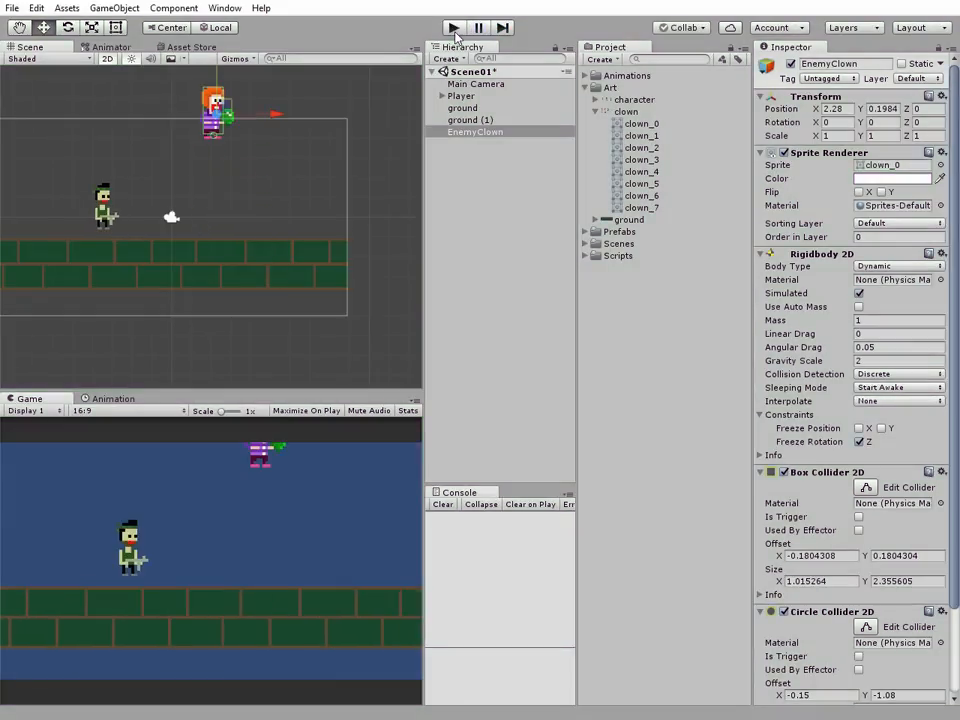
click(452, 28)
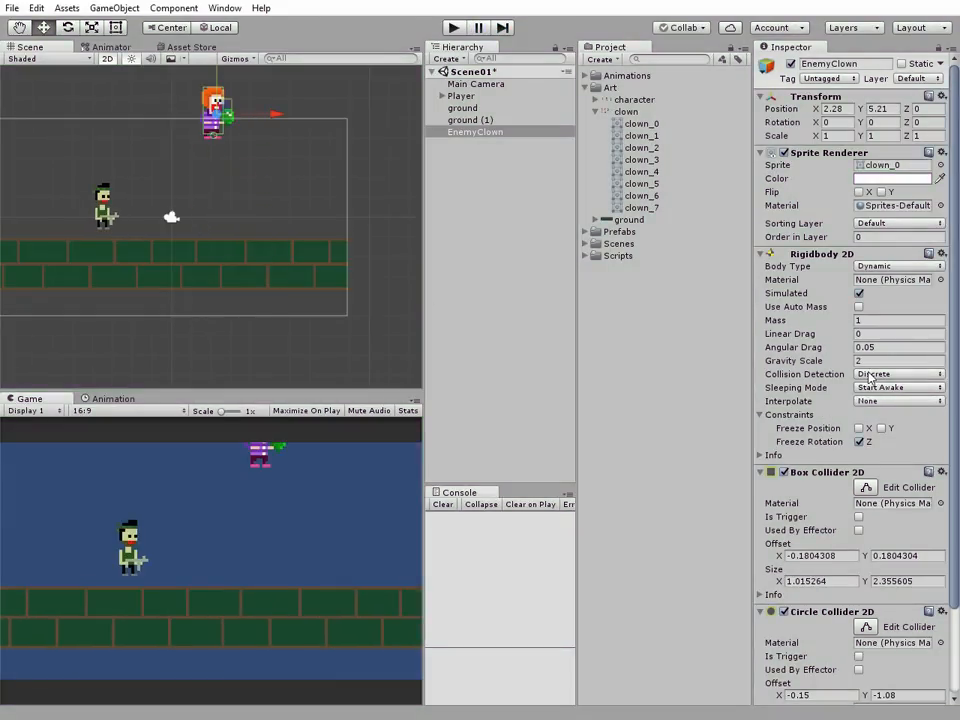
click(896, 374)
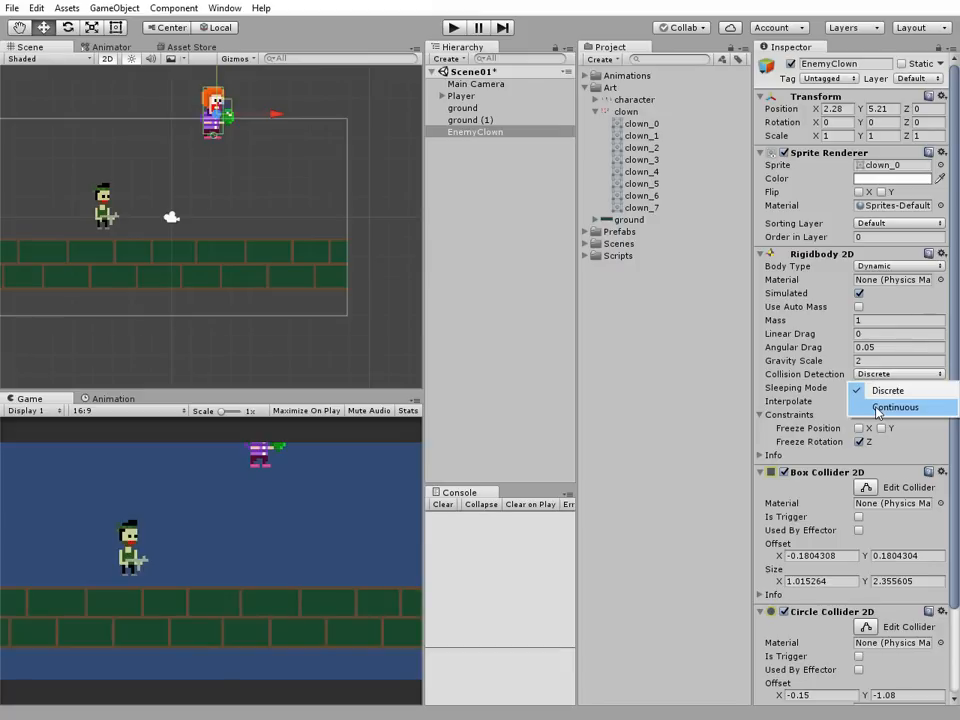
click(896, 408)
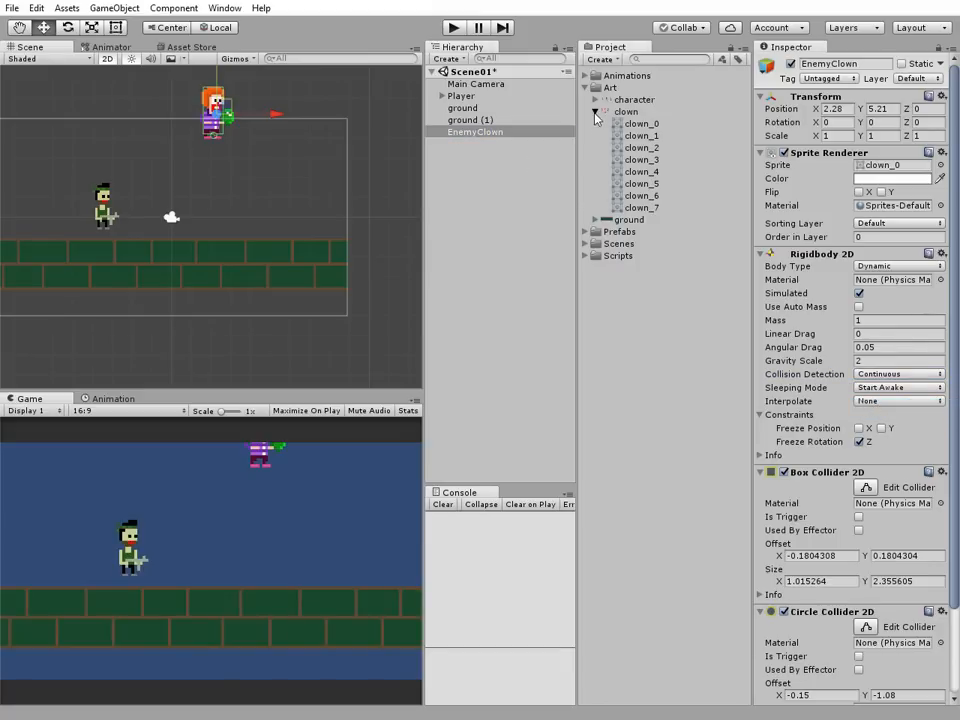
- Collapse the clown frames and open the Prefabs folder to store EnemyClown as a prefab
click(596, 112)
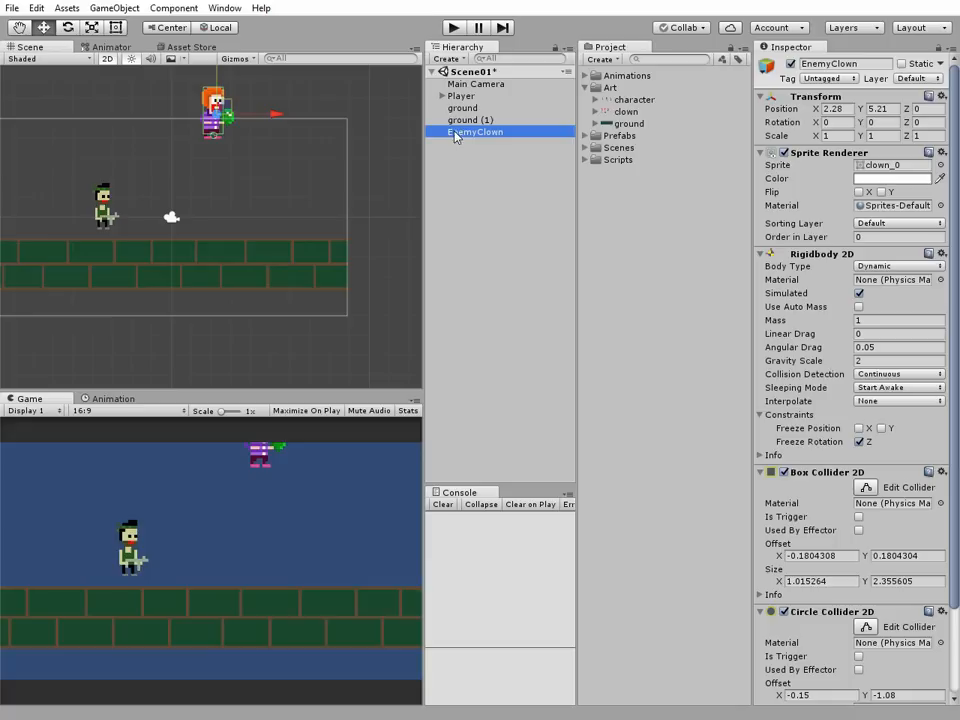
click(620, 136)
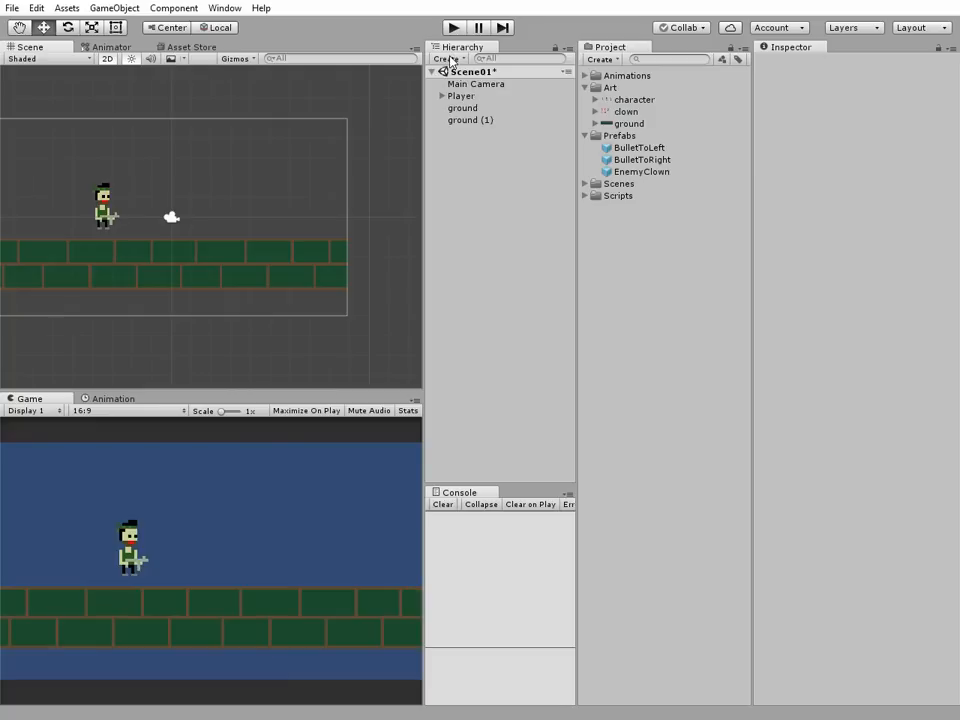
- Create a new empty object in the Hierarchy named EnemySpawner
click(448, 58)
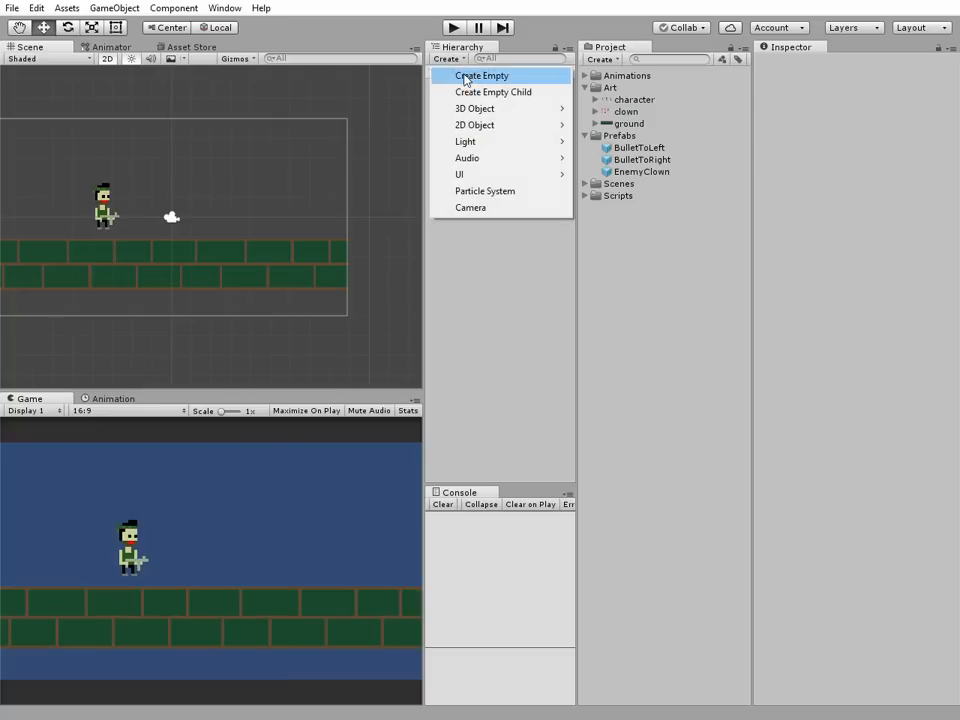
click(482, 76)
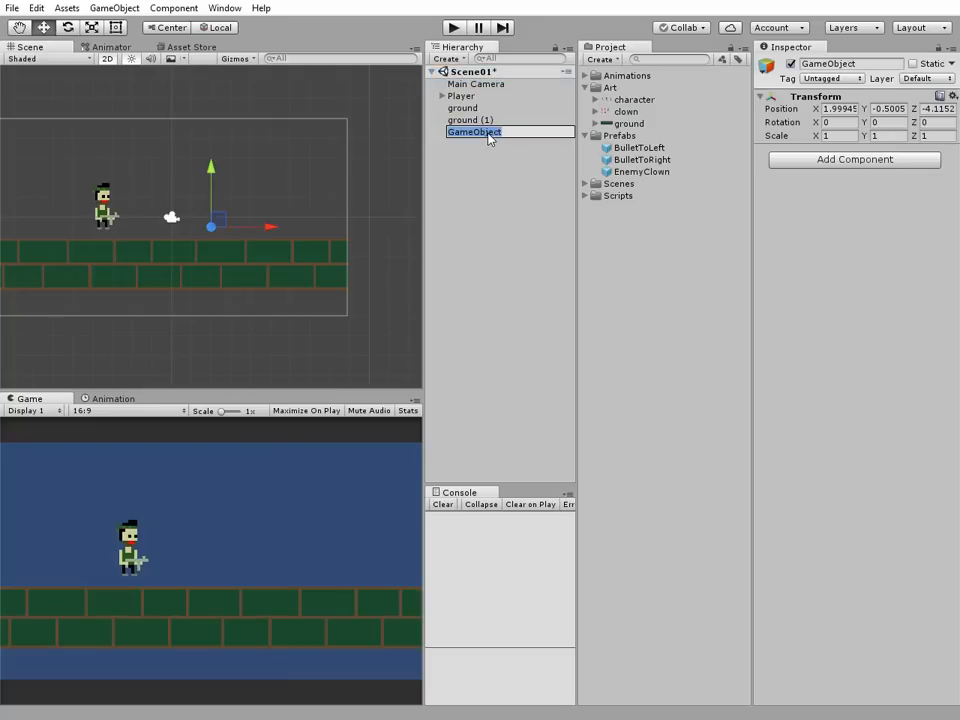
text(EnemySpawner)
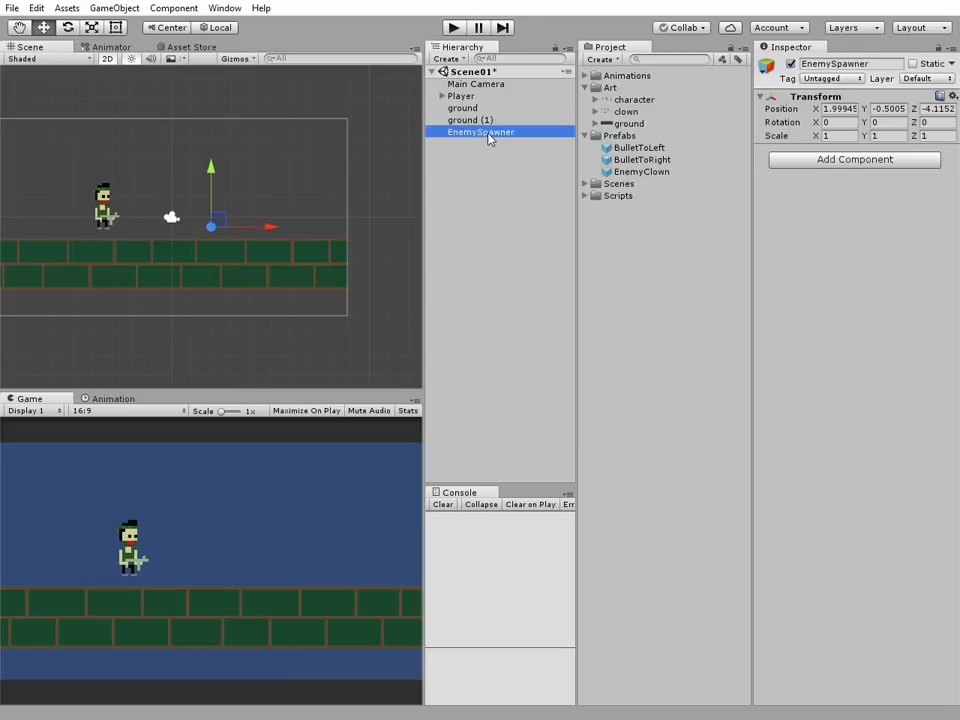
- Move EnemySpawner above the level, horizontally centred near (0.04, 5.49)
drag(210, 224, 150, 110)
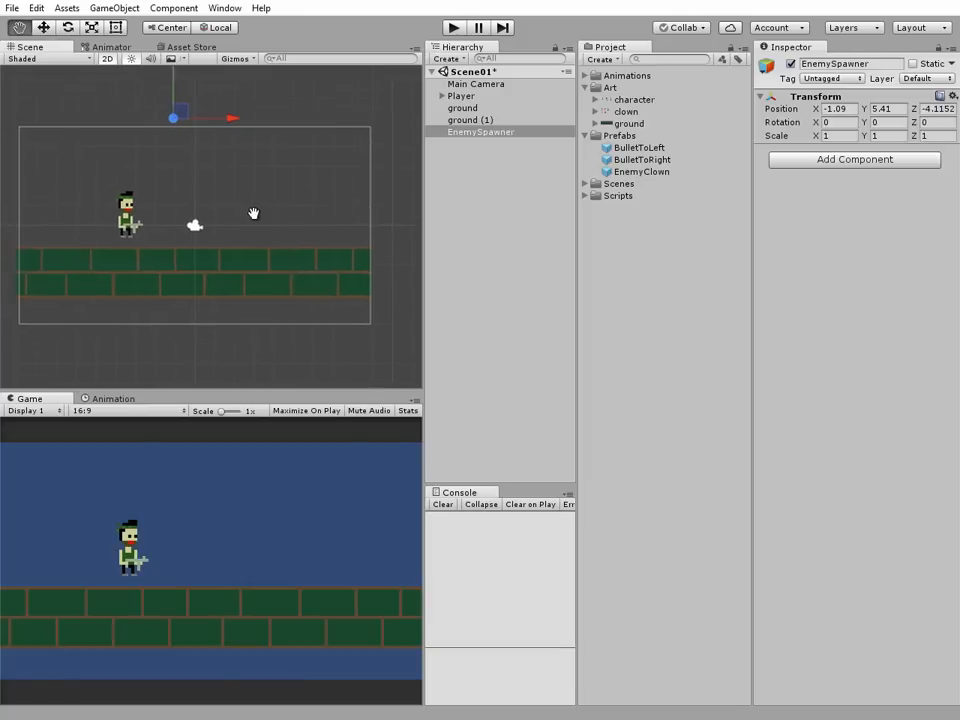
drag(252, 212, 220, 112)
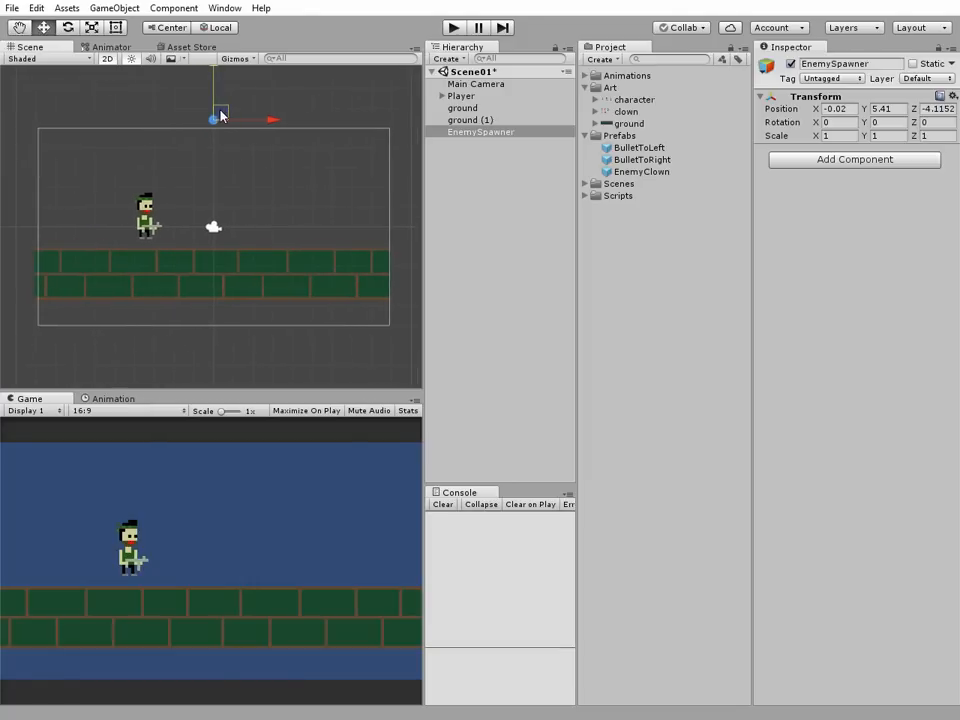
mouse_move(356, 306)
text(8.45)
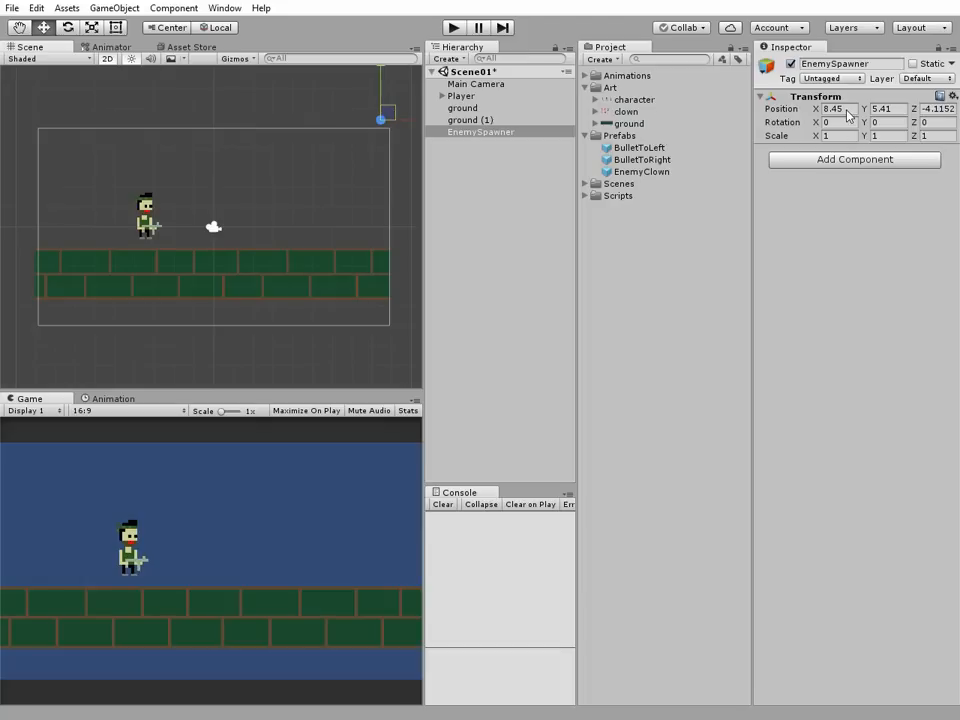
drag(384, 114, 44, 110)
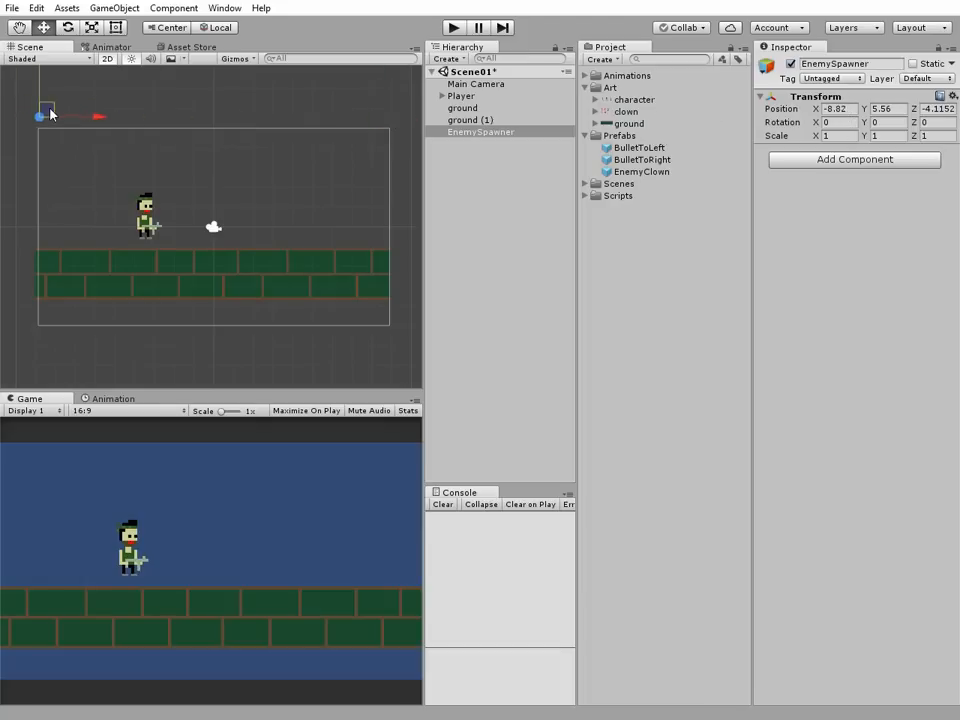
drag(44, 110, 56, 112)
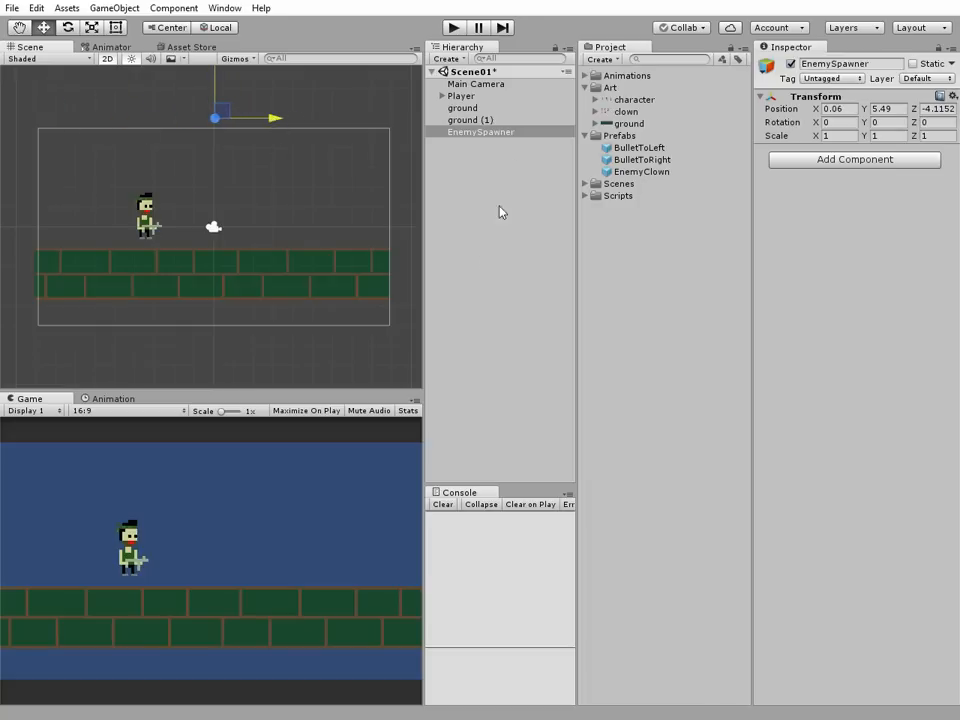
click(482, 132)
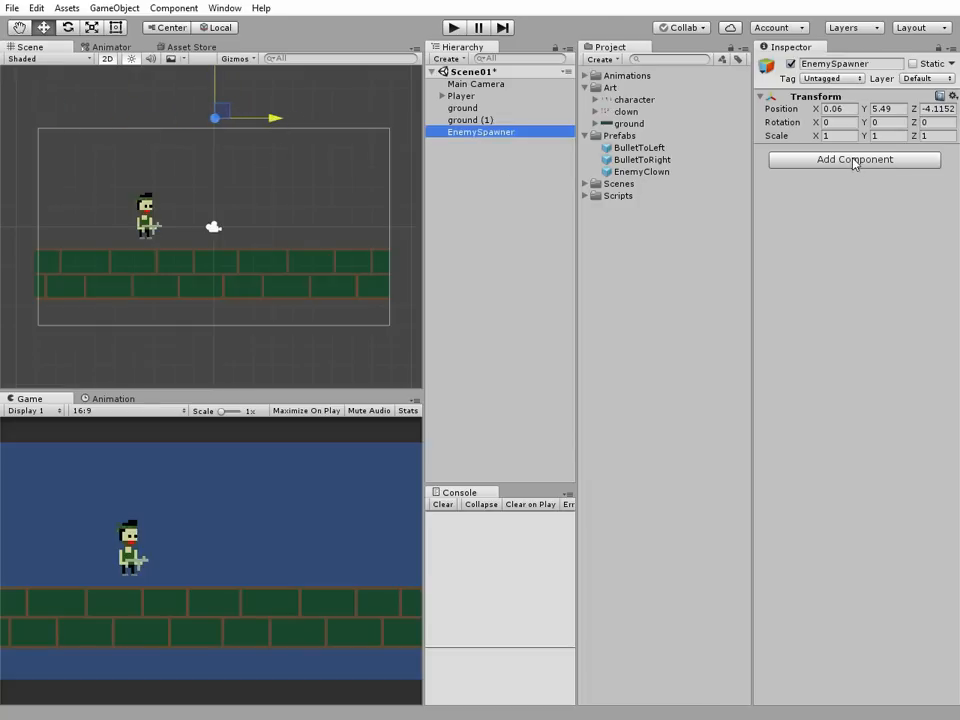
- Create a new script EnemySpawnerScript and attach it to EnemySpawner
click(852, 160)
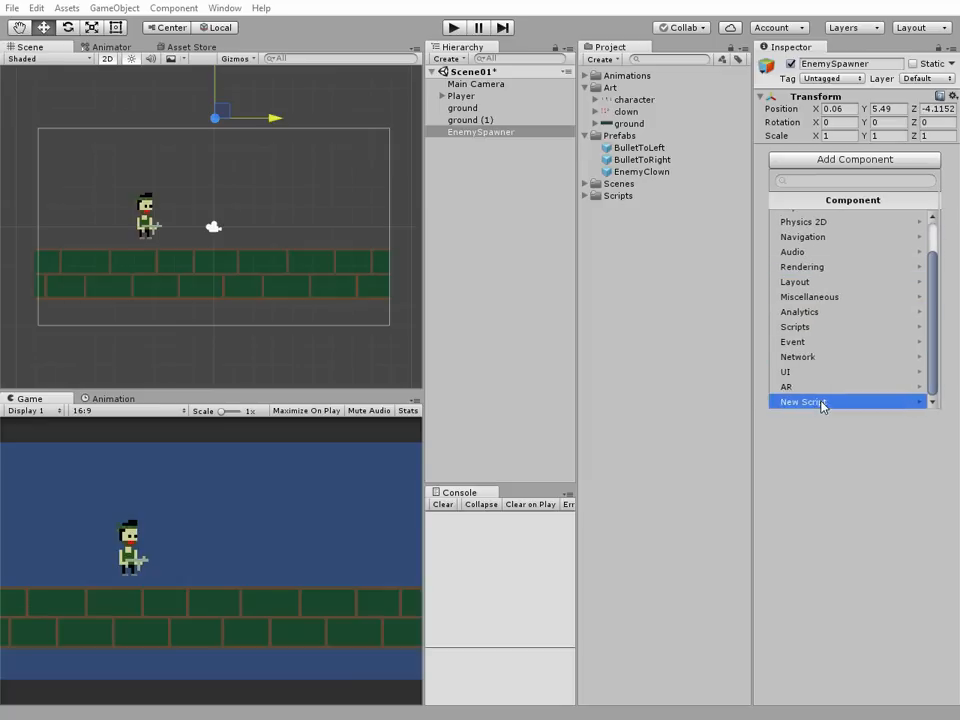
click(800, 400)
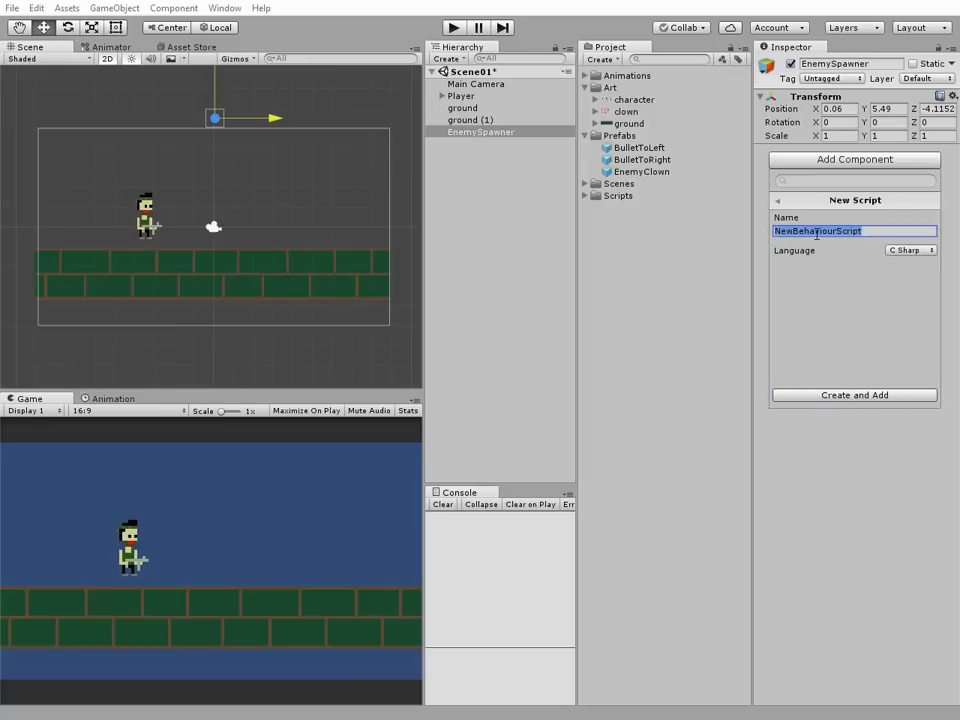
text(EnemySpawnerScr)
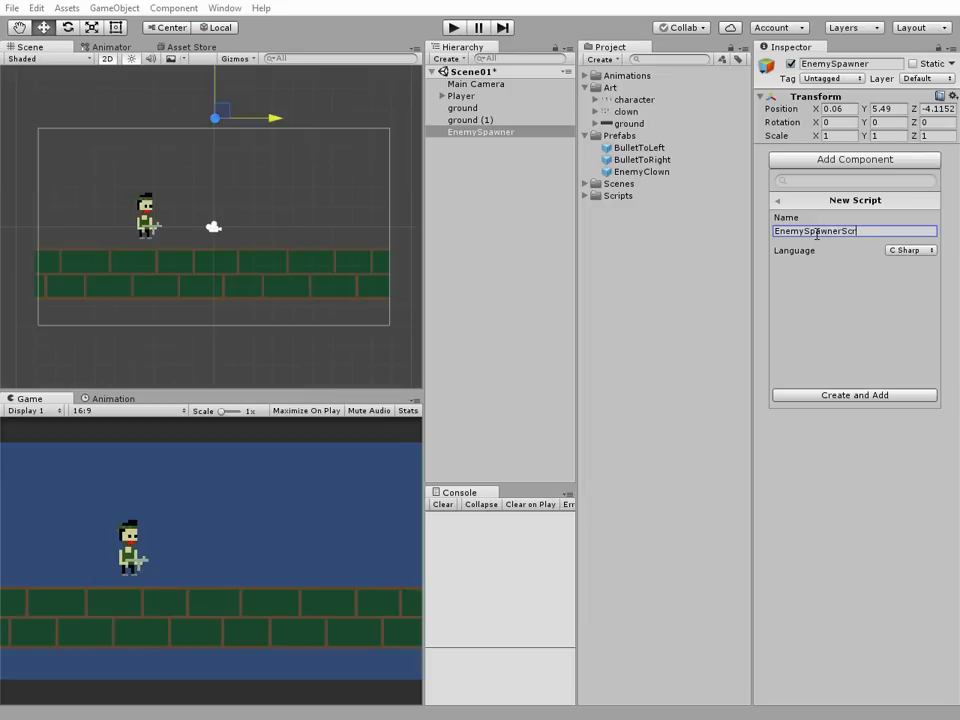
click(854, 394)
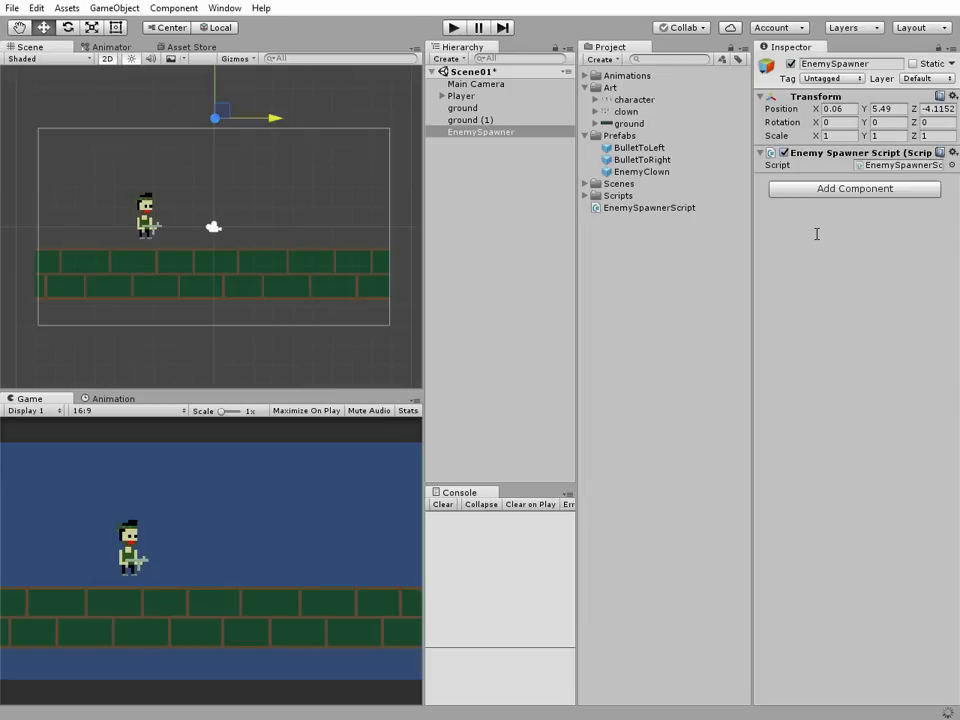
- Move EnemySpawnerScript into the Scripts folder and open it in MonoDevelop
click(648, 206)
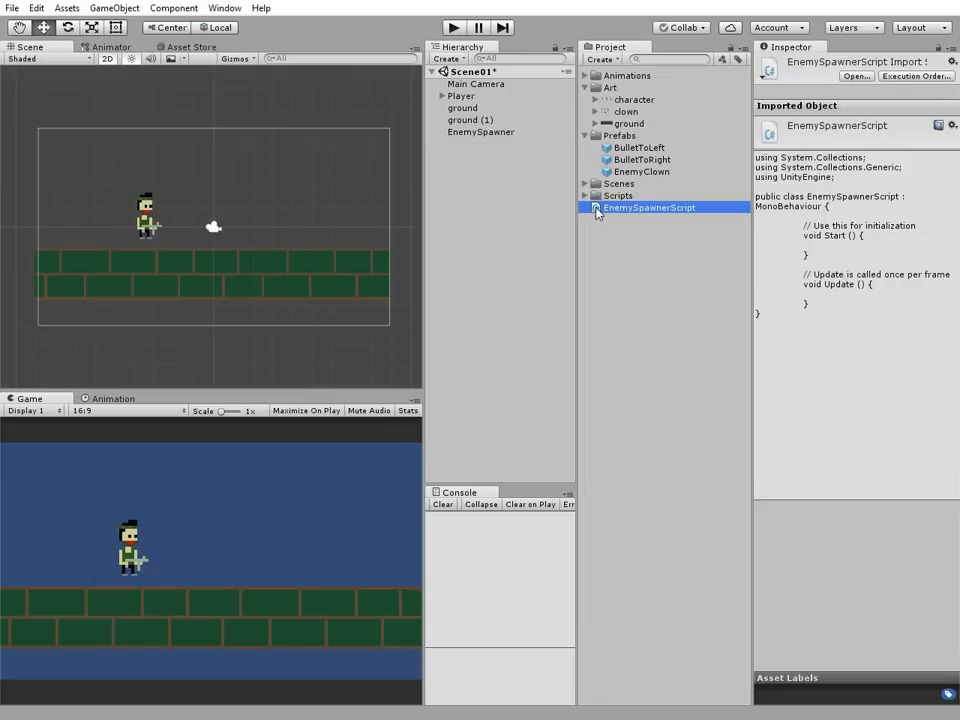
click(618, 196)
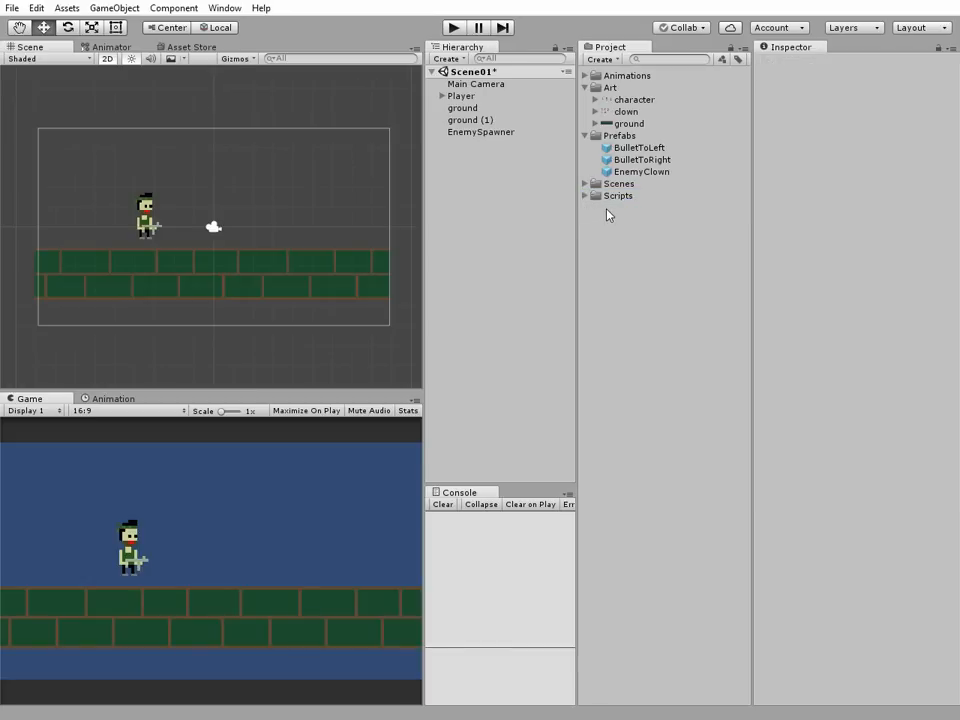
click(584, 196)
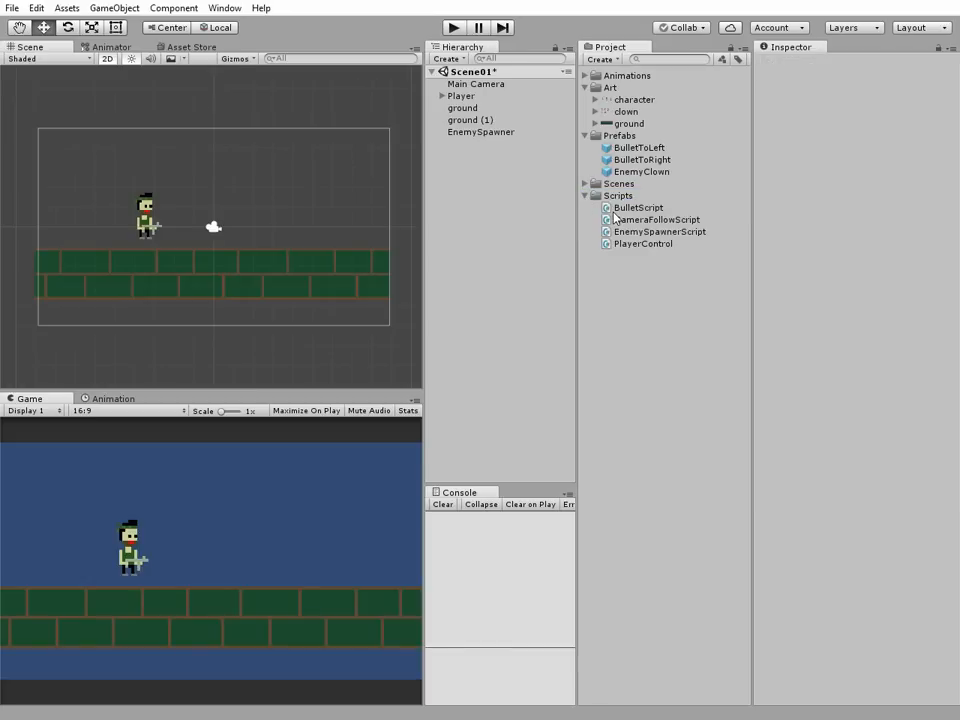
click(660, 232)
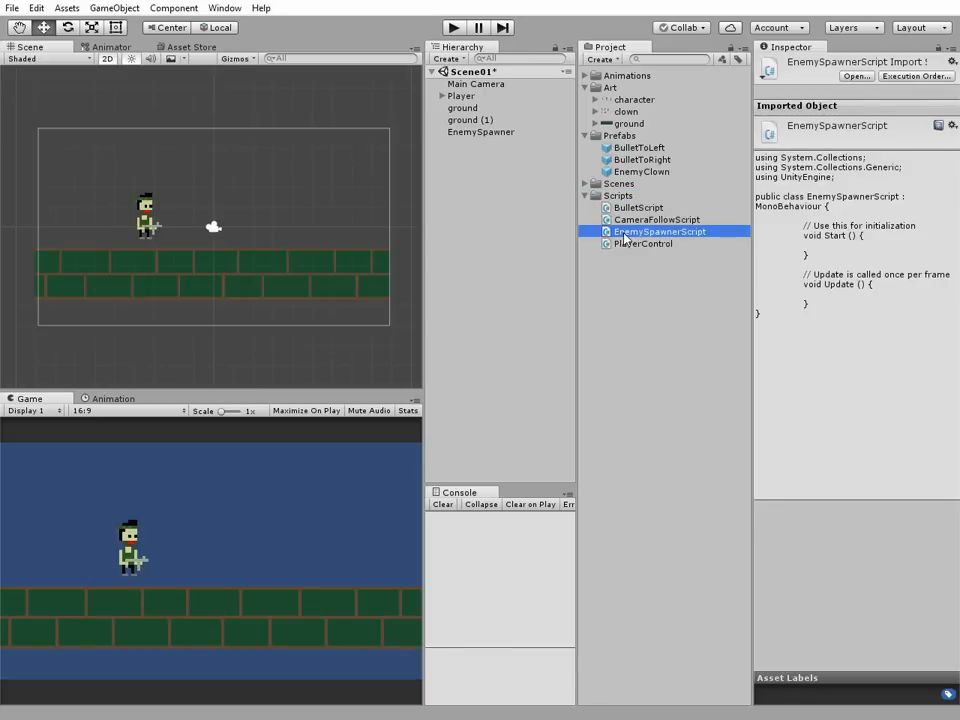
double_click(660, 232)
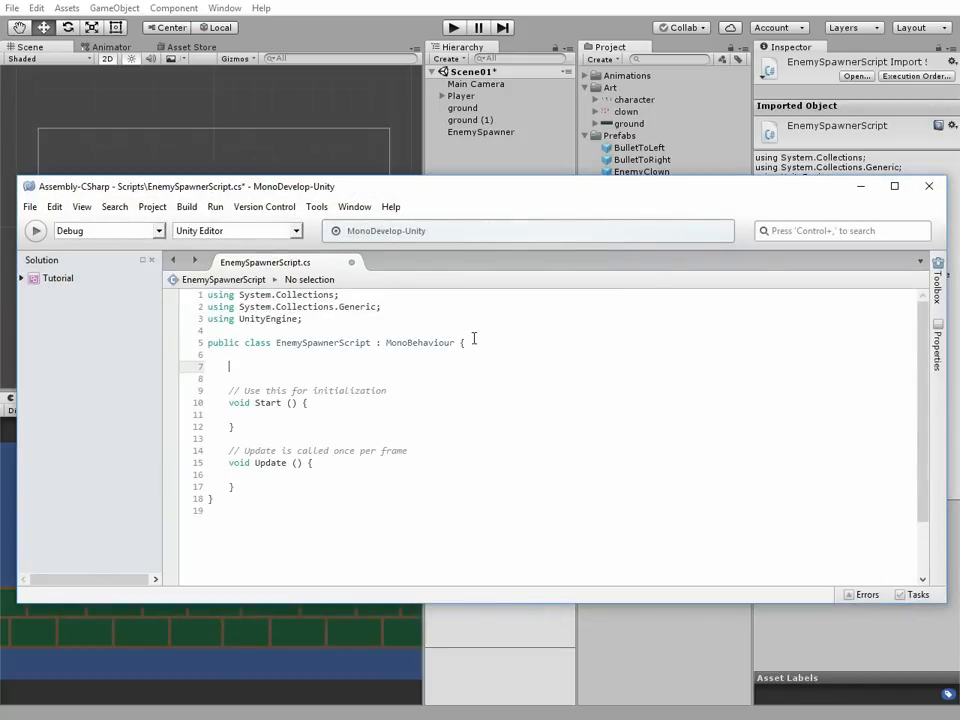
- Declare 'public GameObject enemy;' and 'float randX;' in the class body
click(228, 366)
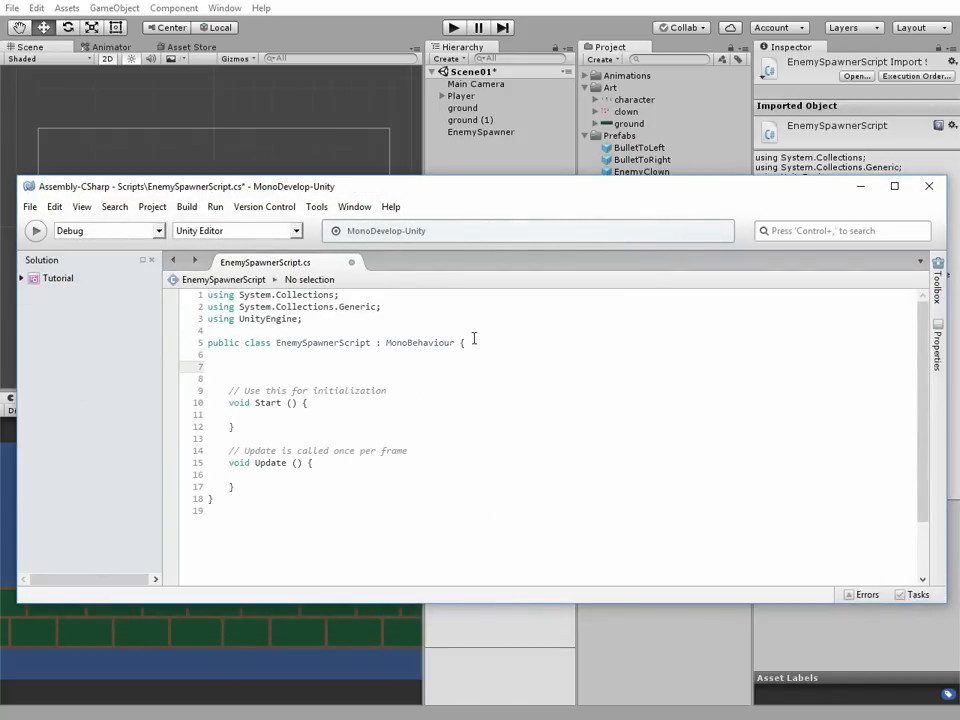
text(publi)
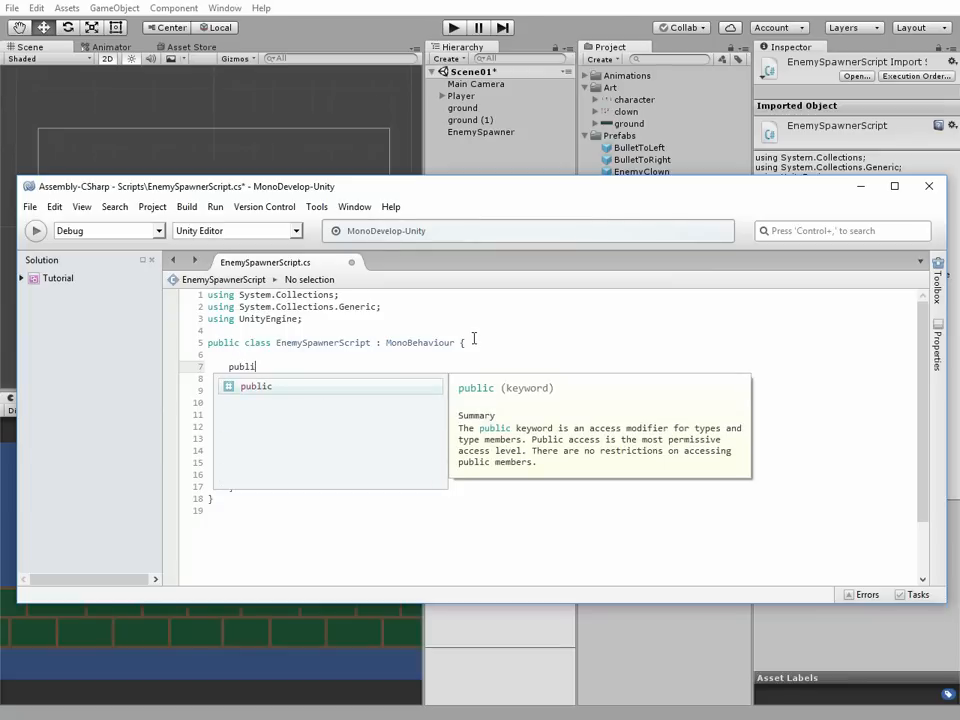
text(G)
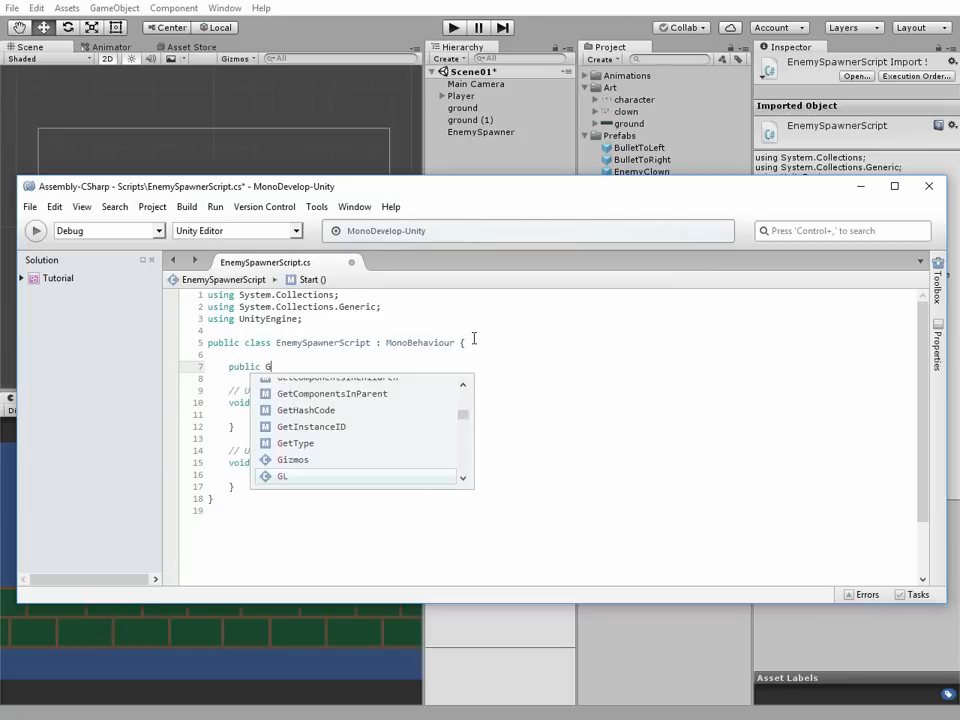
text(ameObject)
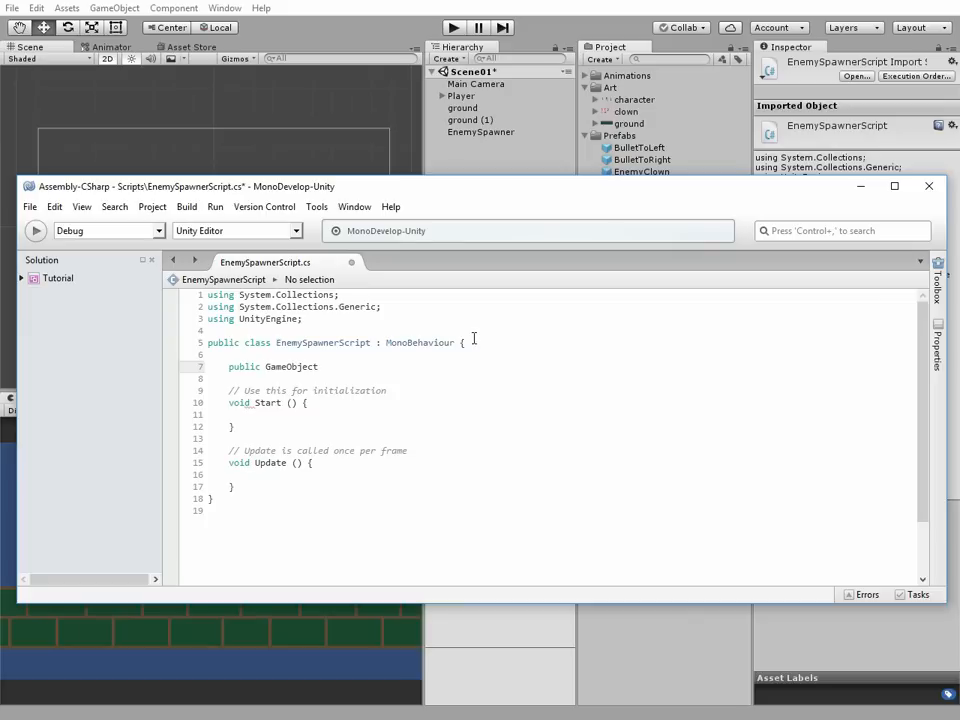
text(enemy;)
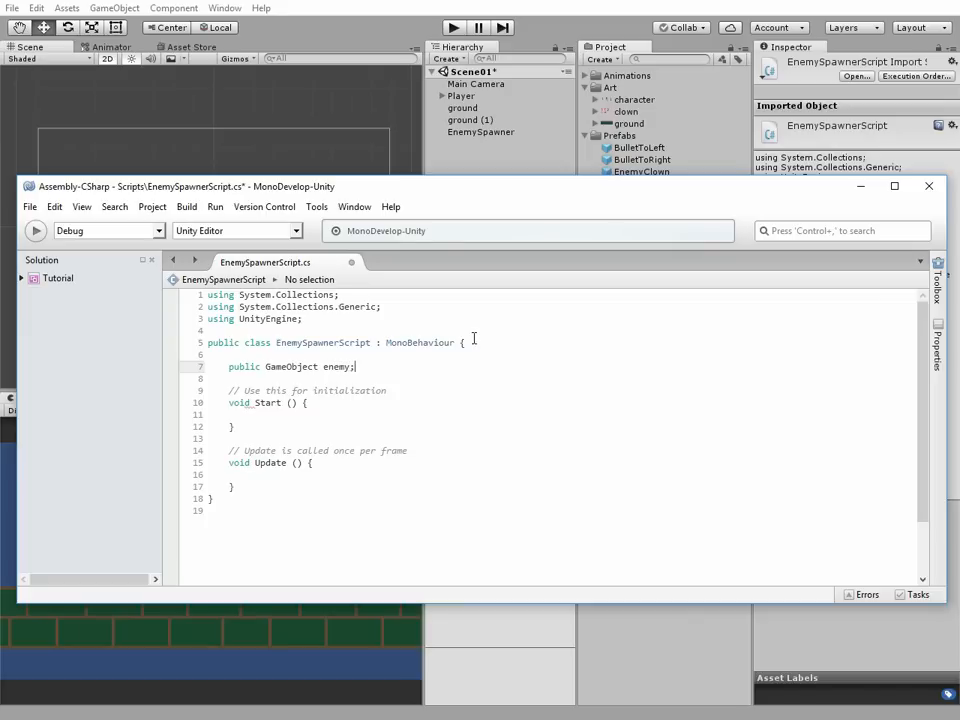
text(float)
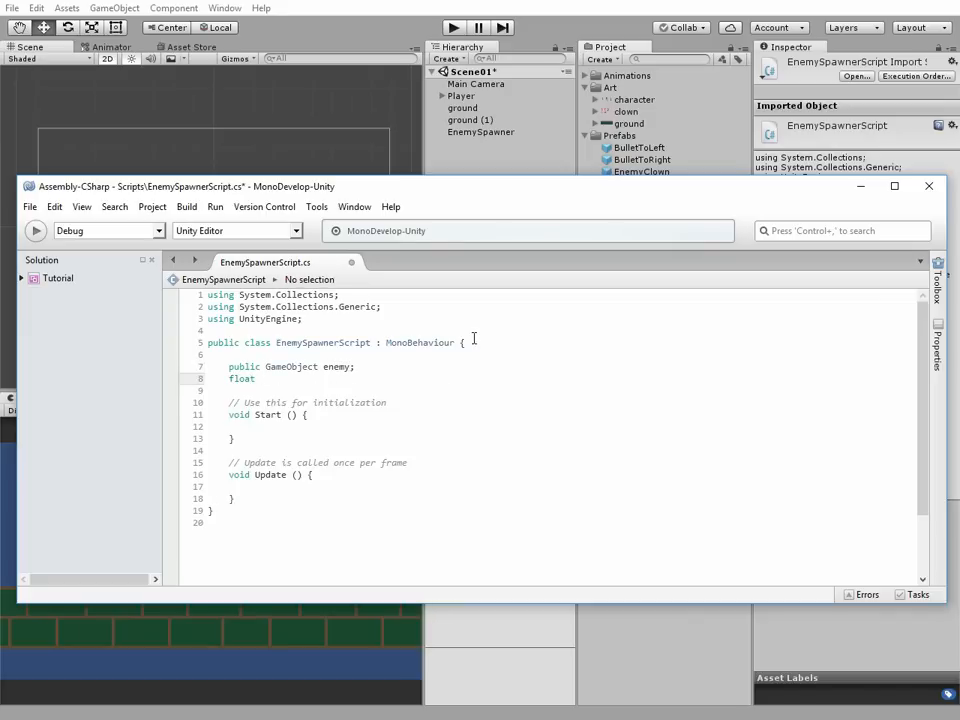
text(randX)
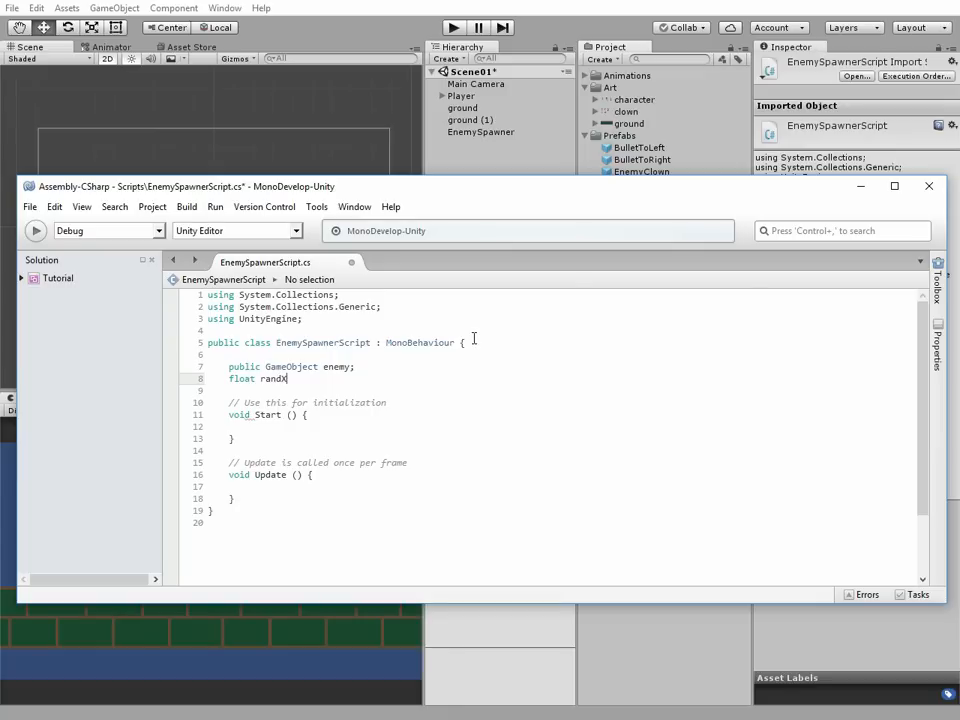
key(Return)
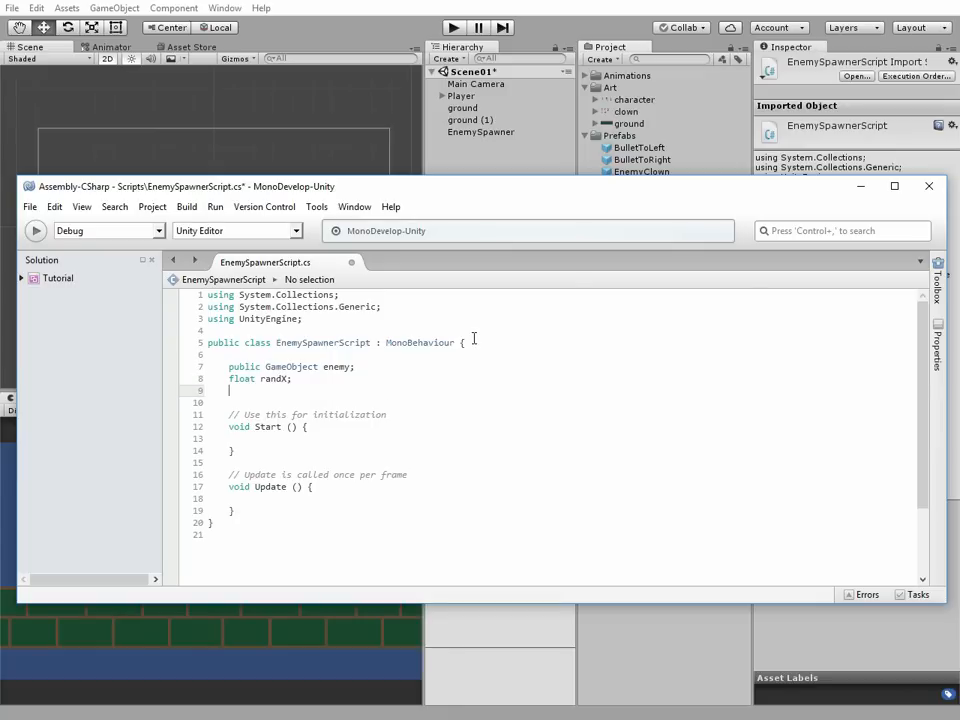
- Declare 'Vector2 whereToSpawn;' and 'public float spawnRate = 2f;', starting the nextSpawn float
text(Vector2 w)
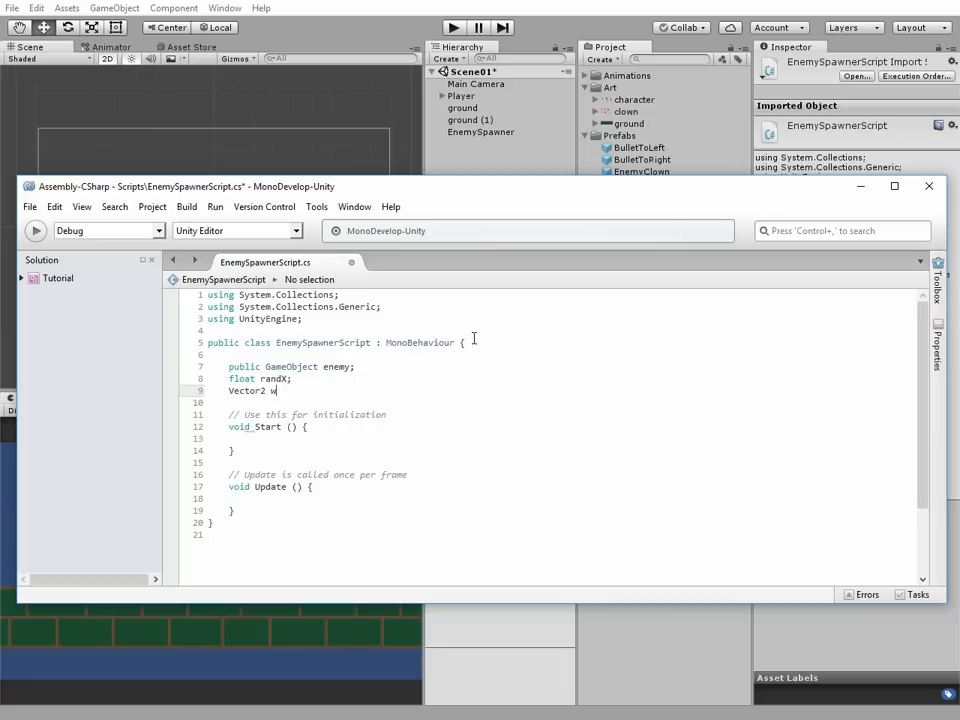
text(hereToSp)
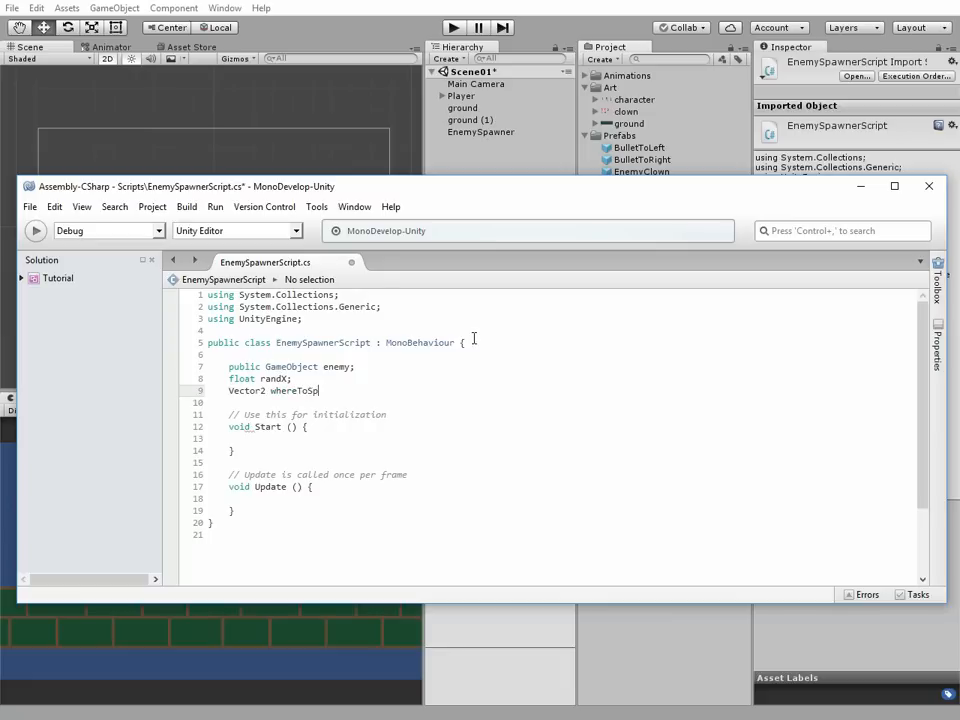
text(awn)
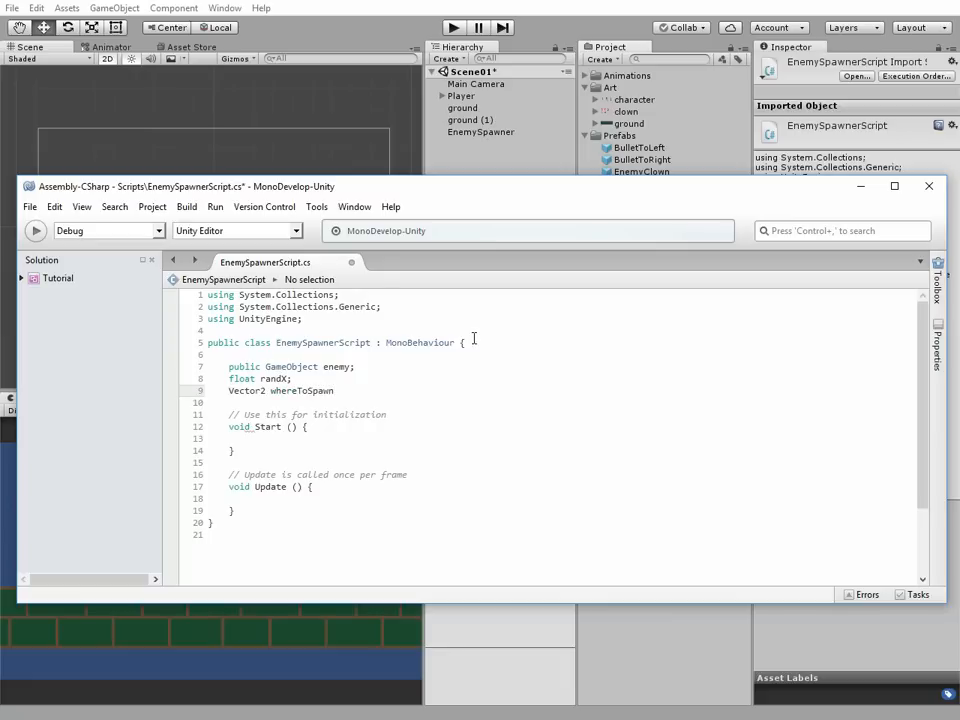
text(public)
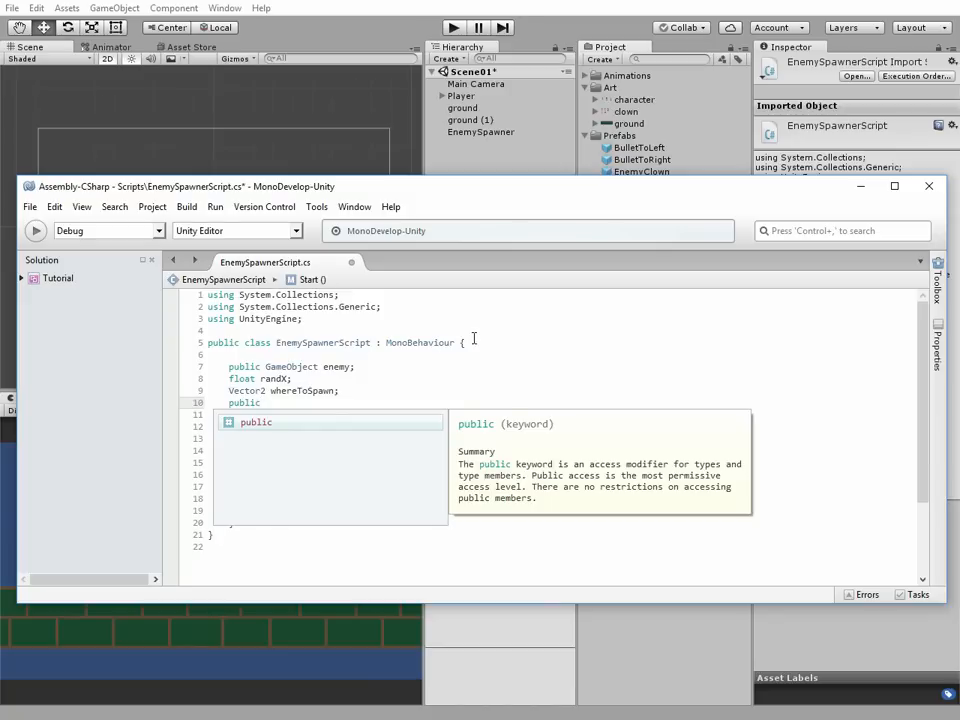
text(float)
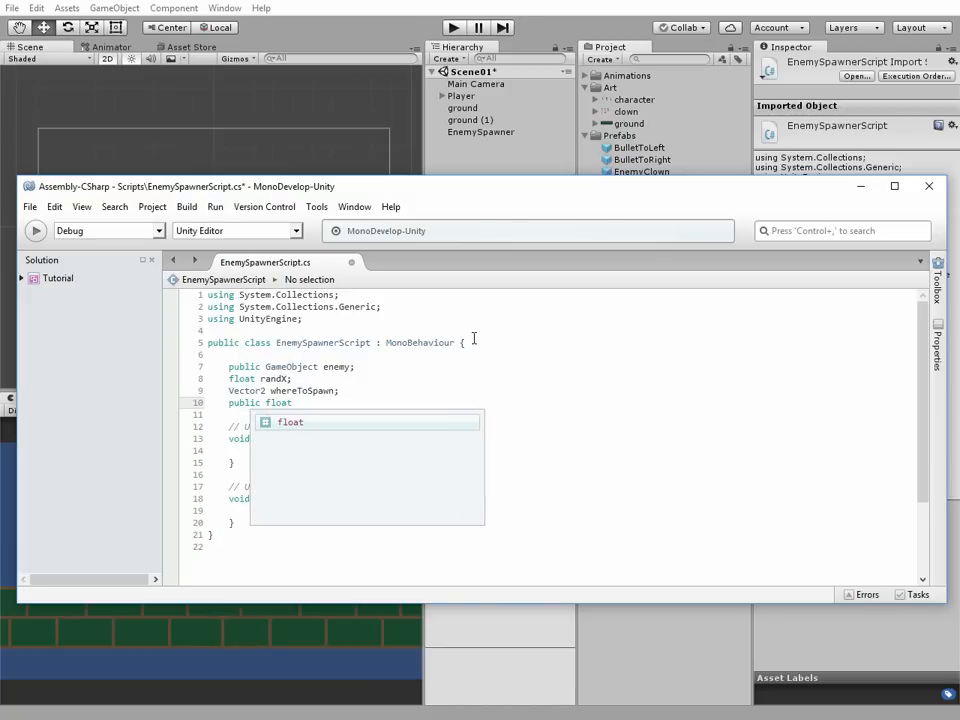
text(spa)
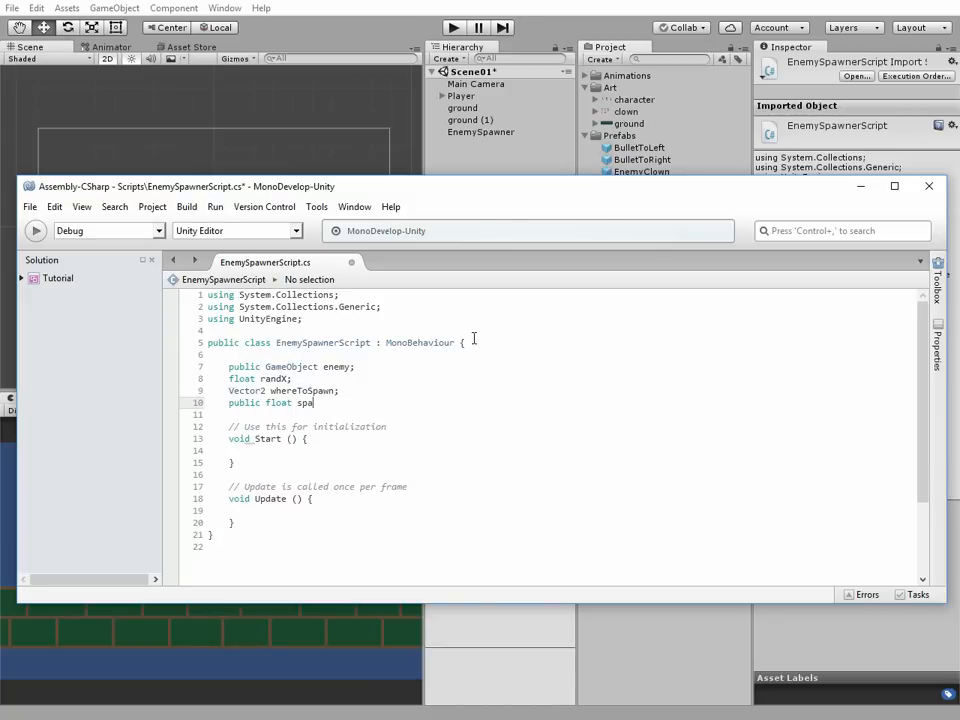
text(wnRate)
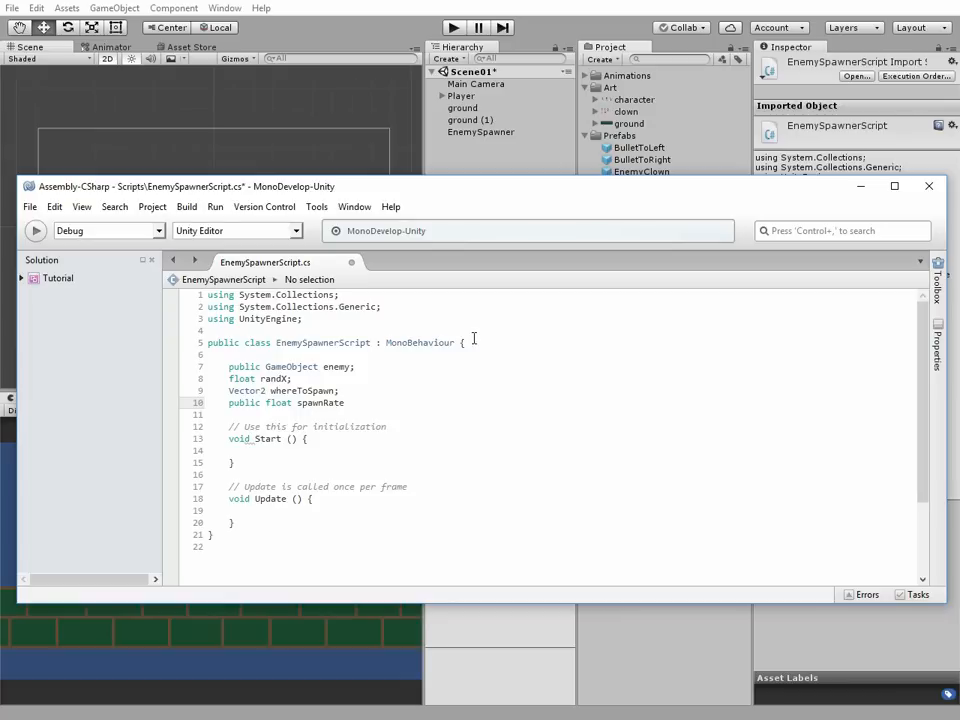
text(= 2)
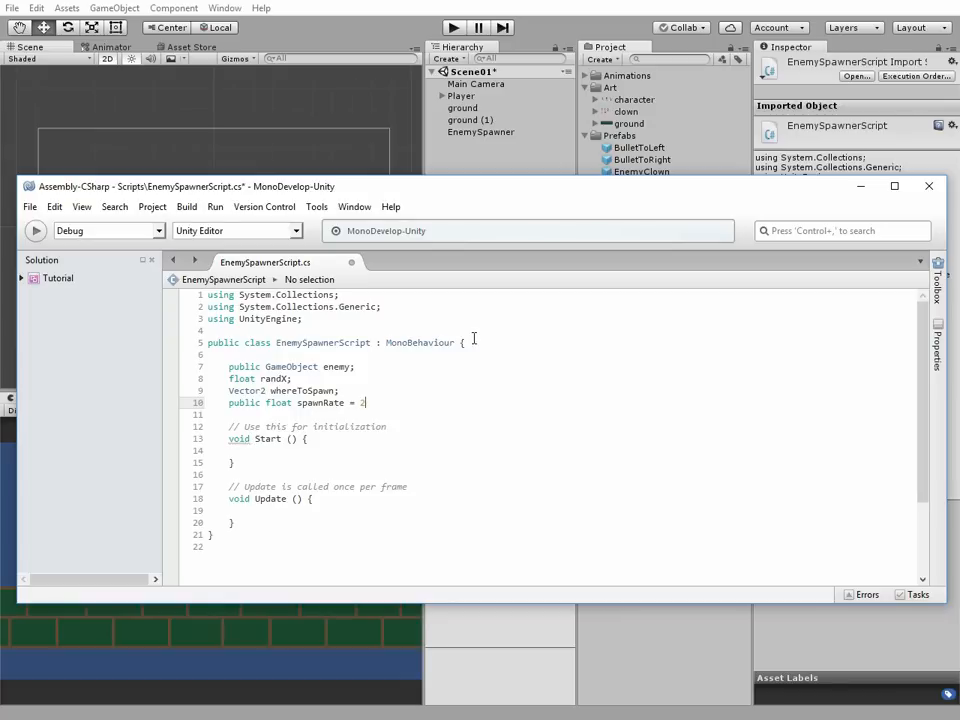
text(f;)
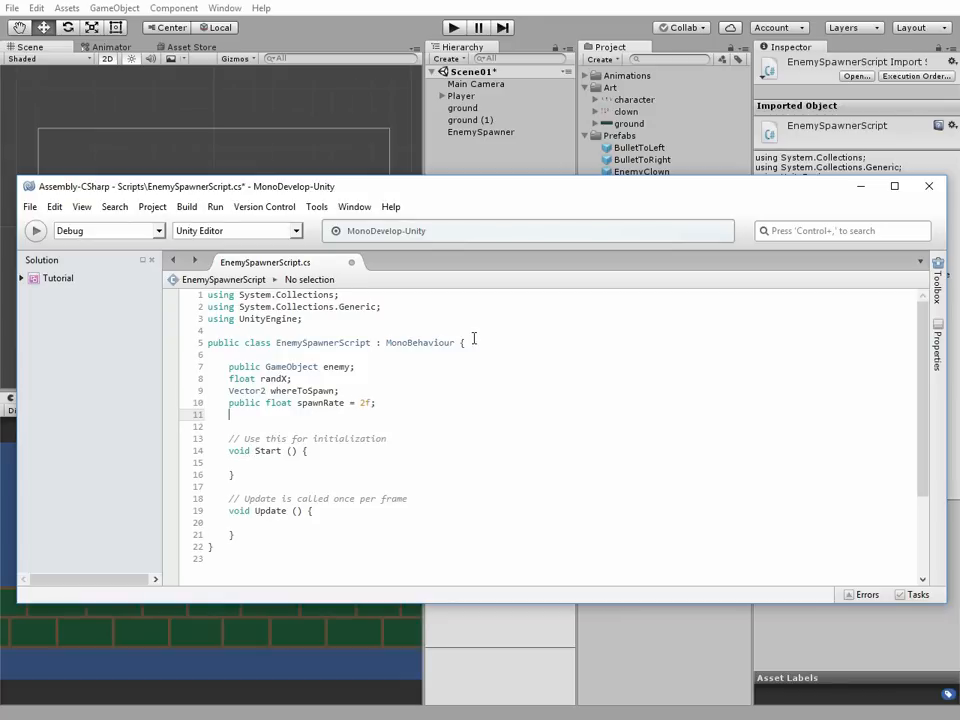
text(float nextSpawn)
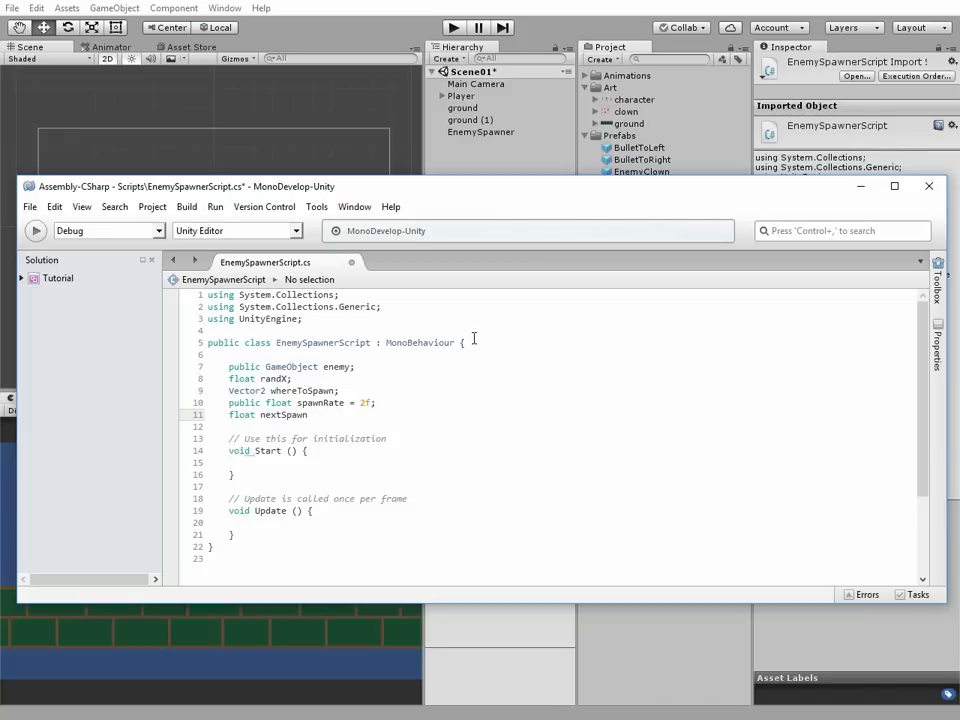
- Initialise the nextSpawn field to 0.0f
text(=)
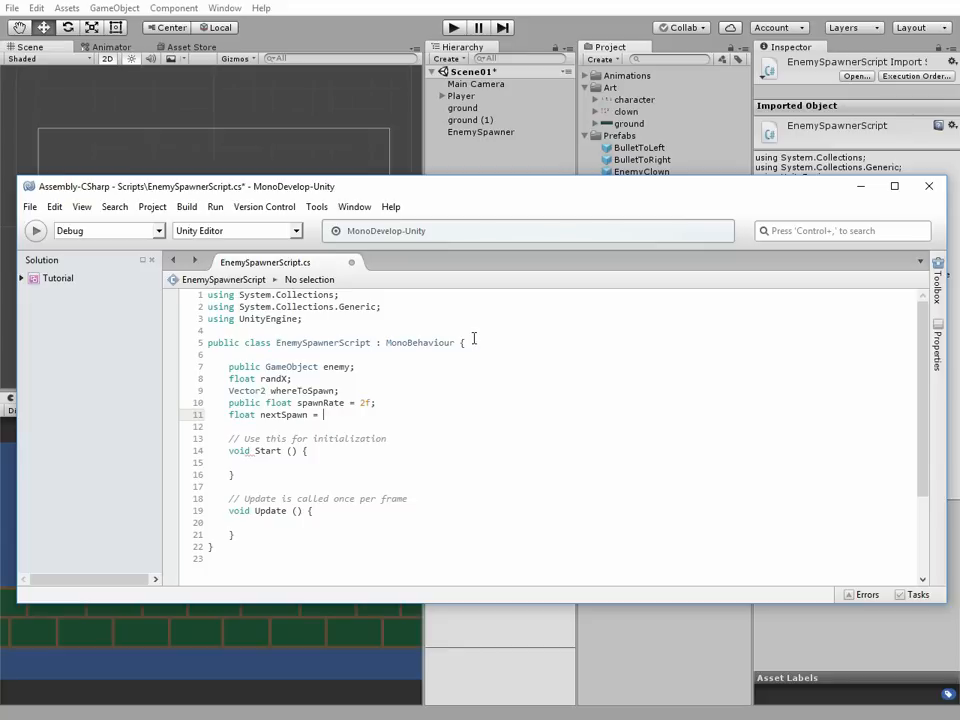
text(0)
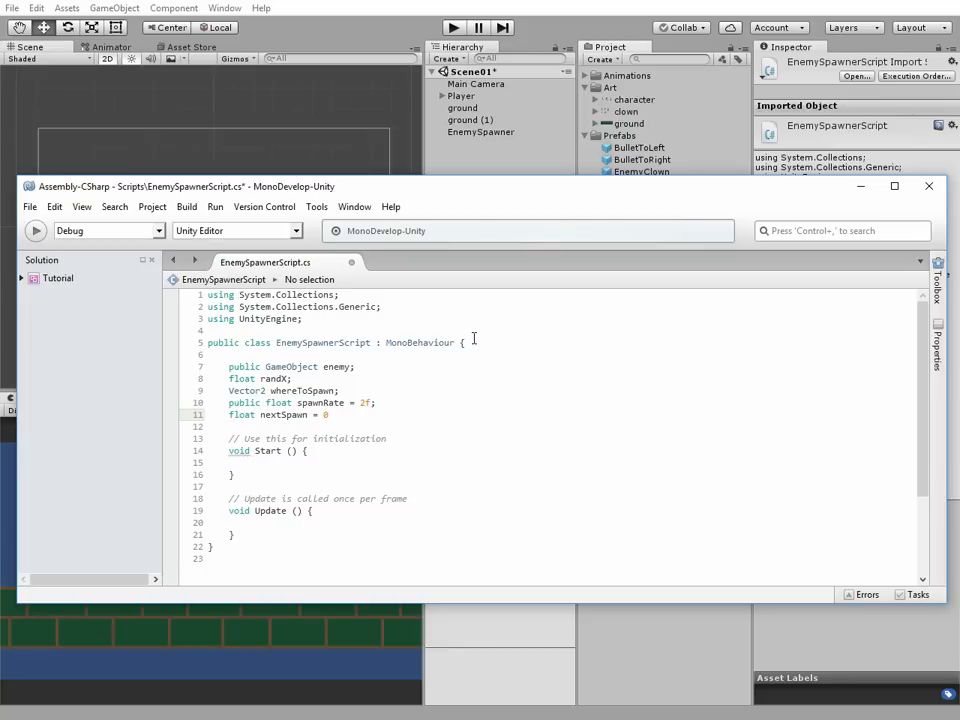
text(.0f;)
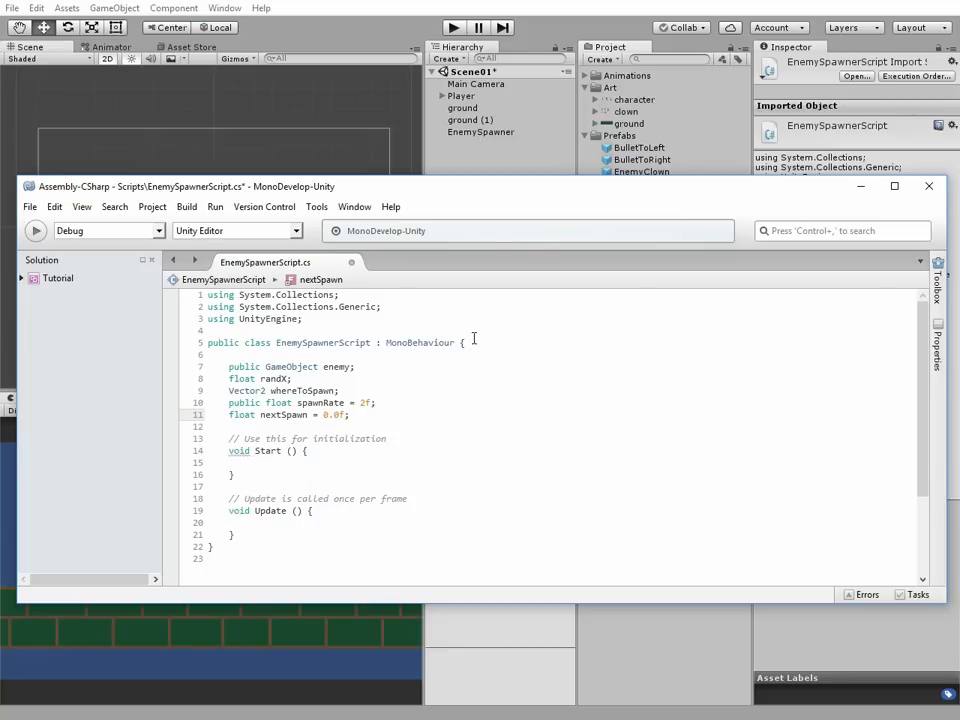
- Add 'if (Time.time > nextSpawn) { }' inside Update()
click(230, 426)
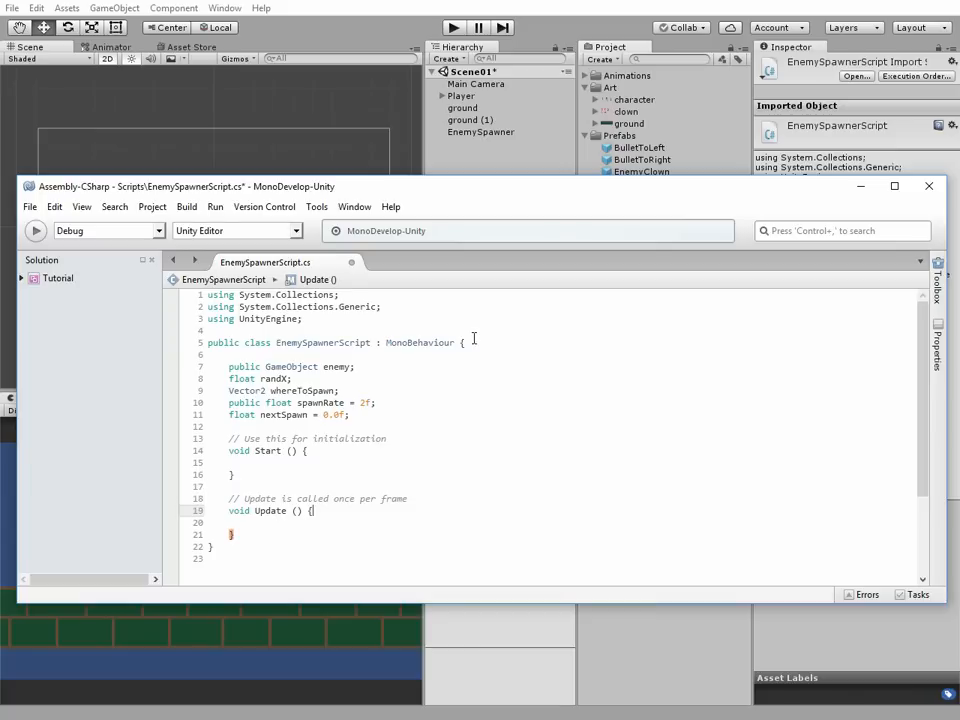
key(Return)
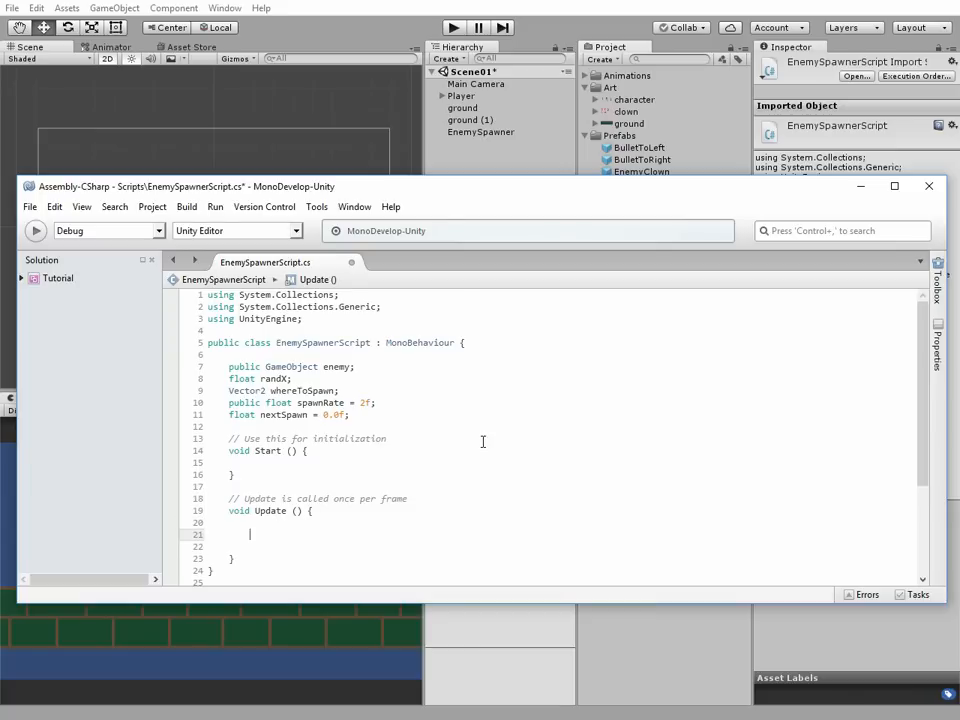
scroll(down, 3)
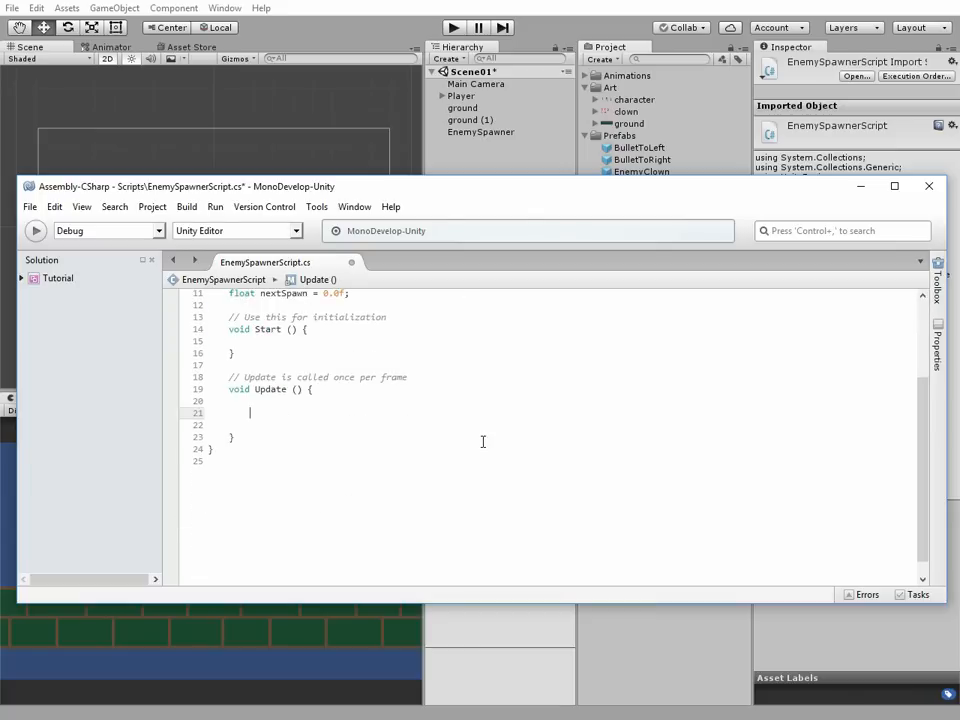
text(if)
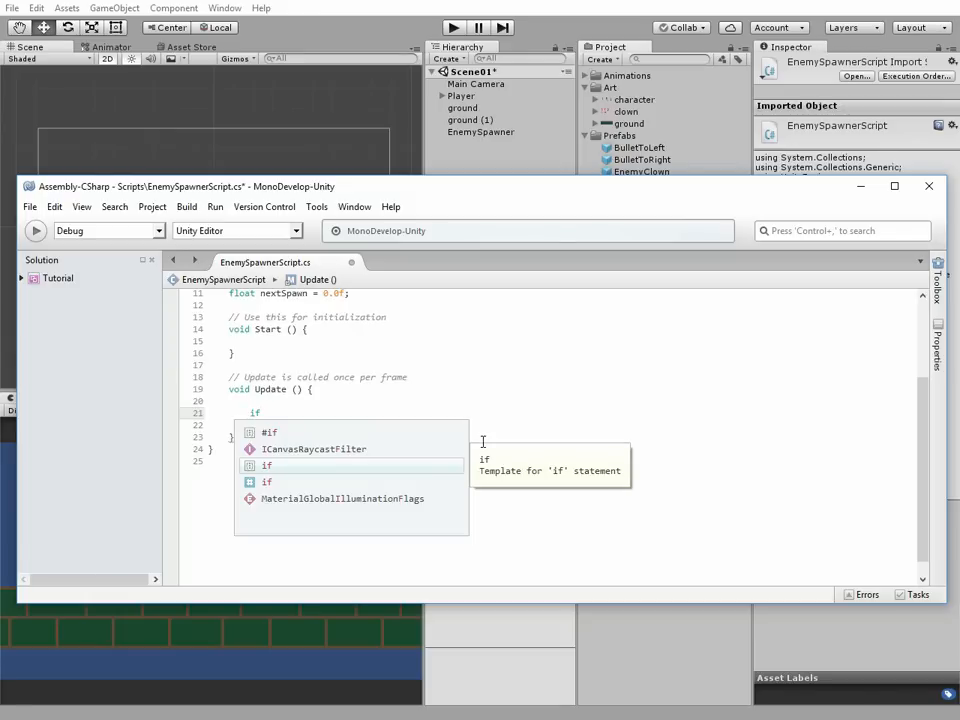
text((Time.time)
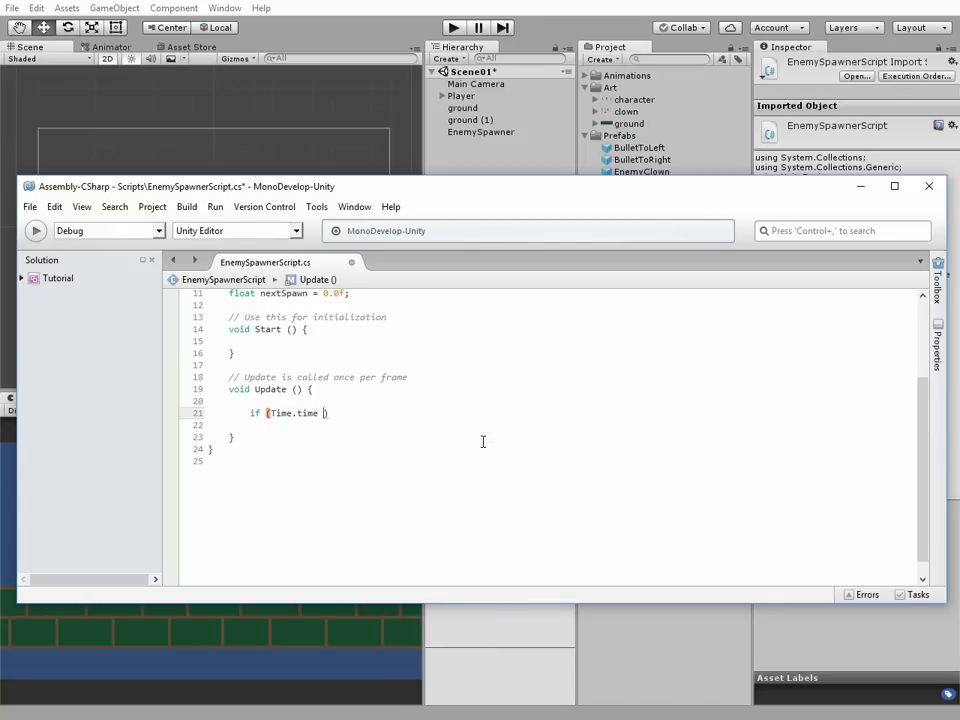
text(>)
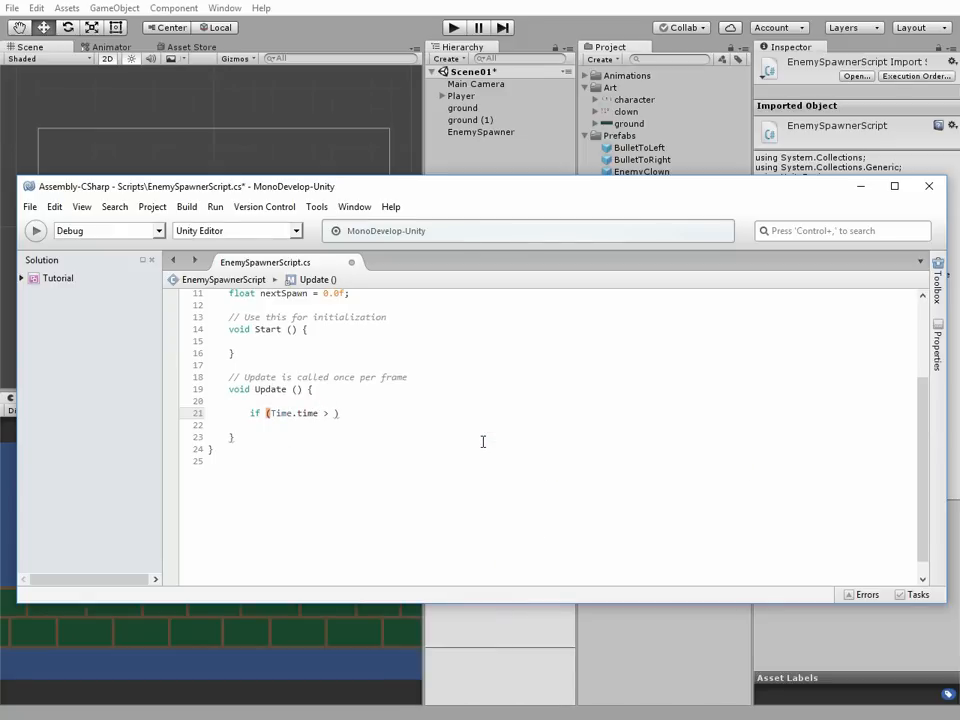
text(nextSpawn)
click(562, 426)
text({)
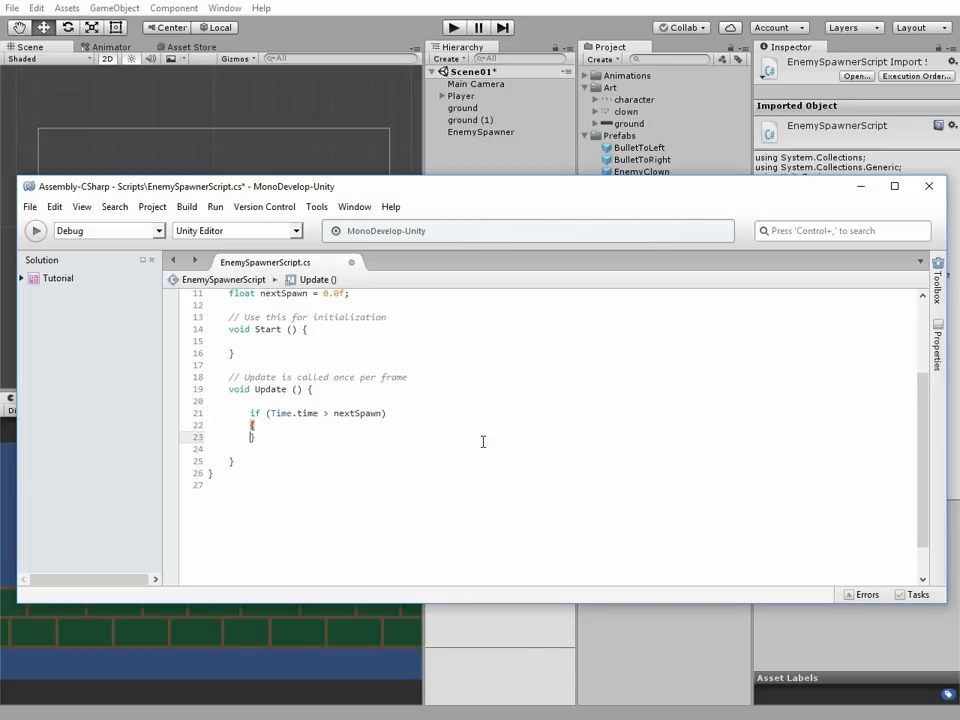
key(Return)
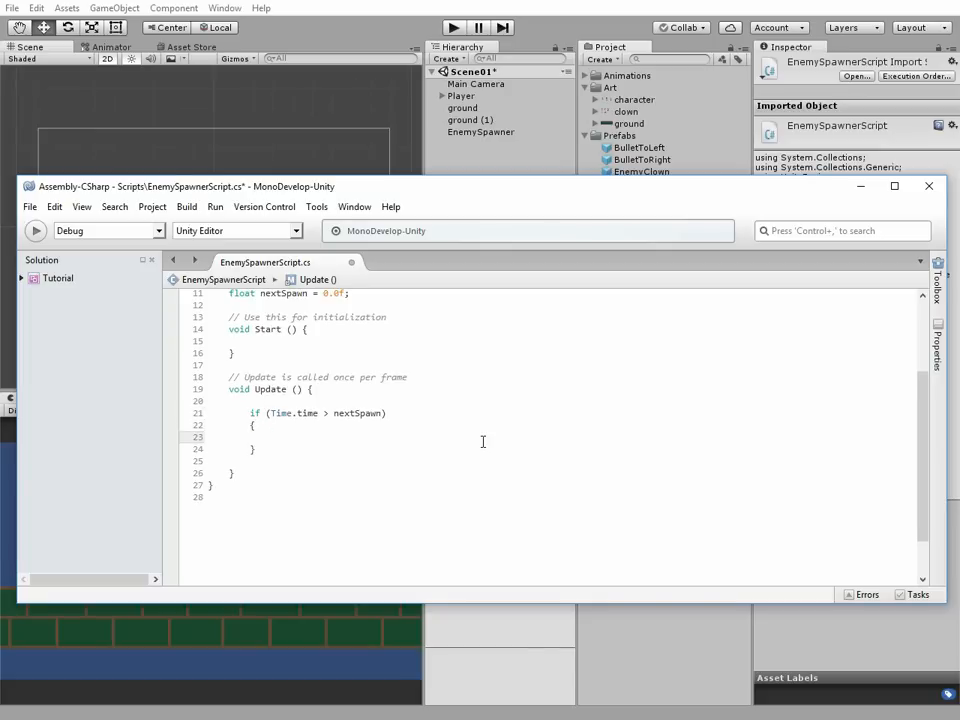
- Inside the if, set 'nextSpawn = Time.time + spawnRate;' and begin assigning randX
text(nextSpawn =)
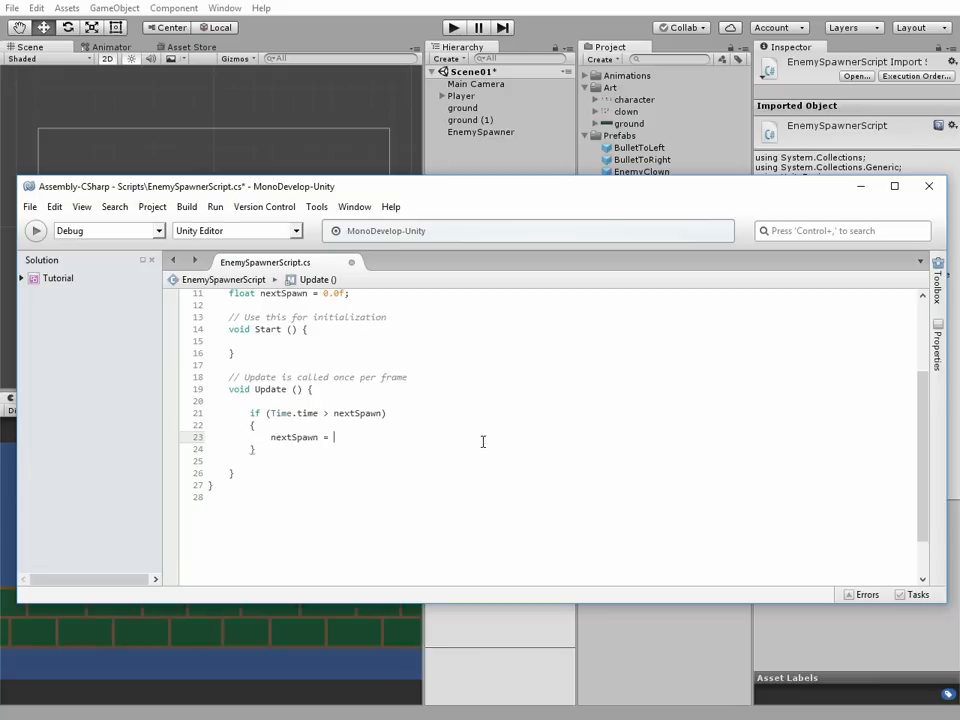
text(Time.time +)
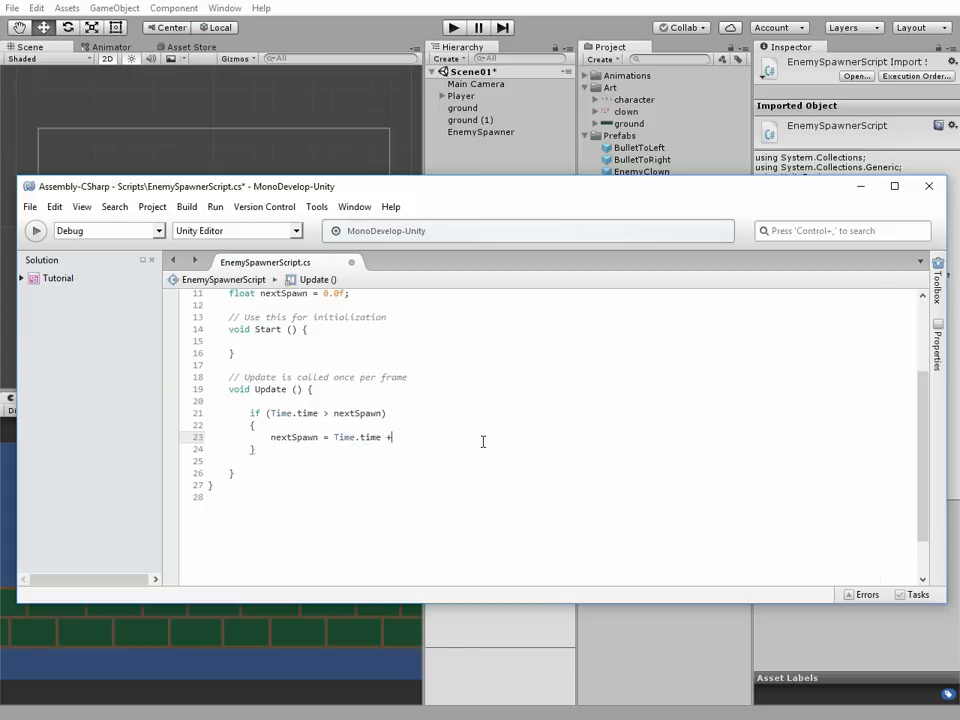
text(spawnRate)
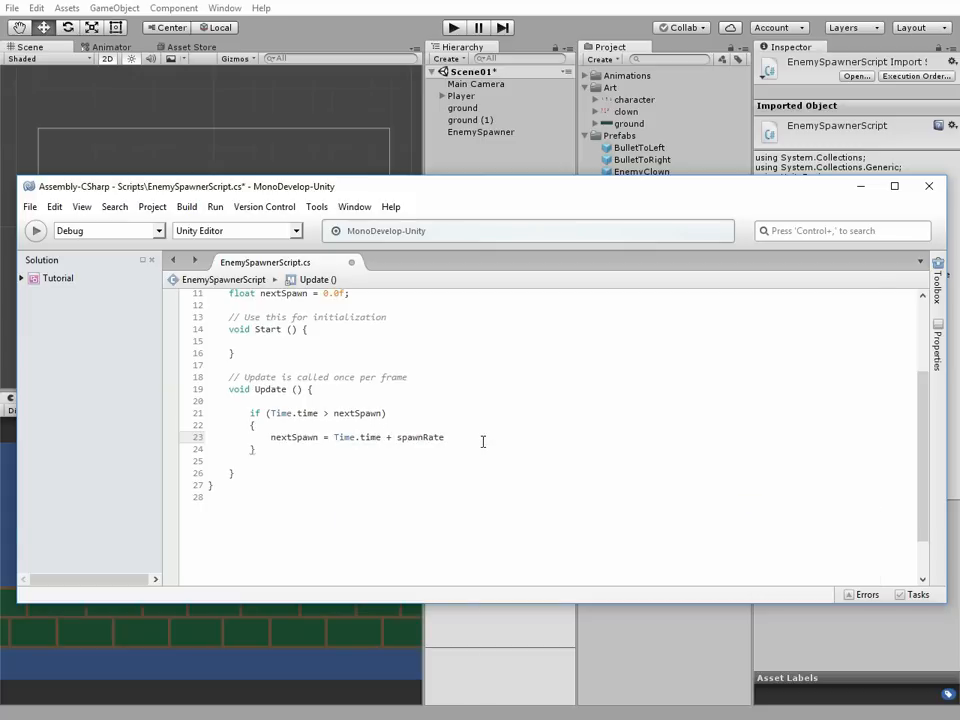
text(;)
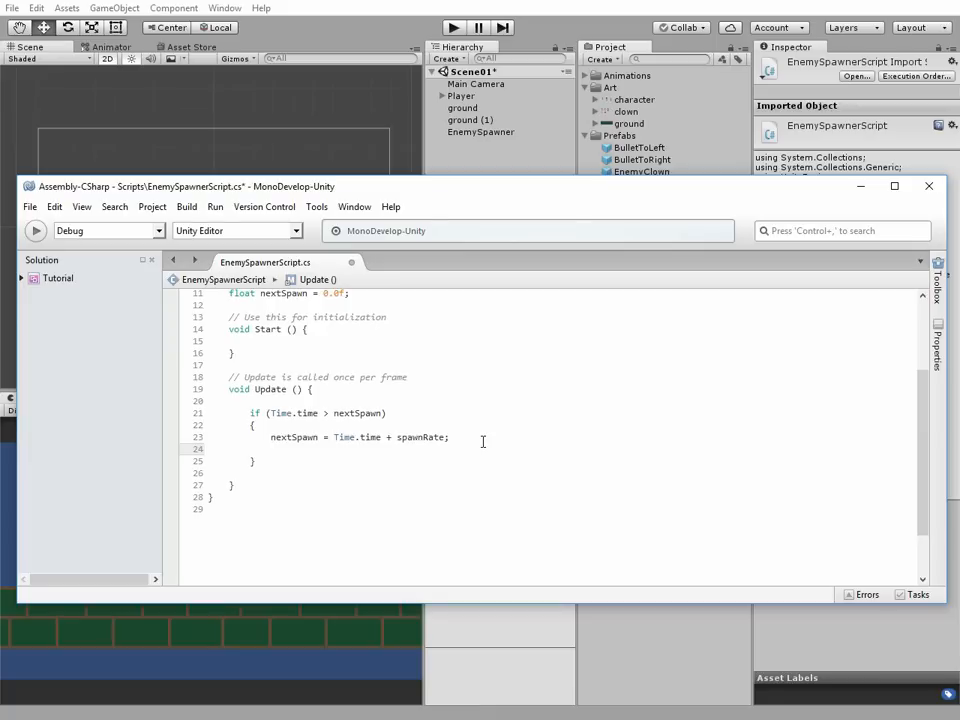
text(randX =)
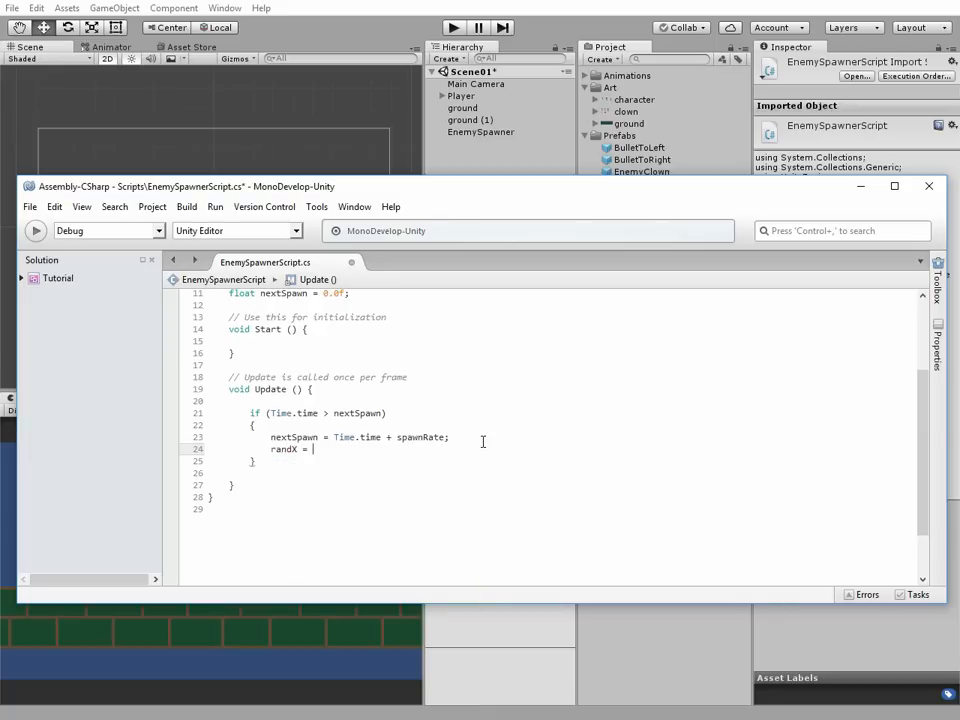
- Assign randX from Random.Range(-8.4f, 8.4f) in Update
text(Random.Range ();)
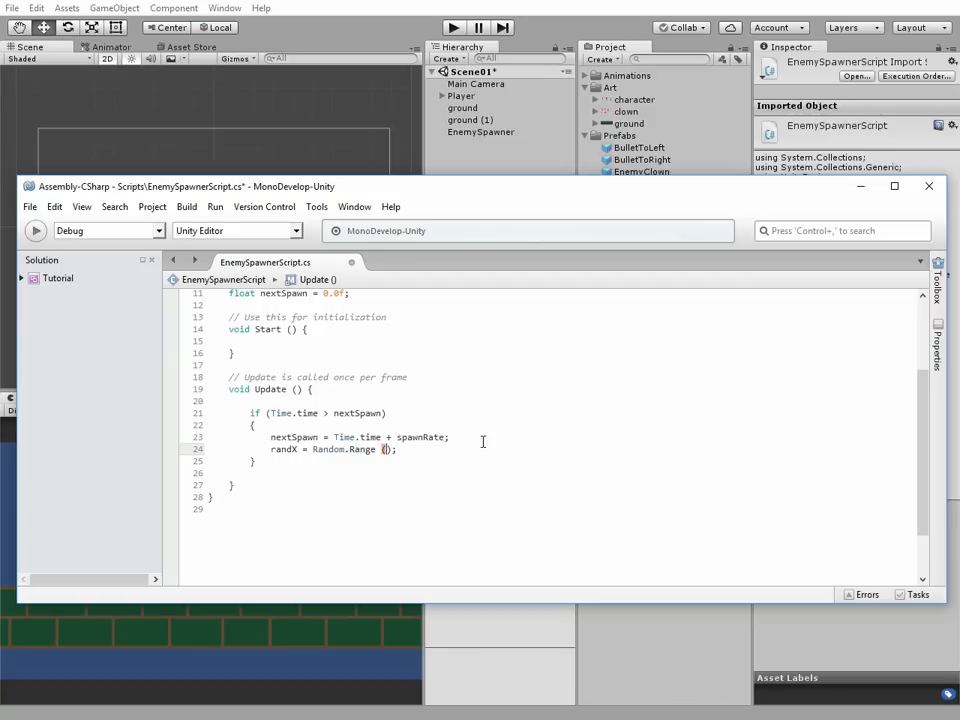
text(-1)
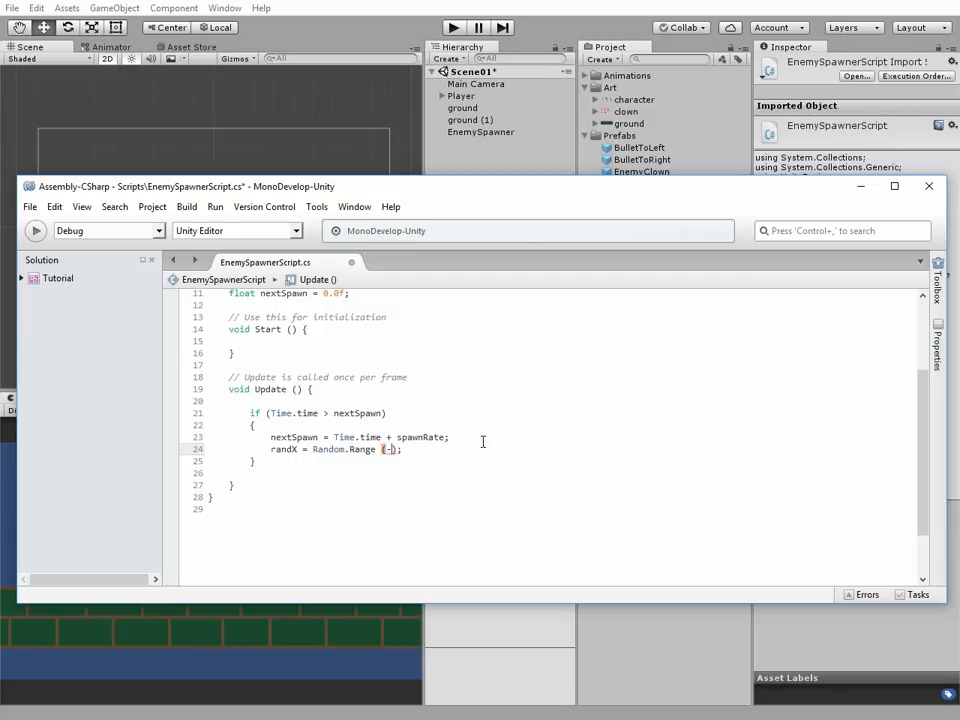
text(-8.4)
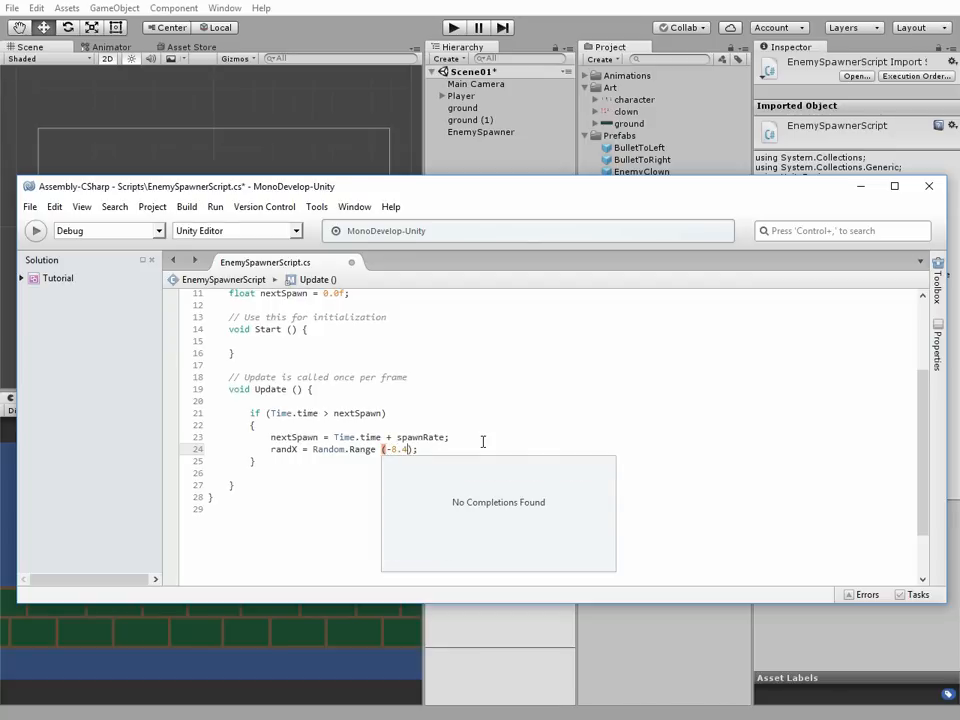
text(f,)
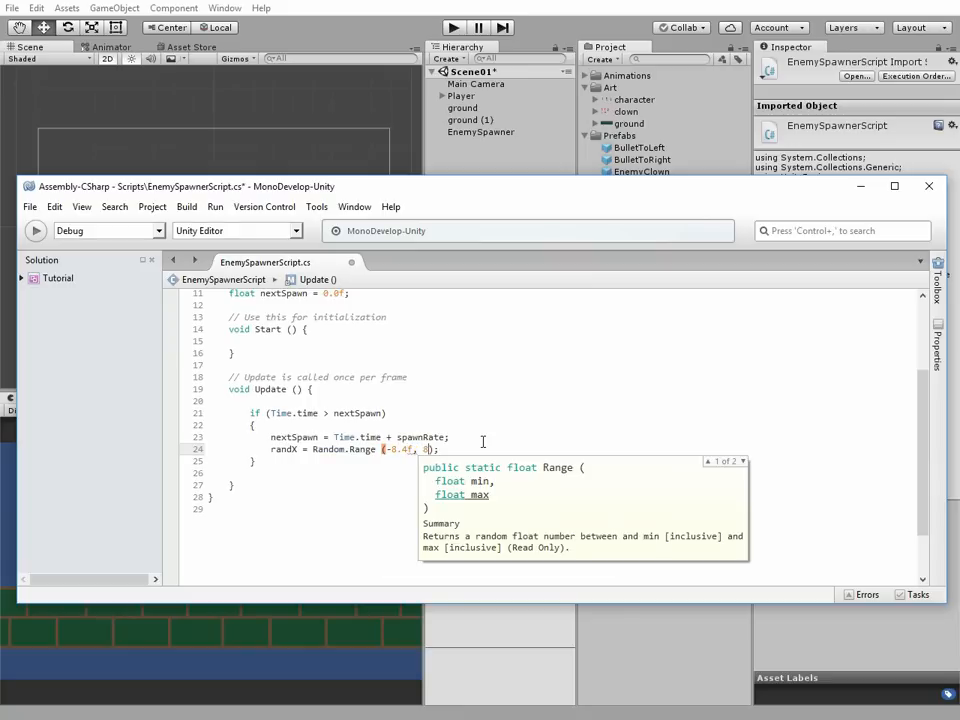
text(8.4f)
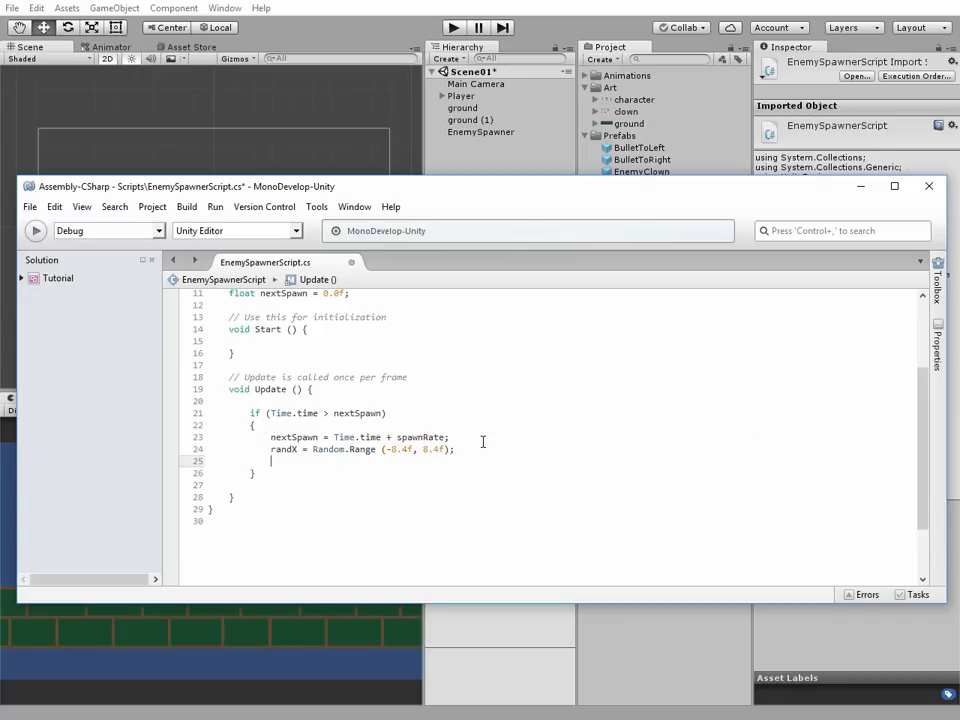
- Set whereToSpawn to new Vector2(randX, transform.position.y) and begin the Instantiate call
text(whereToSpawn = ne)
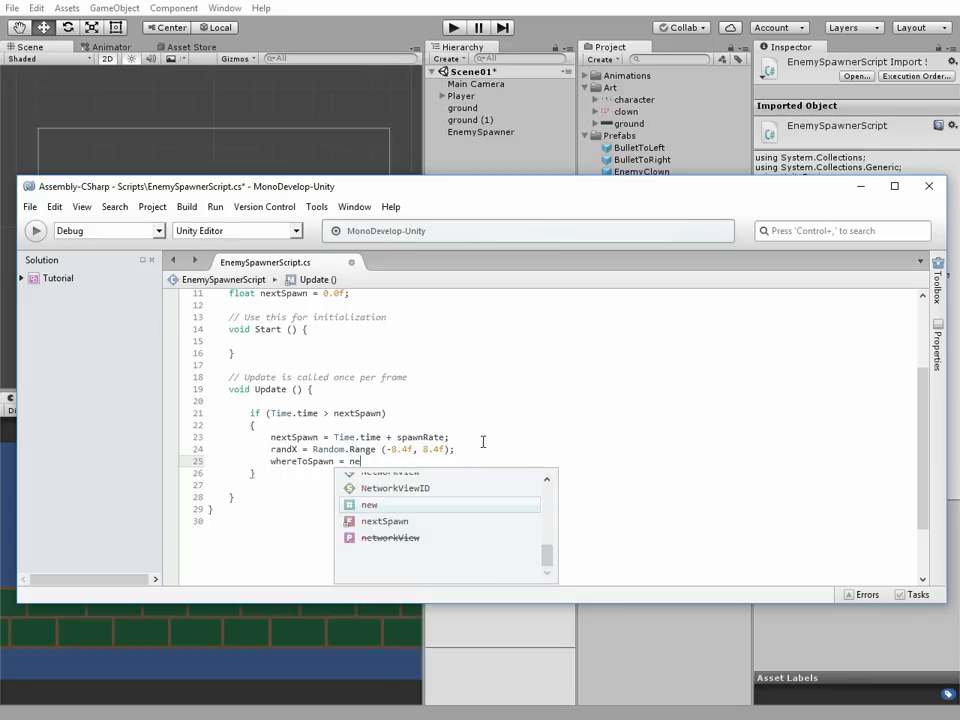
text(Vector2 ();)
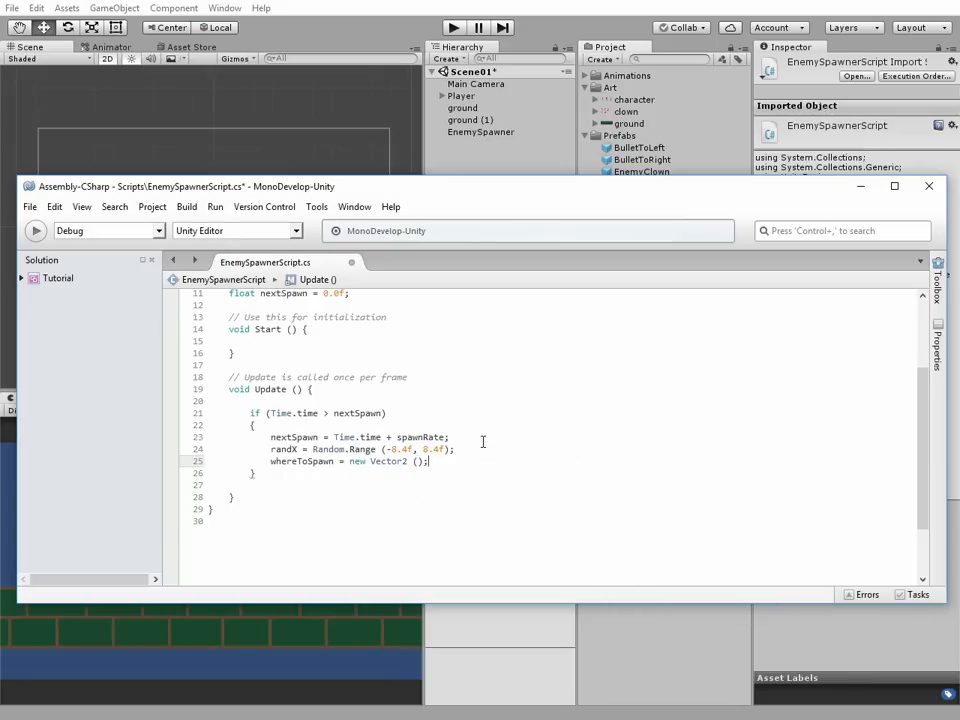
click(416, 460)
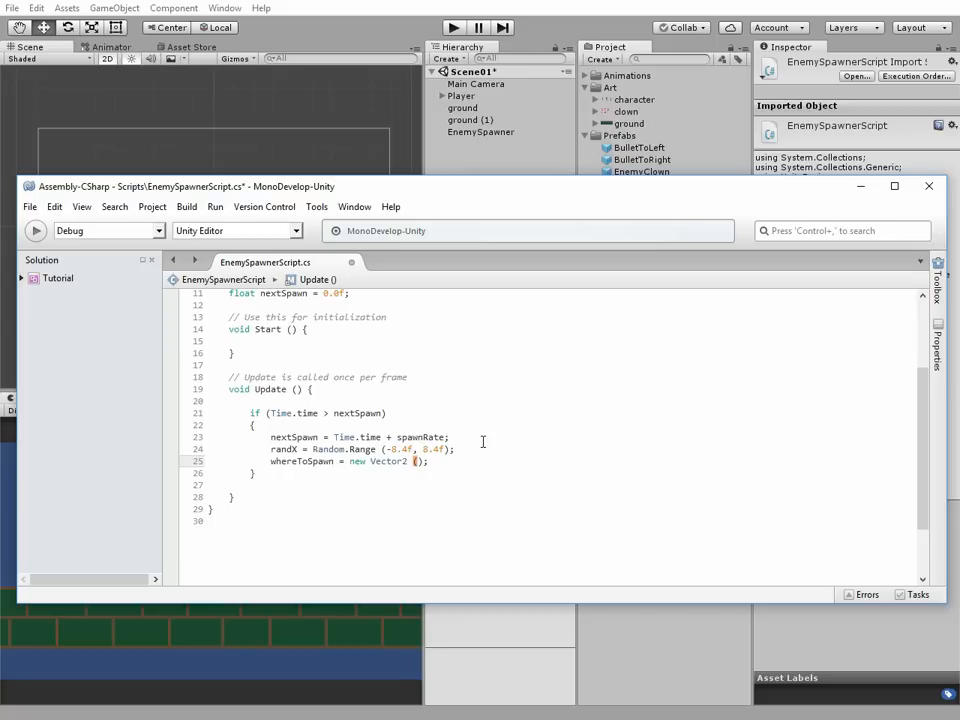
text(randX,)
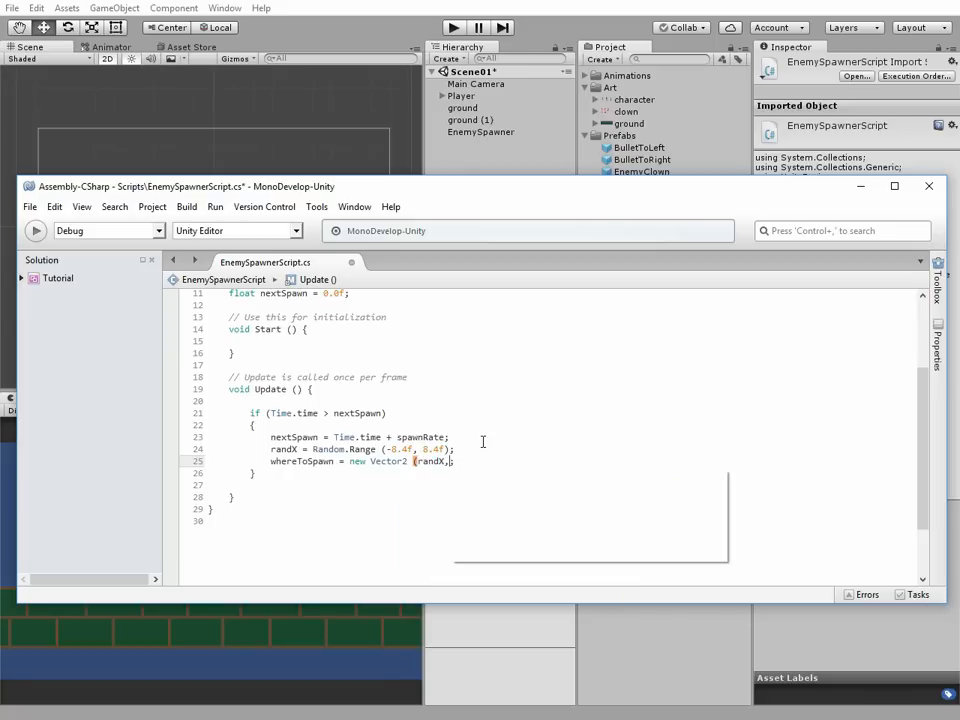
text(transform.position.y)
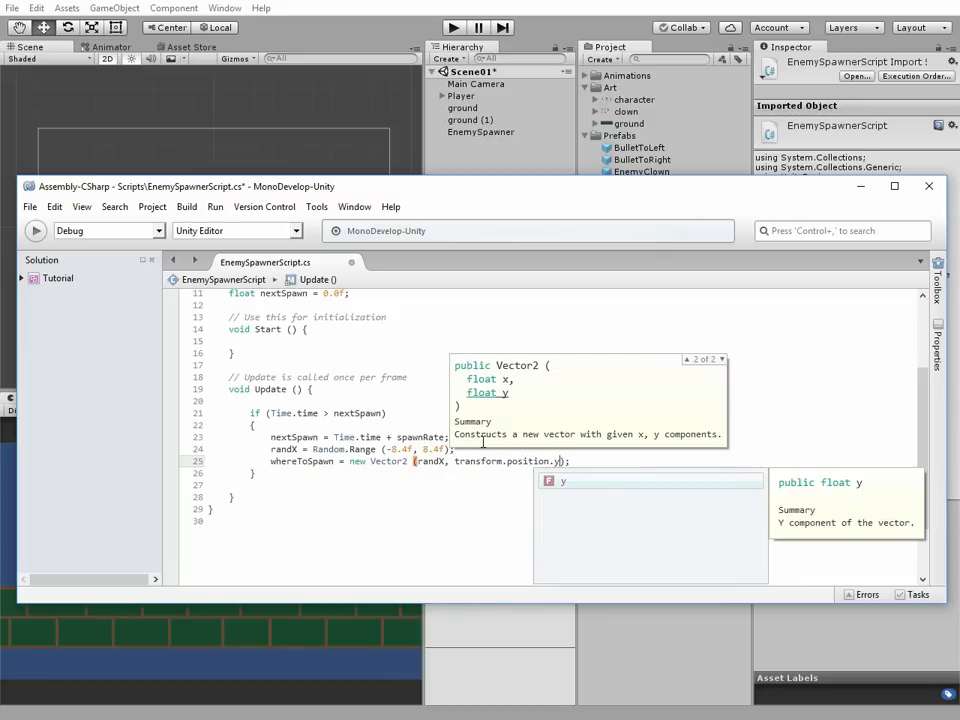
key(Return)
text(I)
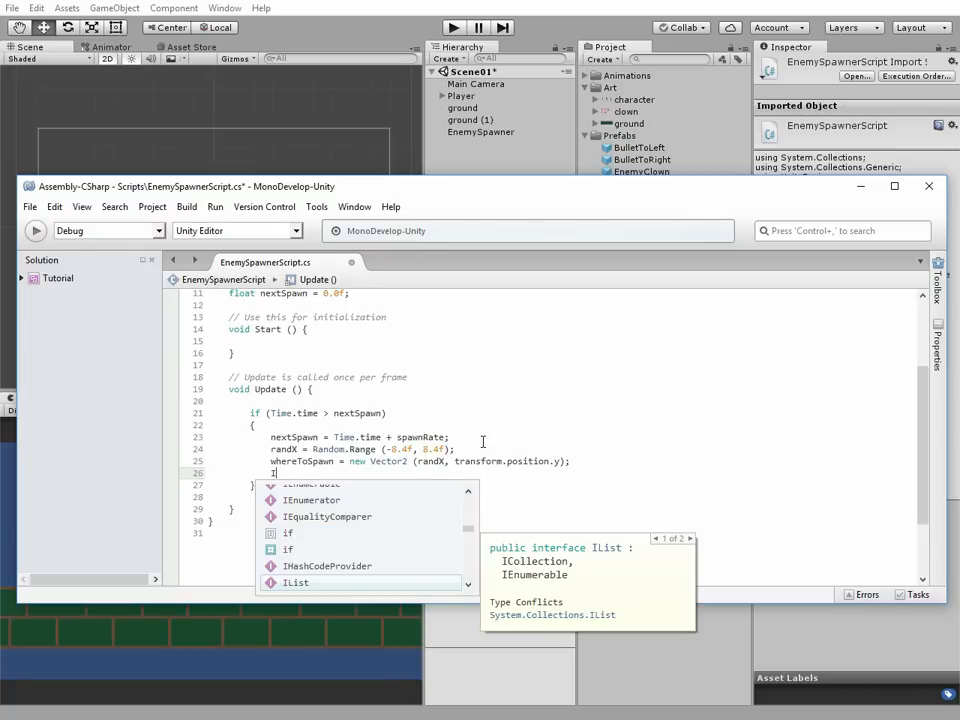
text(nstantiate ();)
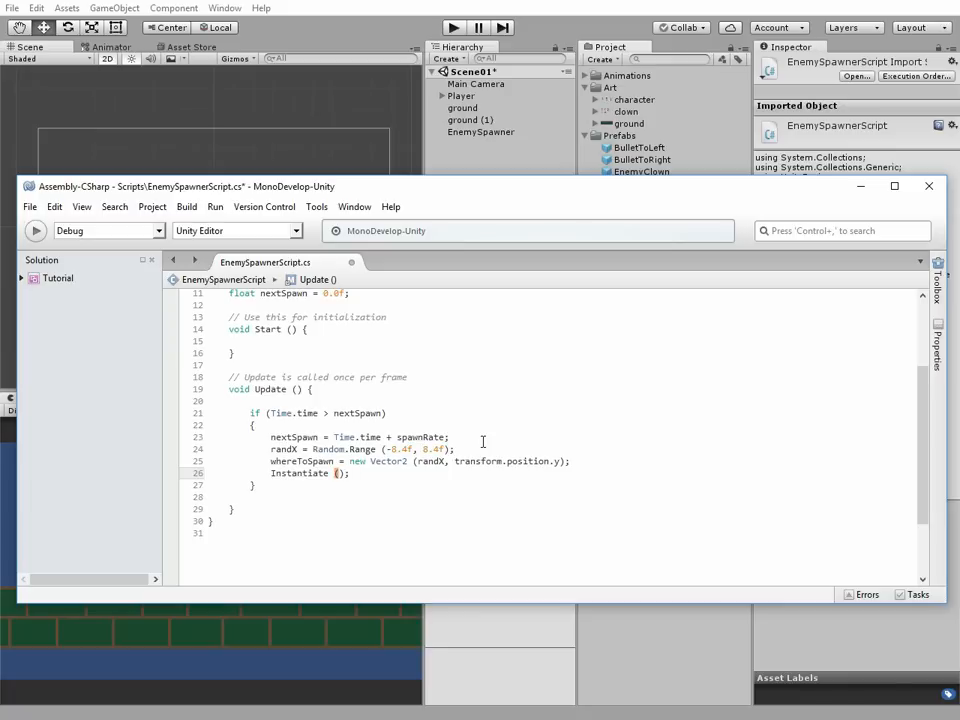
- Pass the enemy prefab into Instantiate so it spawns at whereToSpawn
text(enemy)
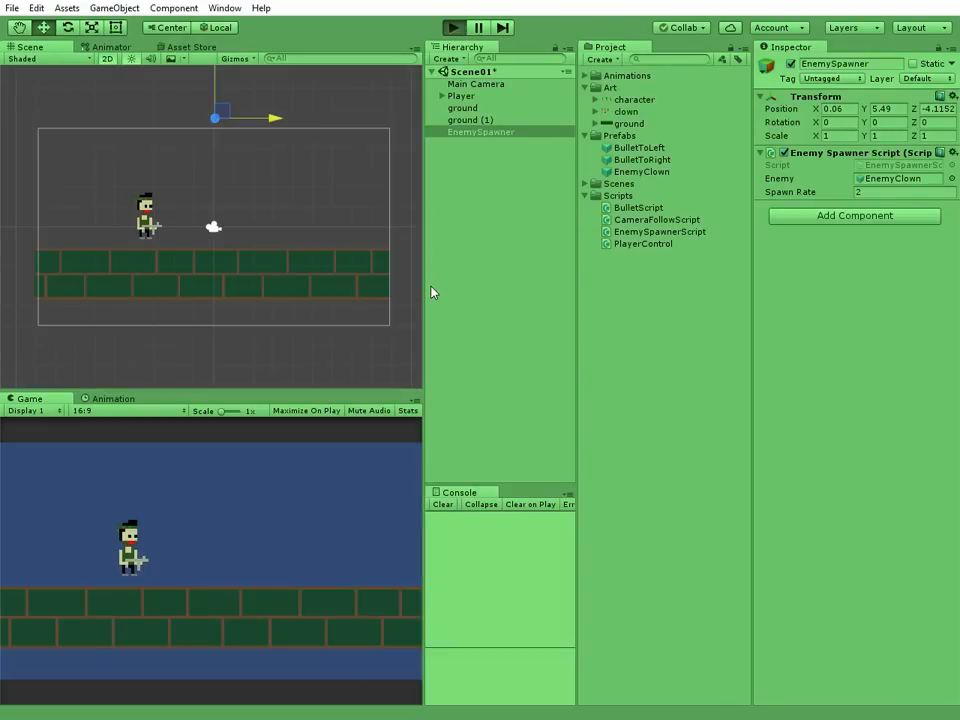
- Run the scene to watch EnemyClown clones spawn along the ground, then stop
click(452, 28)
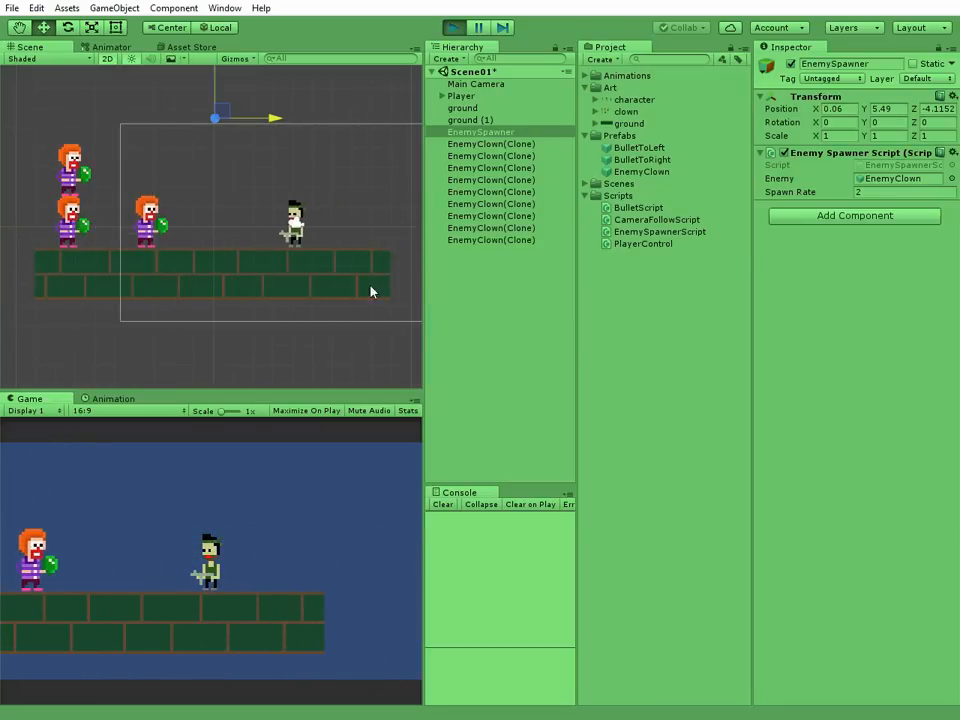
click(452, 28)
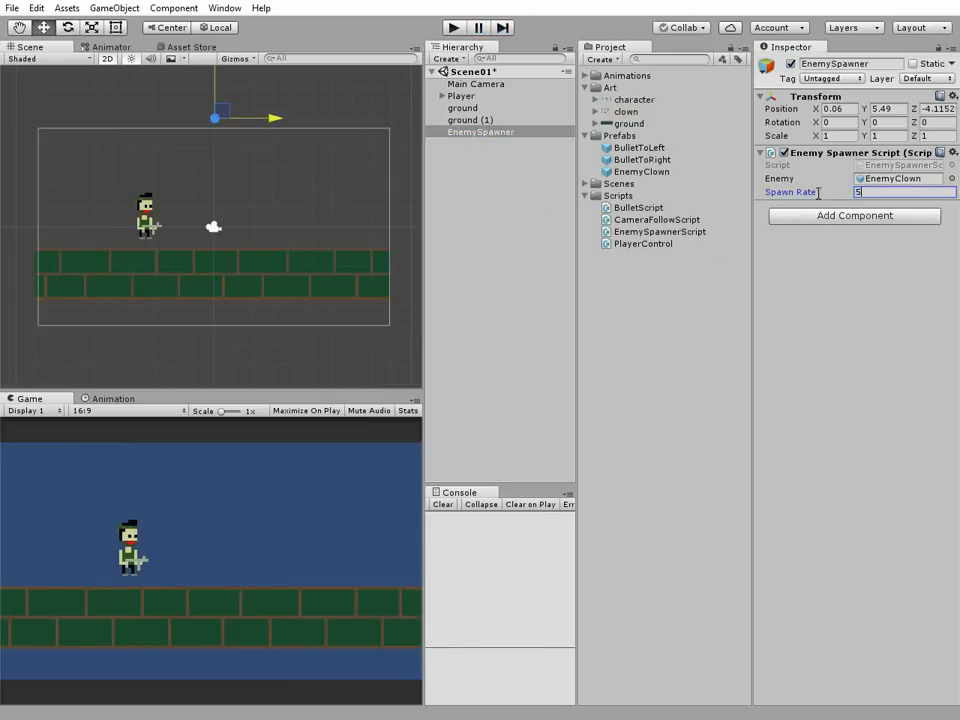
- Play the scene with spawn rate 5 to see sparse clown spawns, then stop
click(452, 28)
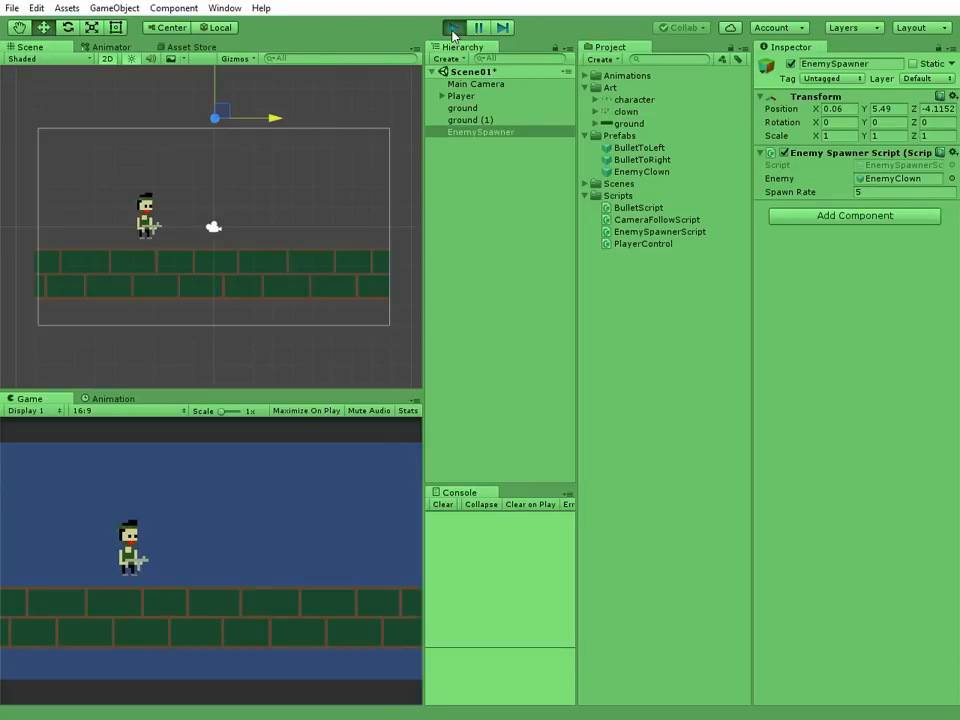
click(452, 28)
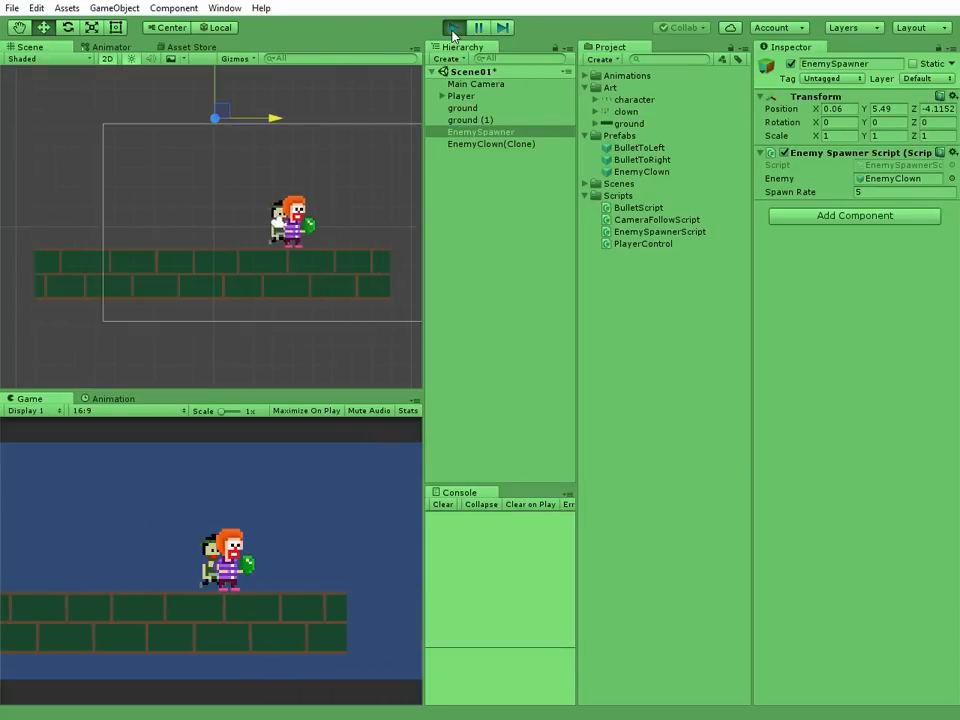
click(452, 28)
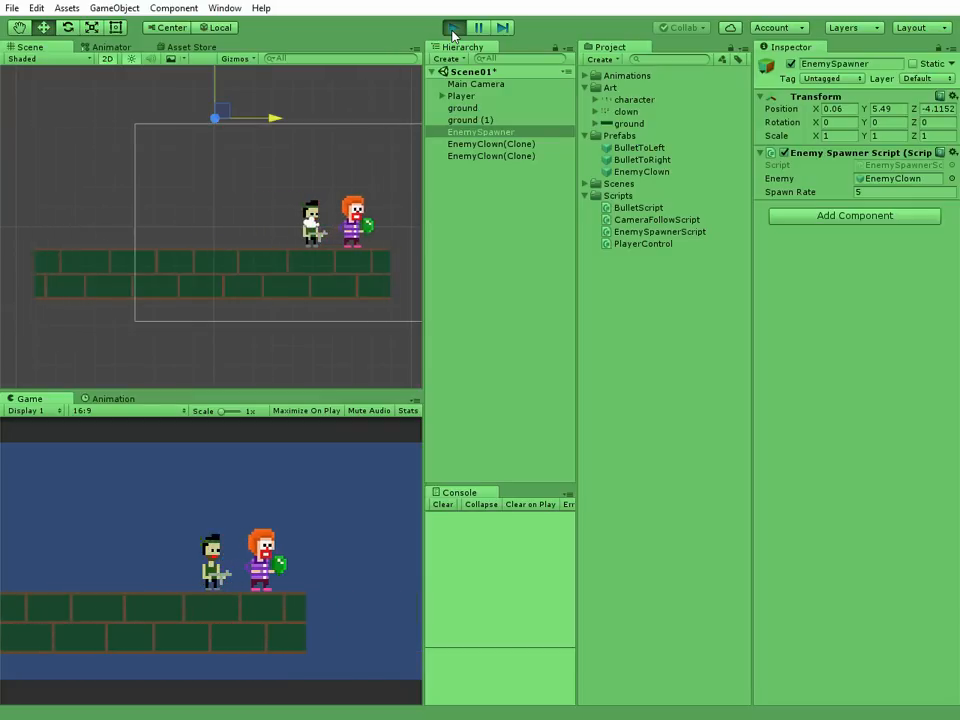
click(452, 28)
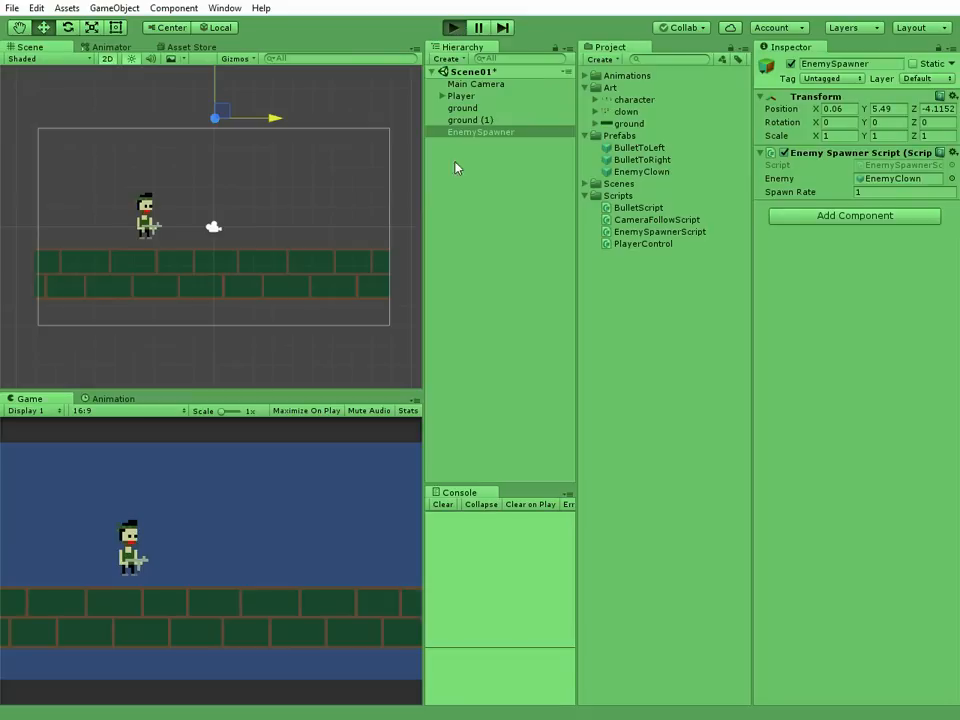
- Play again with spawn rate 1 to see crowded clown spawns, then stop
click(452, 28)
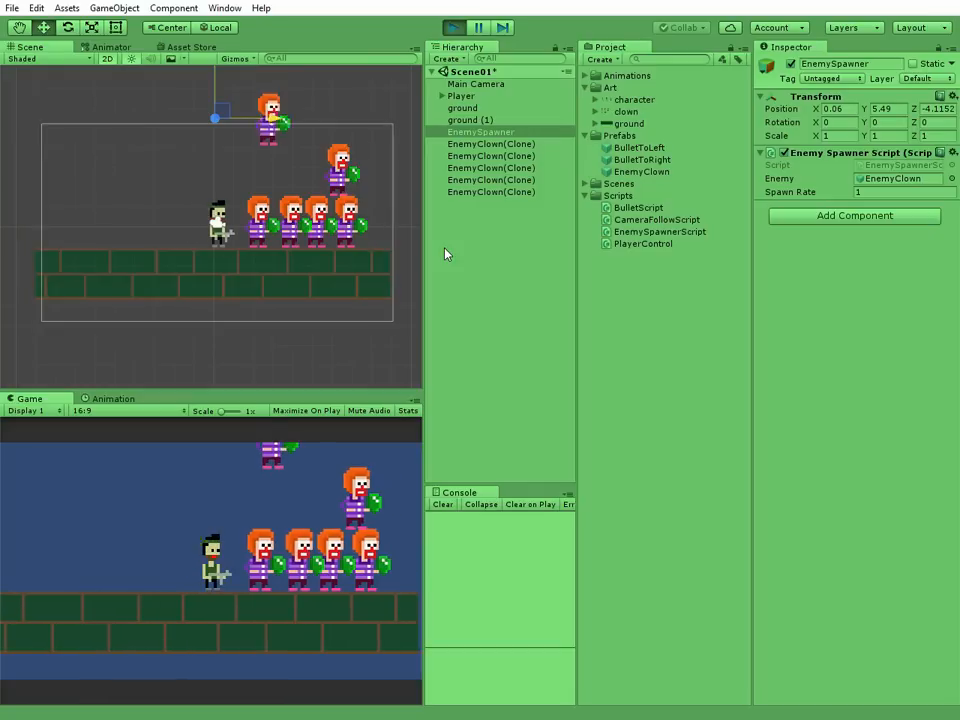
click(452, 28)
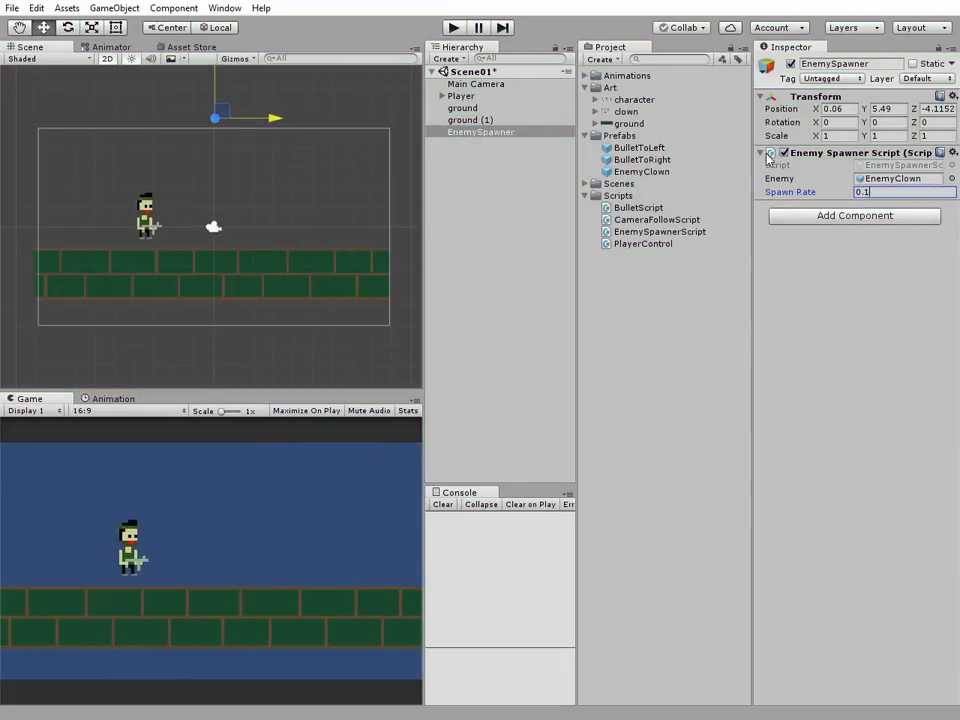
- Play the scene with a tiny spawn interval so EnemyClown clones flood the level
click(452, 28)
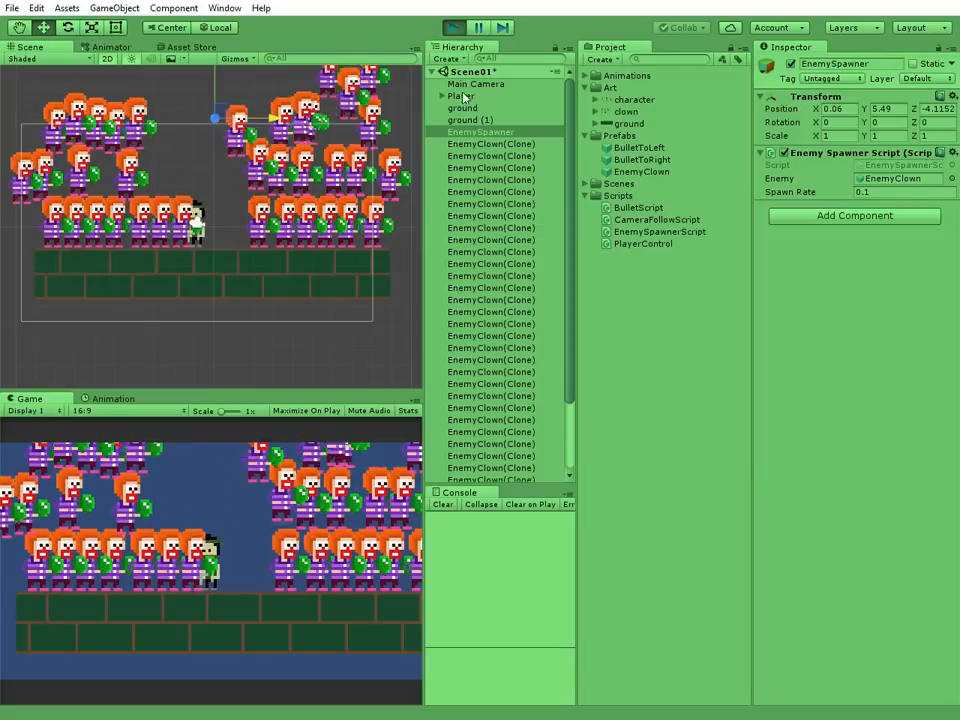
click(452, 28)
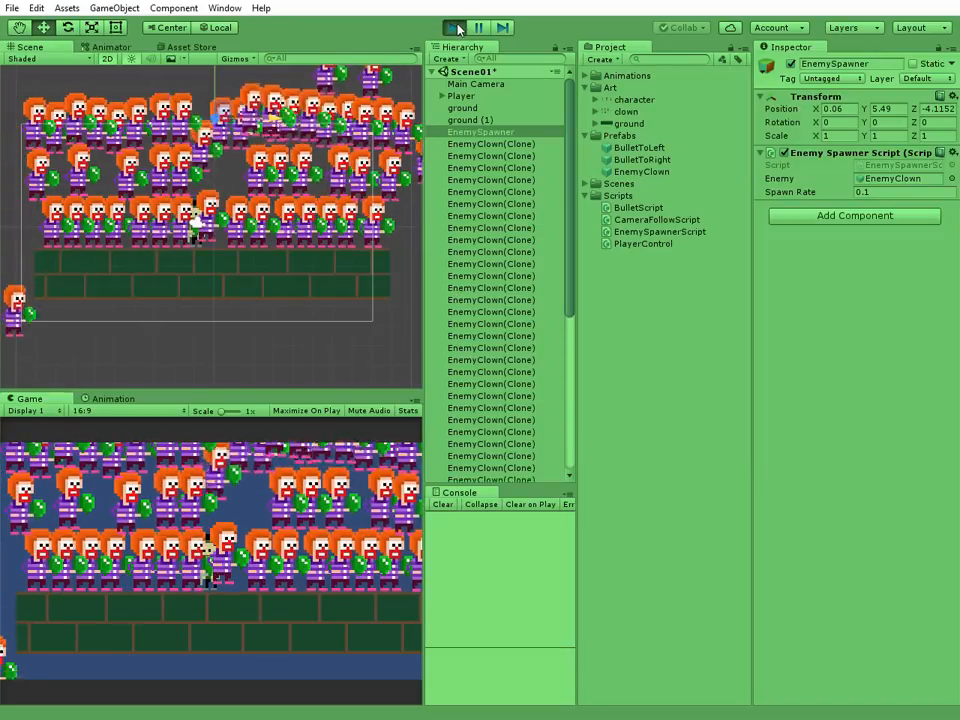